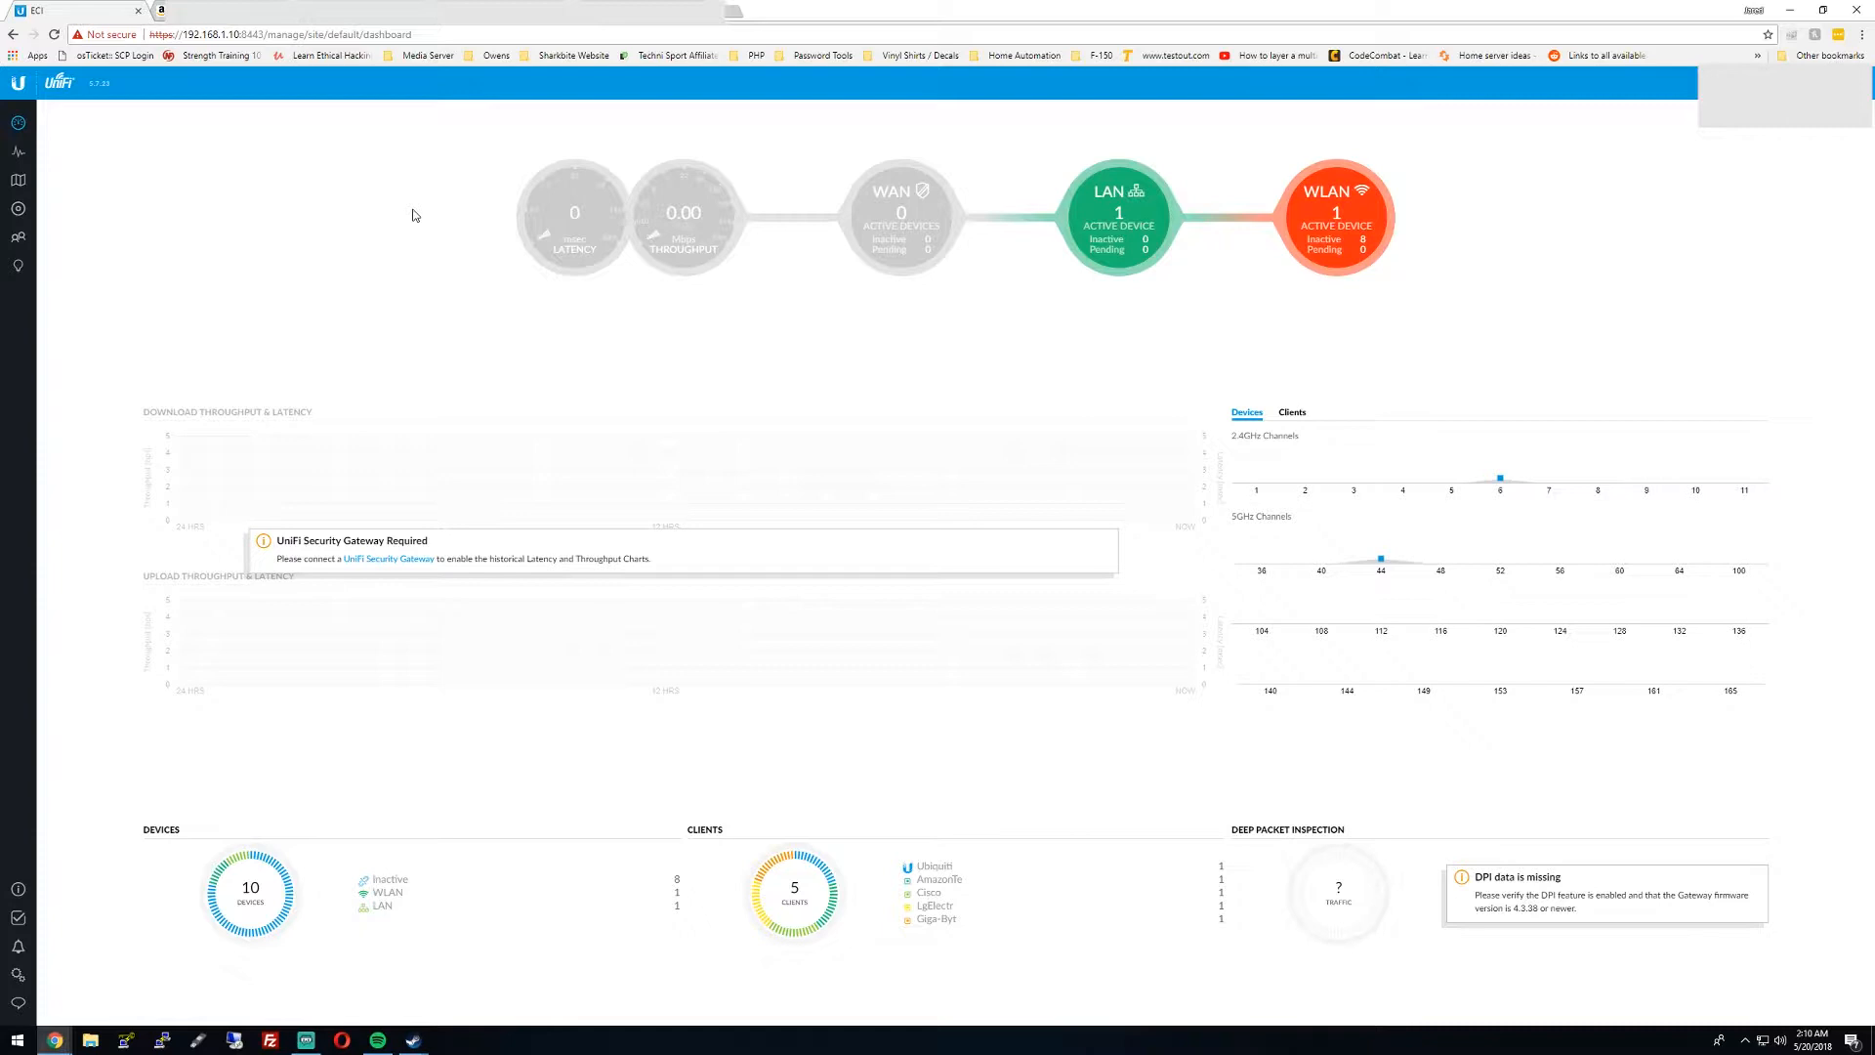
mouse_move(251, 462)
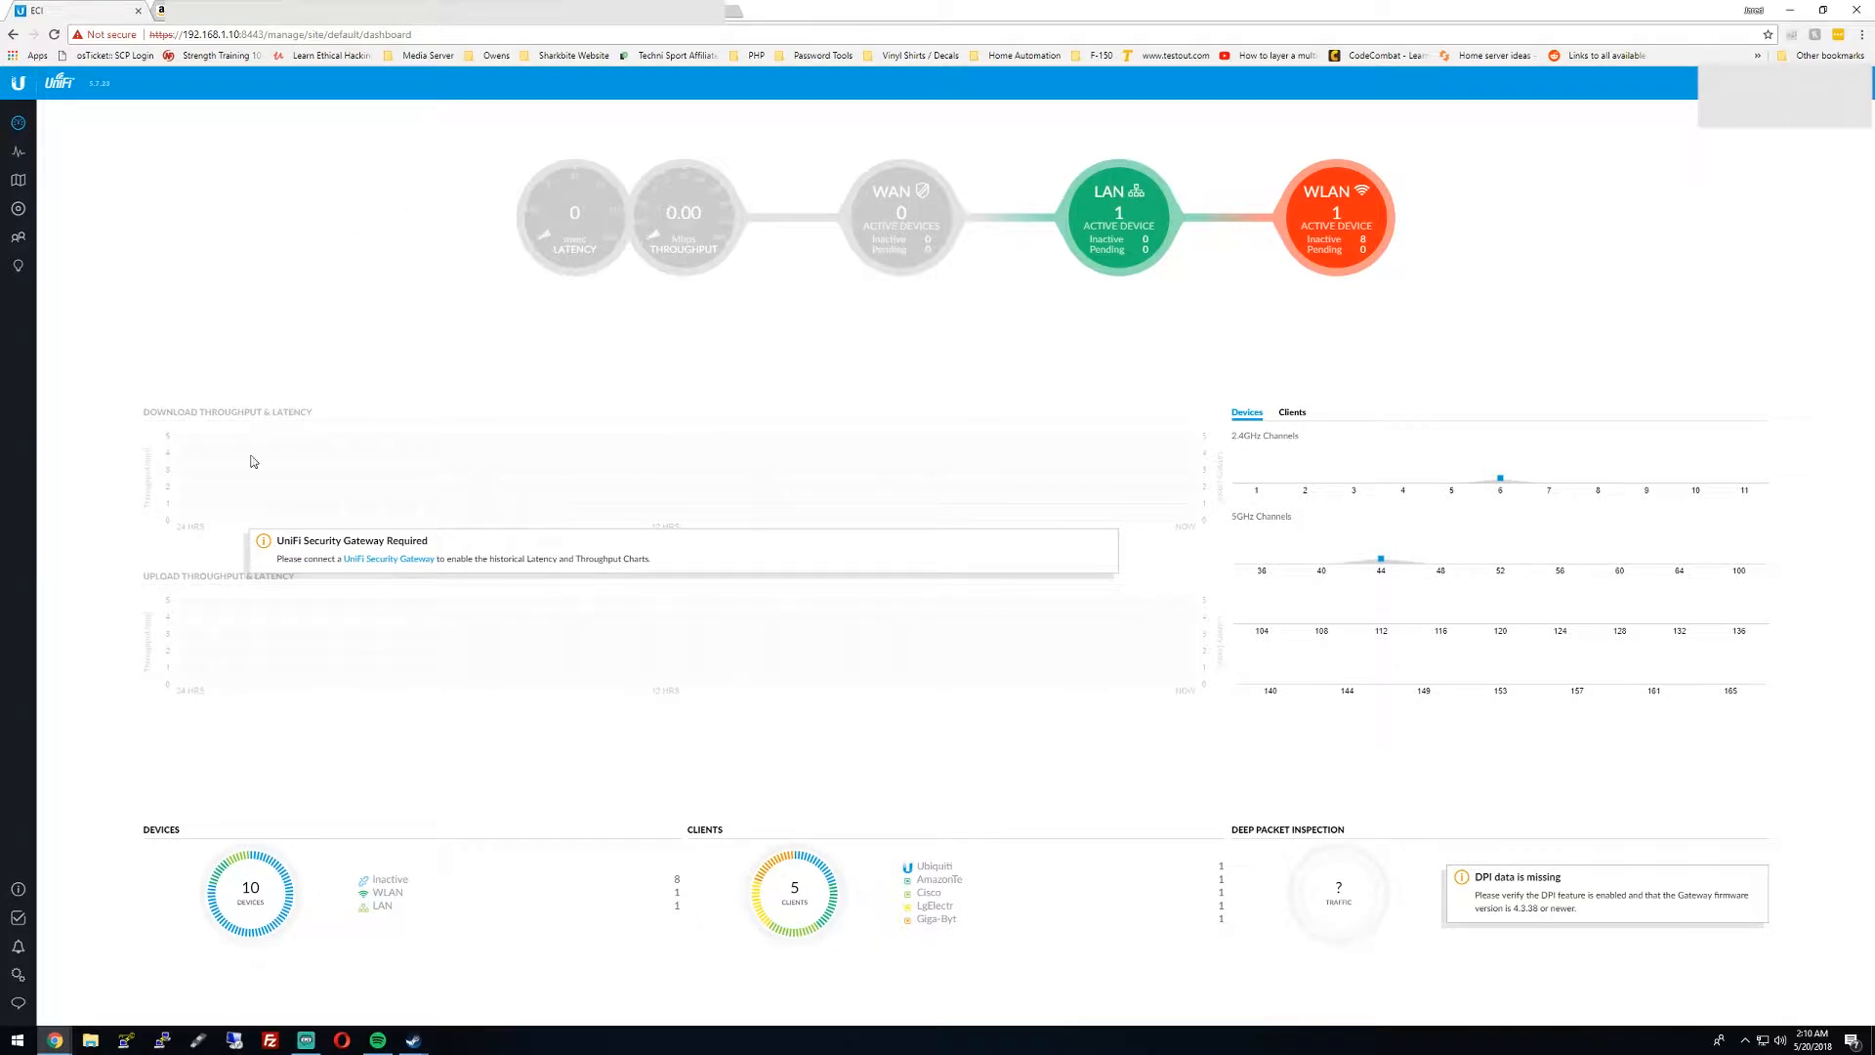
mouse_move(17, 984)
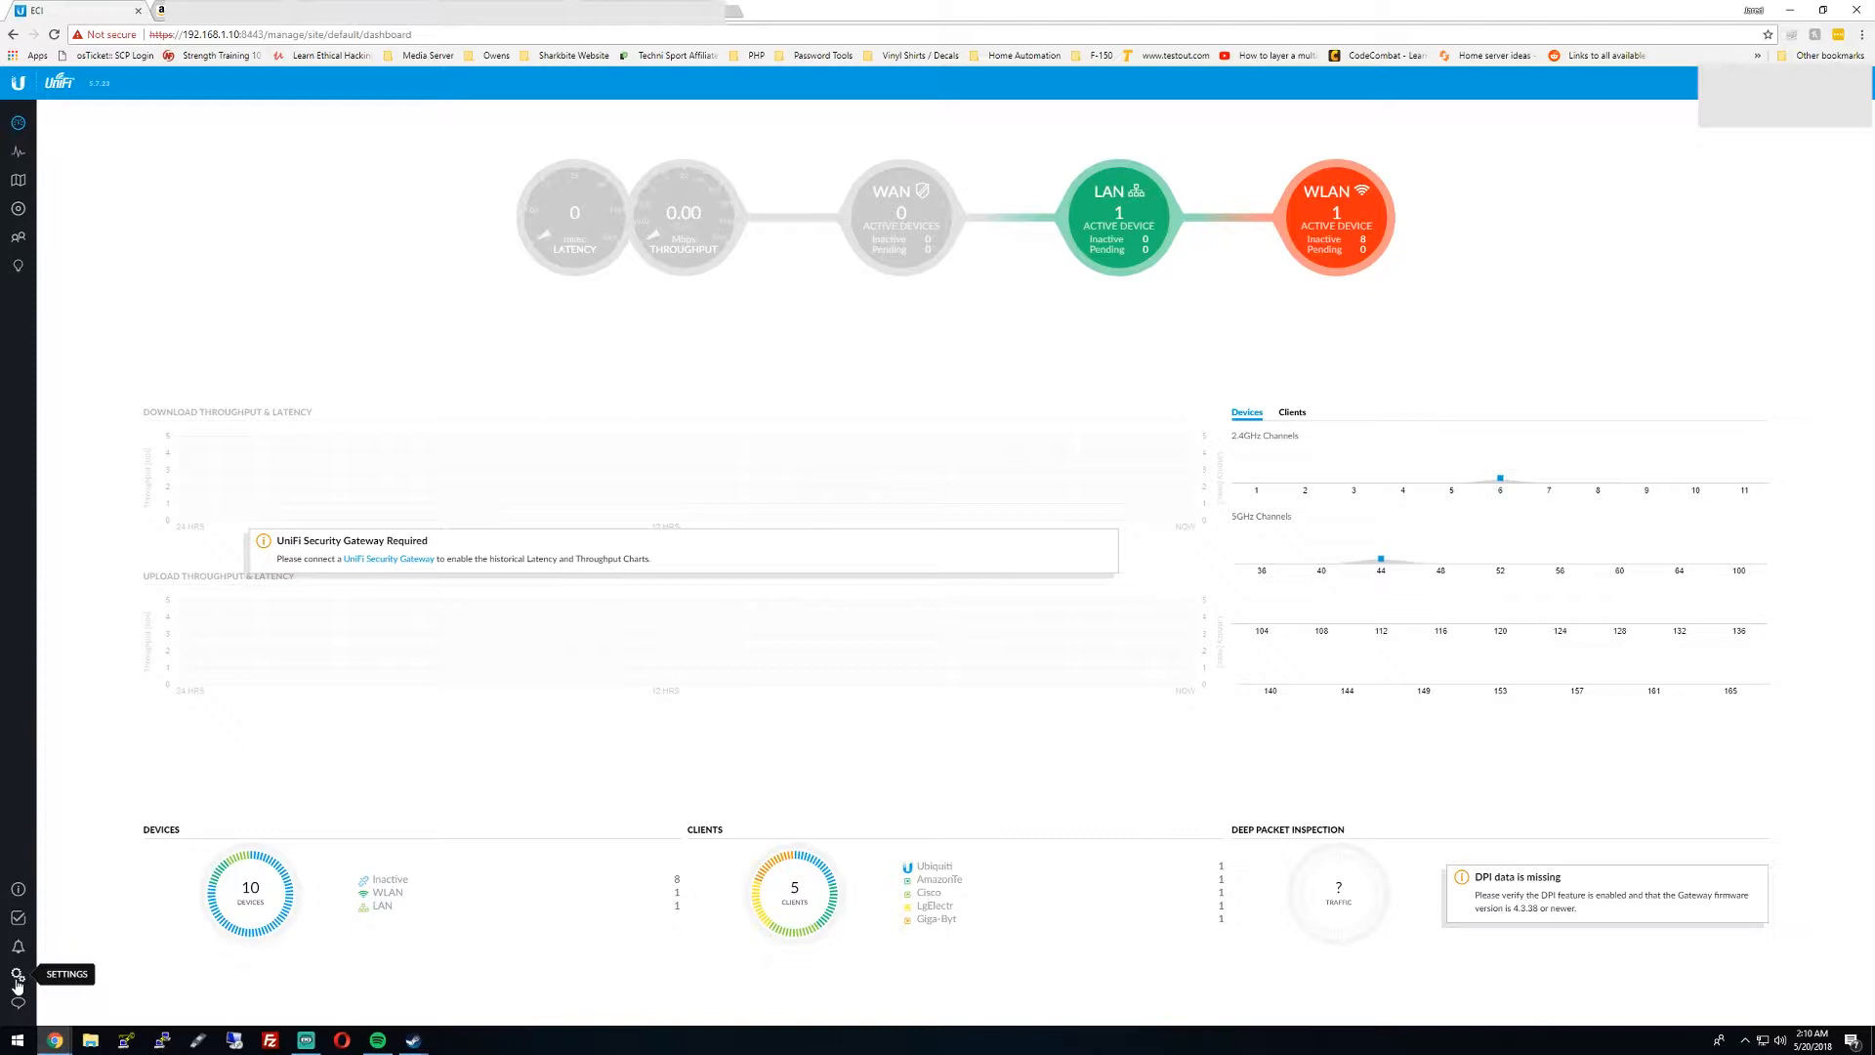
Open the device list to view switch ports 47 (Guest-Firewall) and 48 (LAN)
left_click(17, 972)
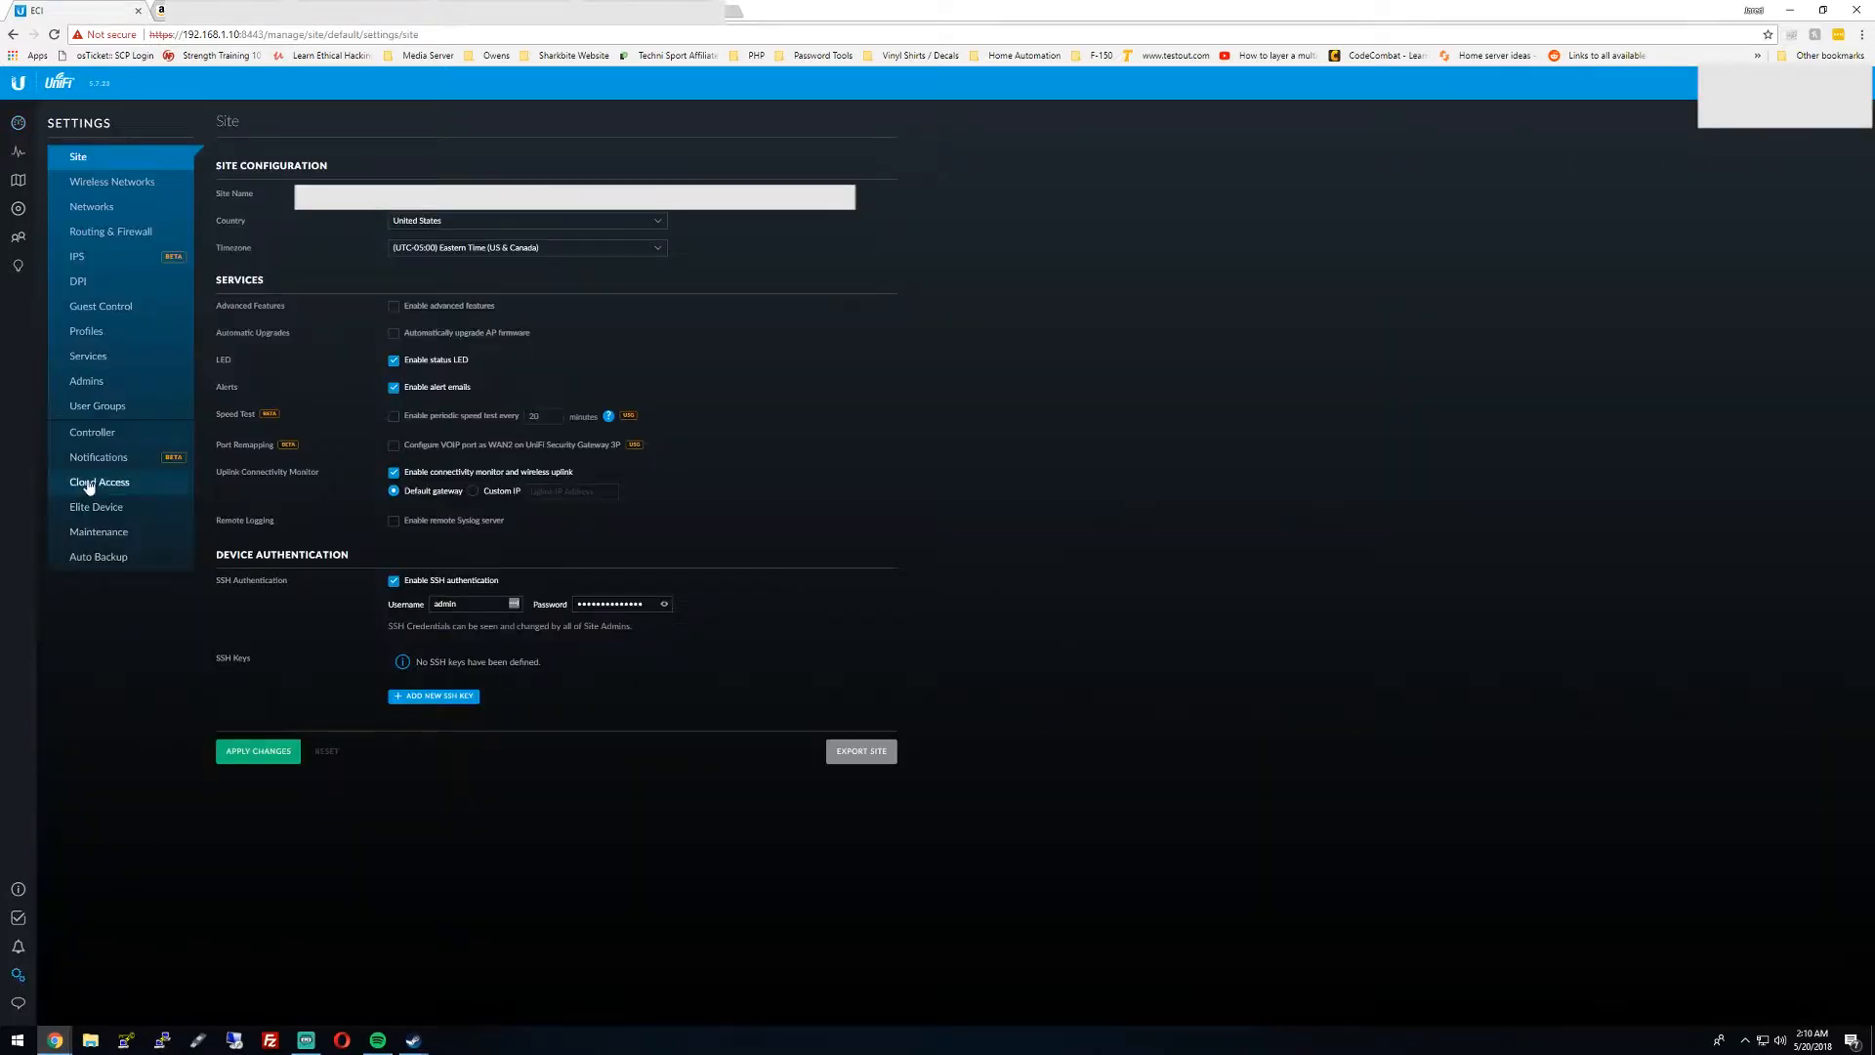
mouse_move(18, 179)
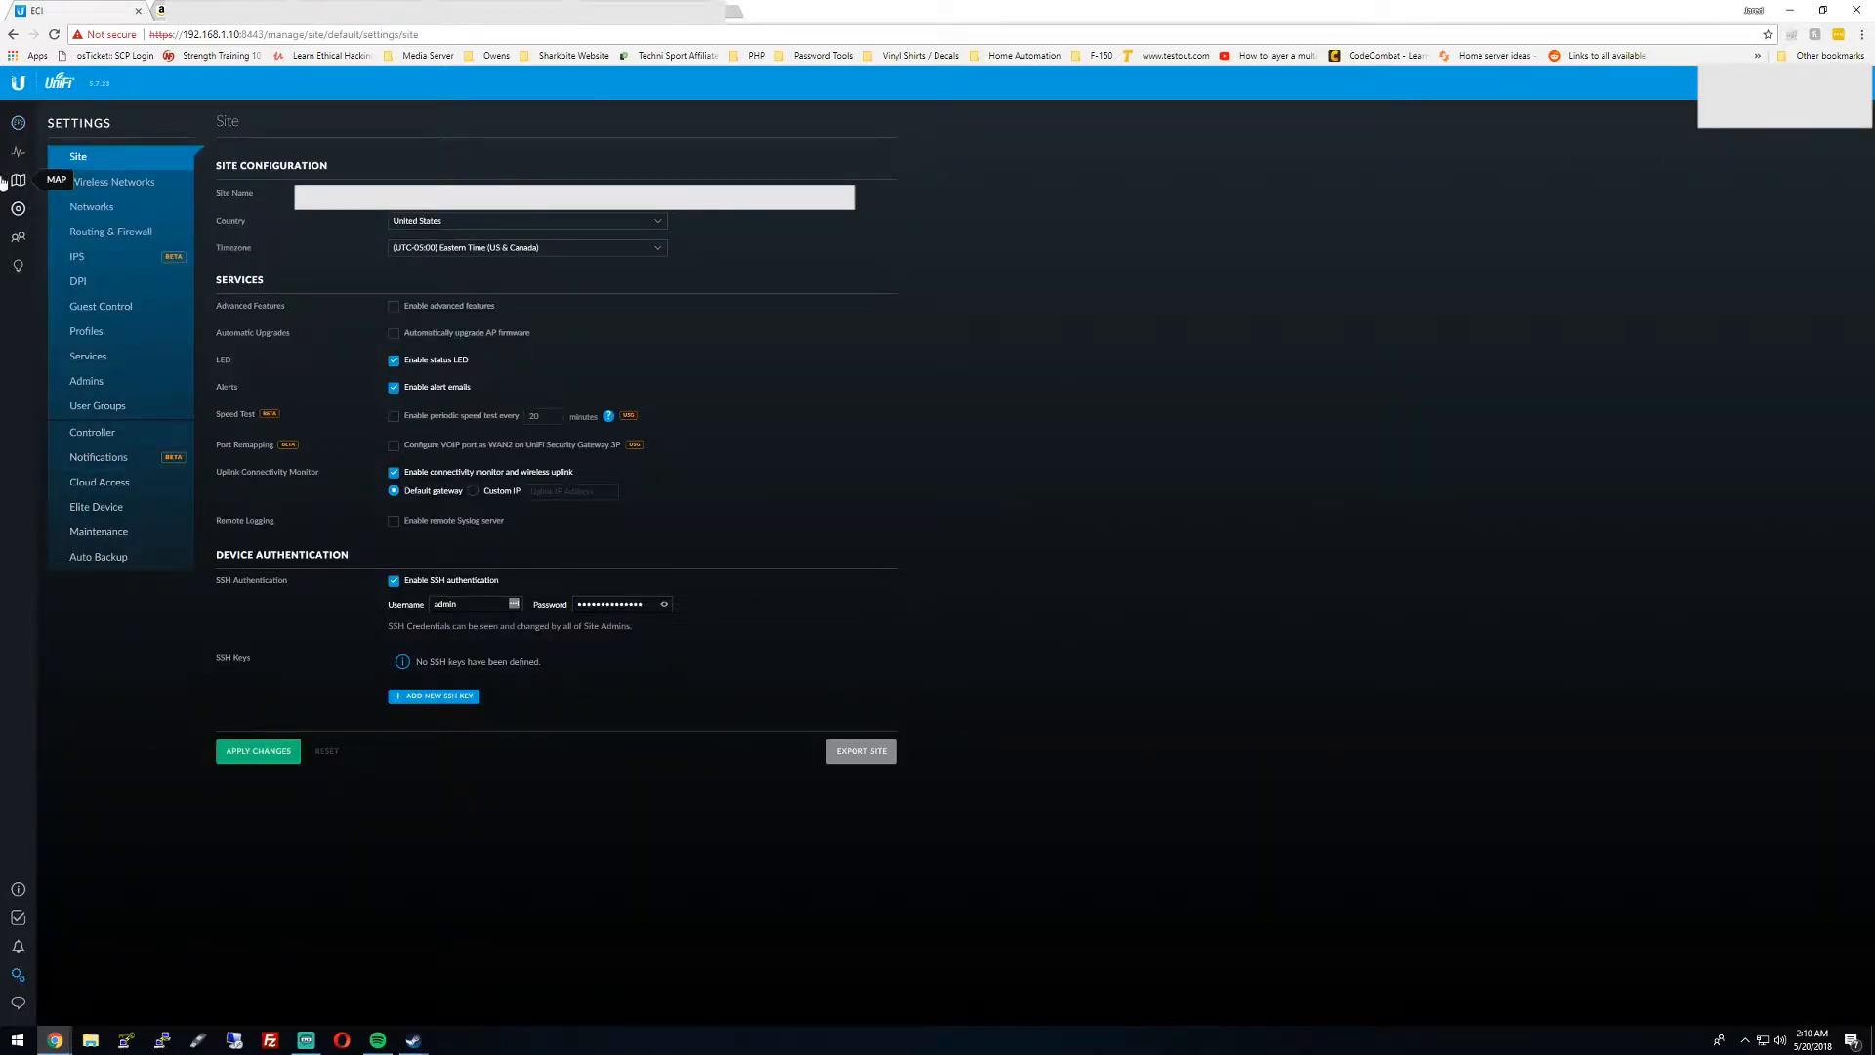
left_click(18, 207)
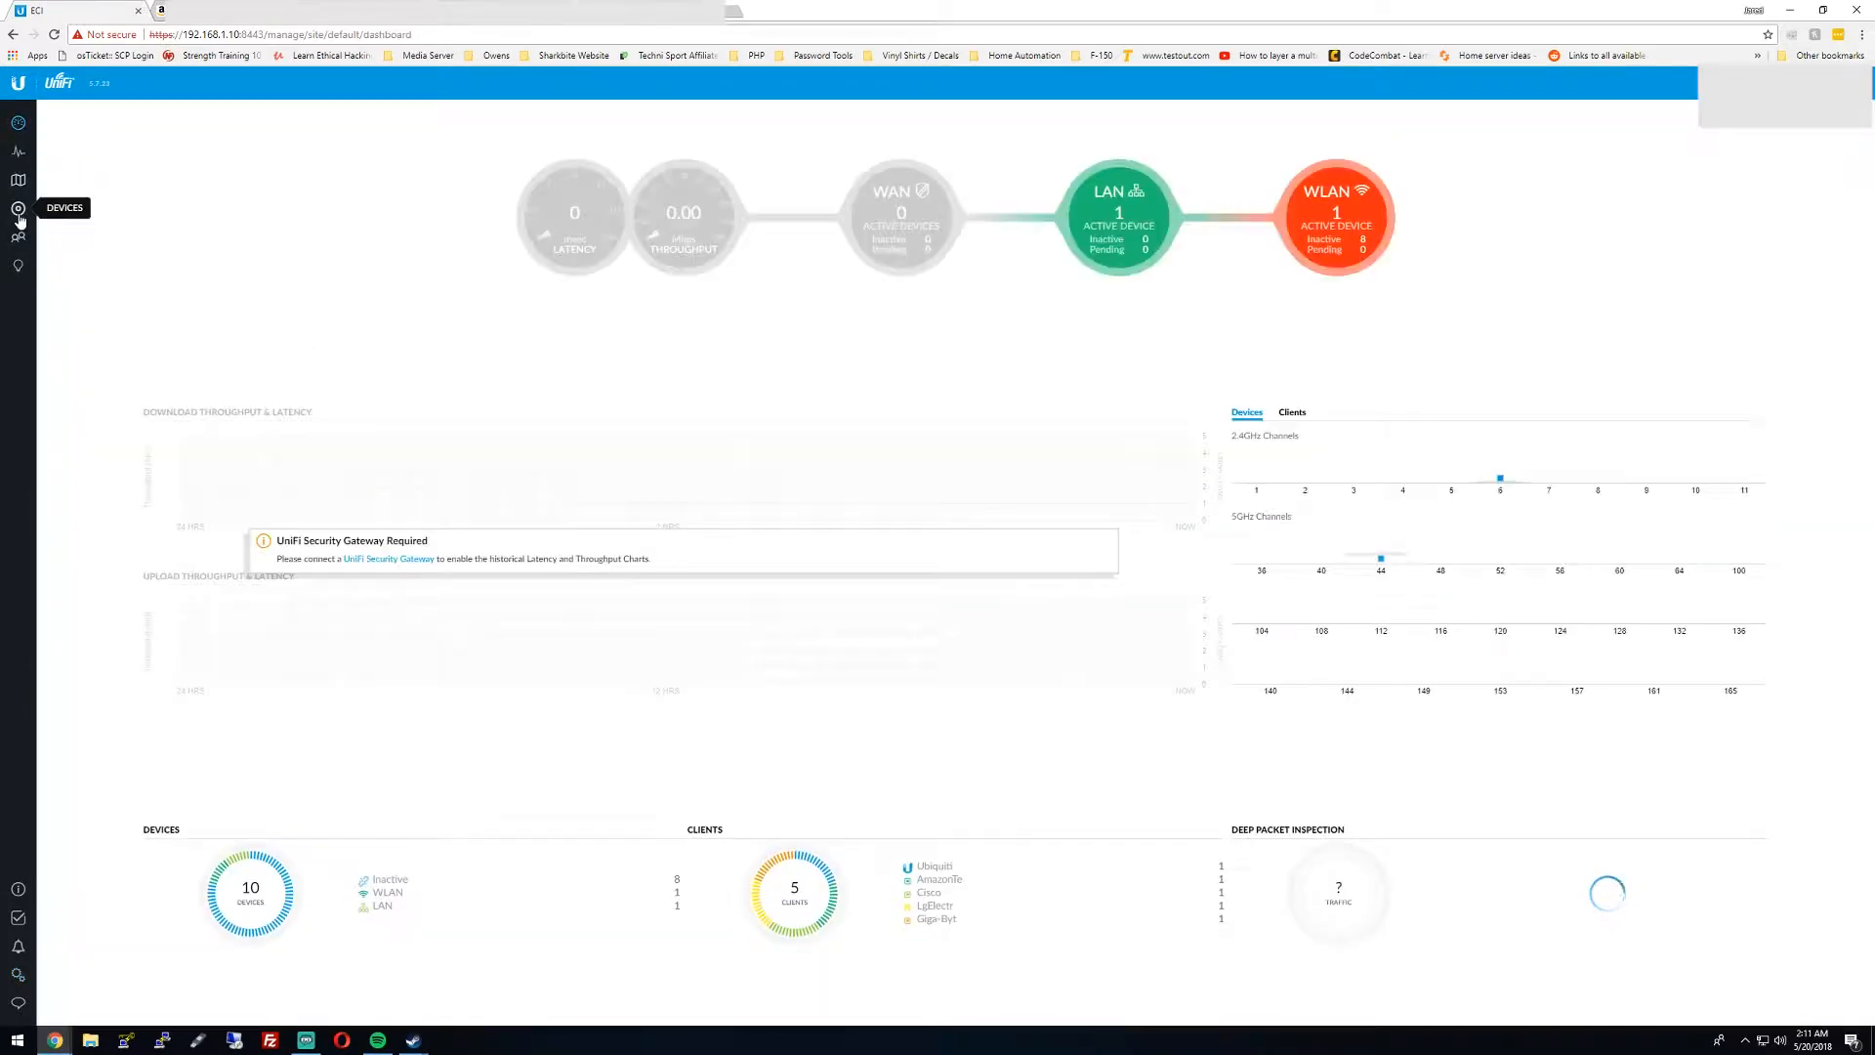
left_click(18, 208)
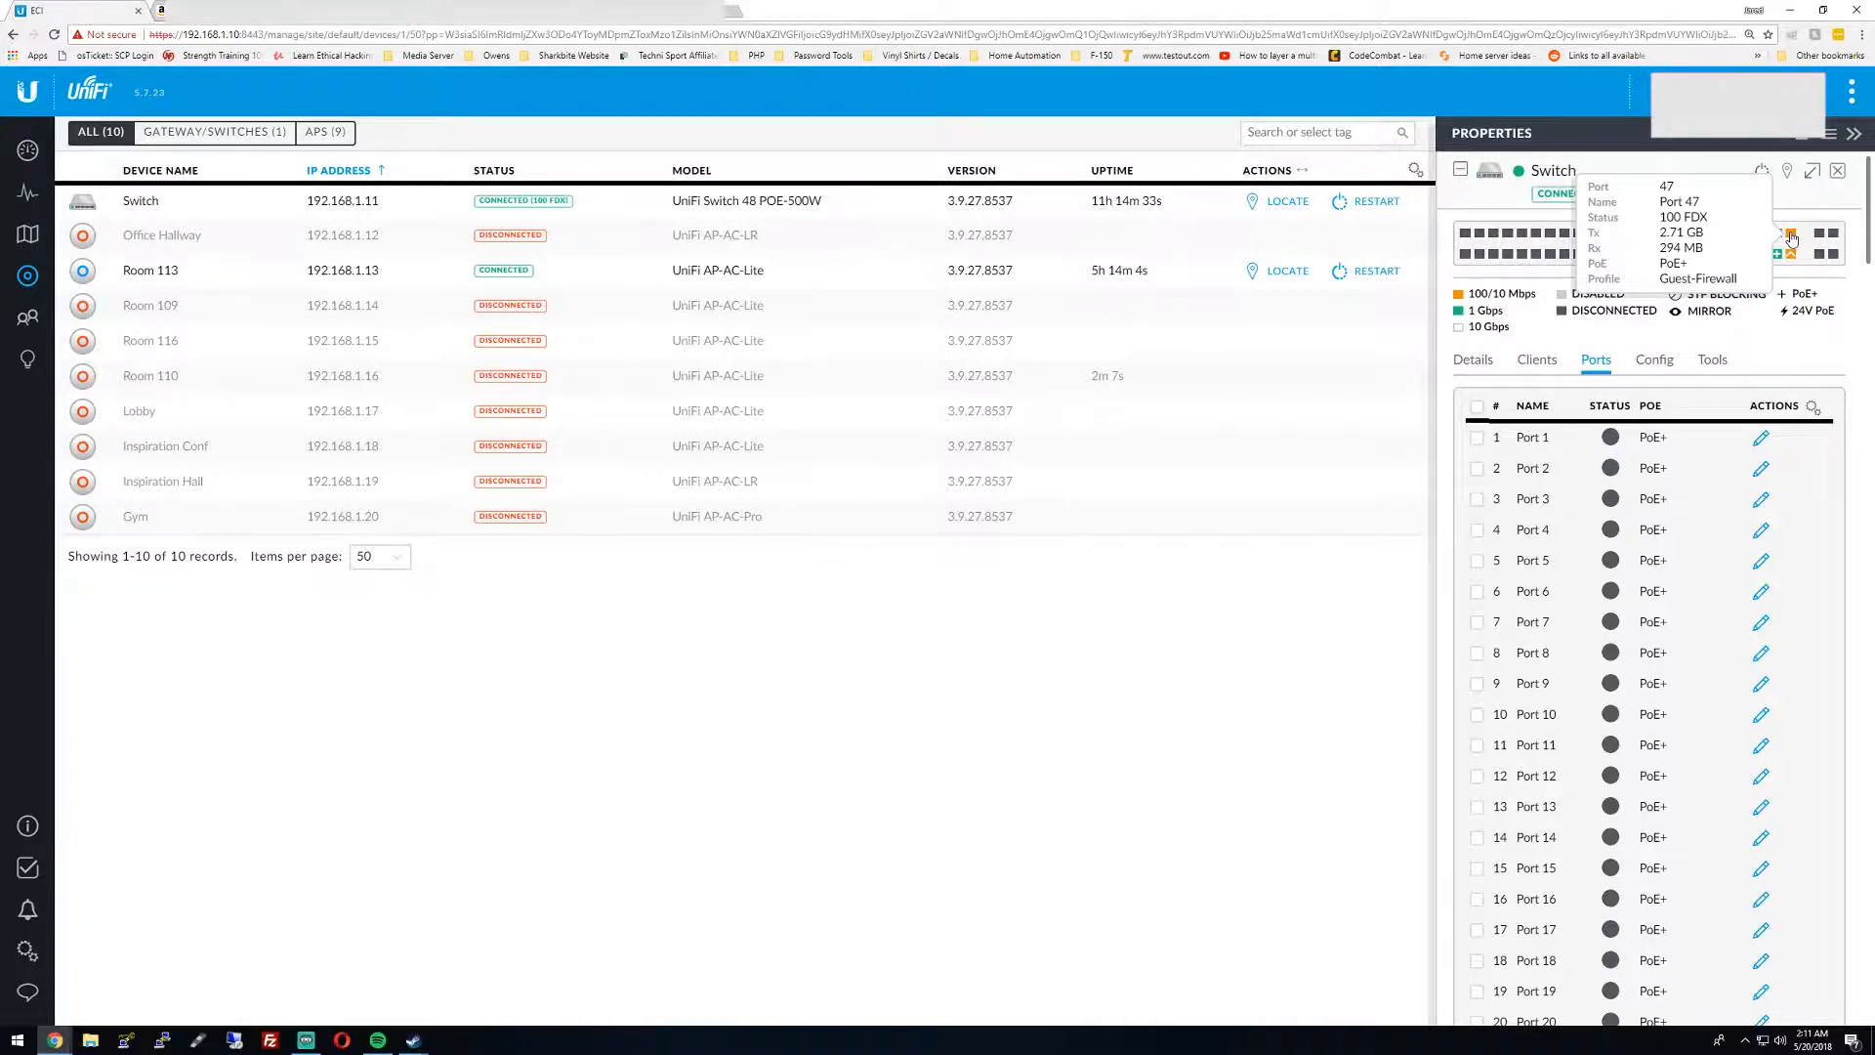
mouse_move(1790, 253)
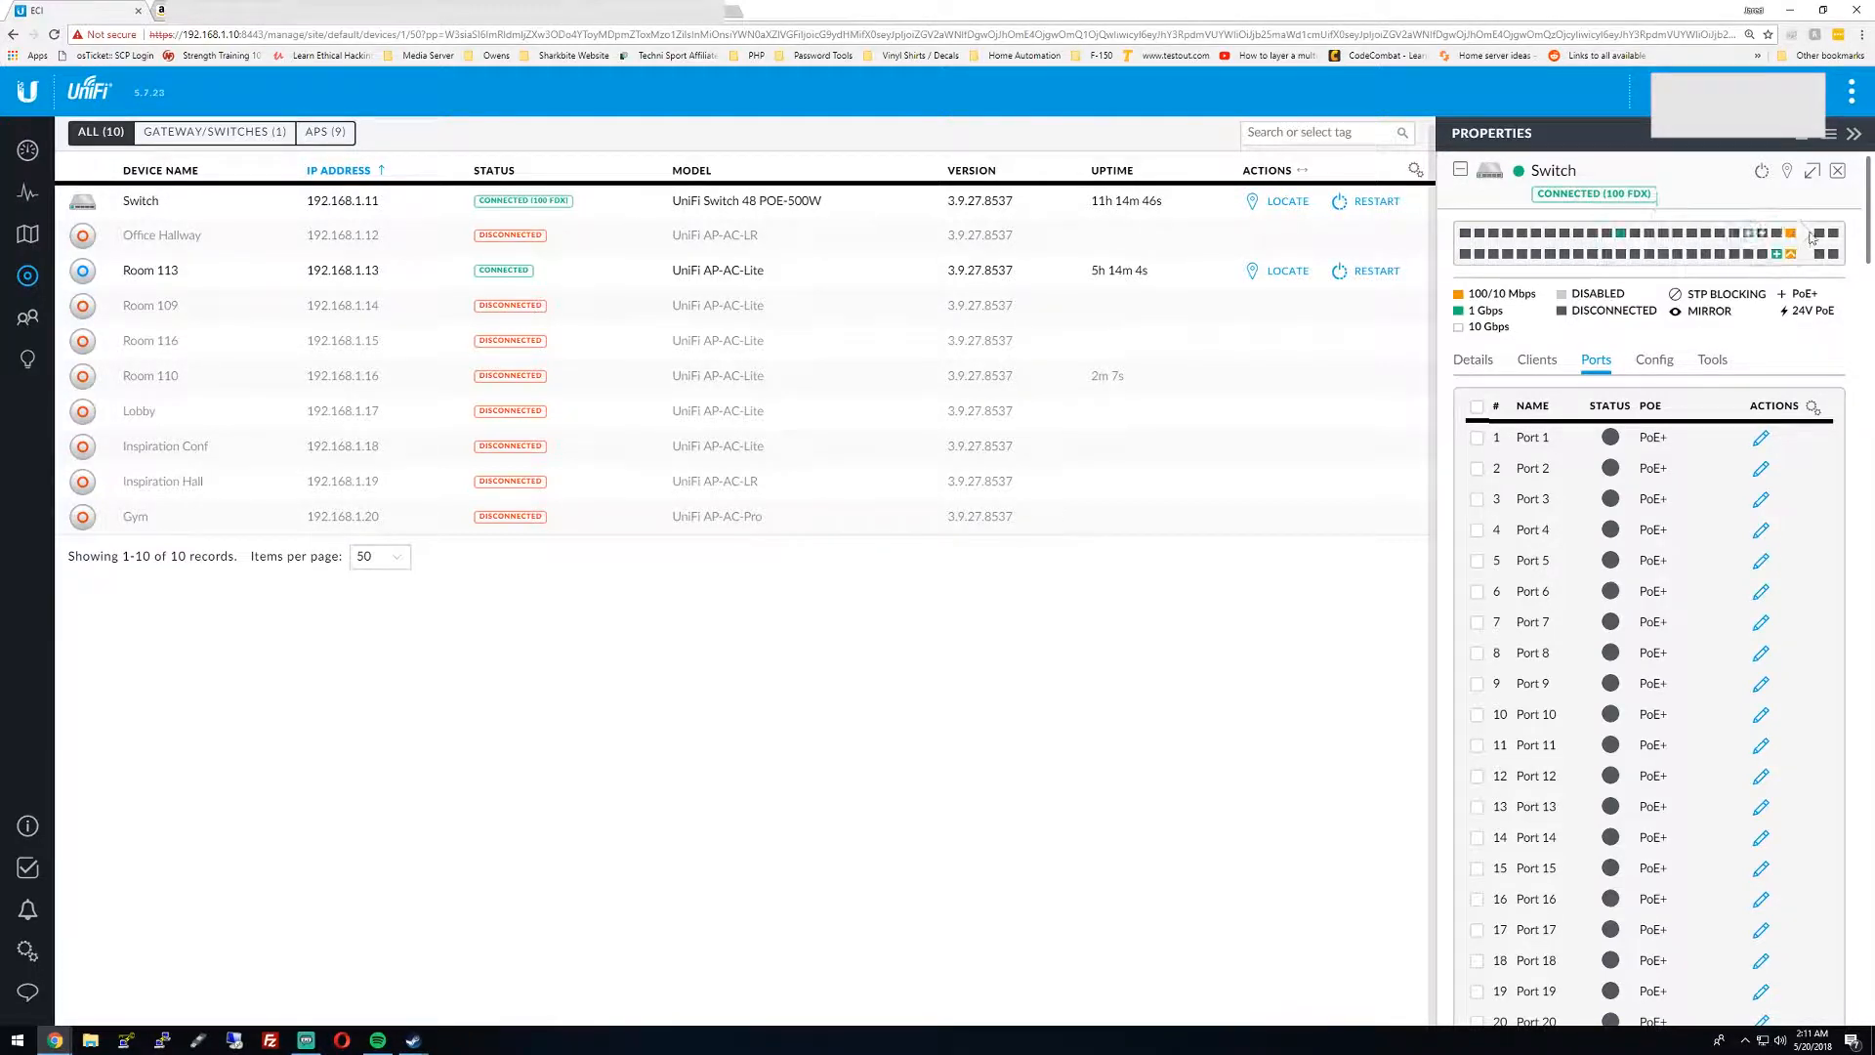
mouse_move(1790, 243)
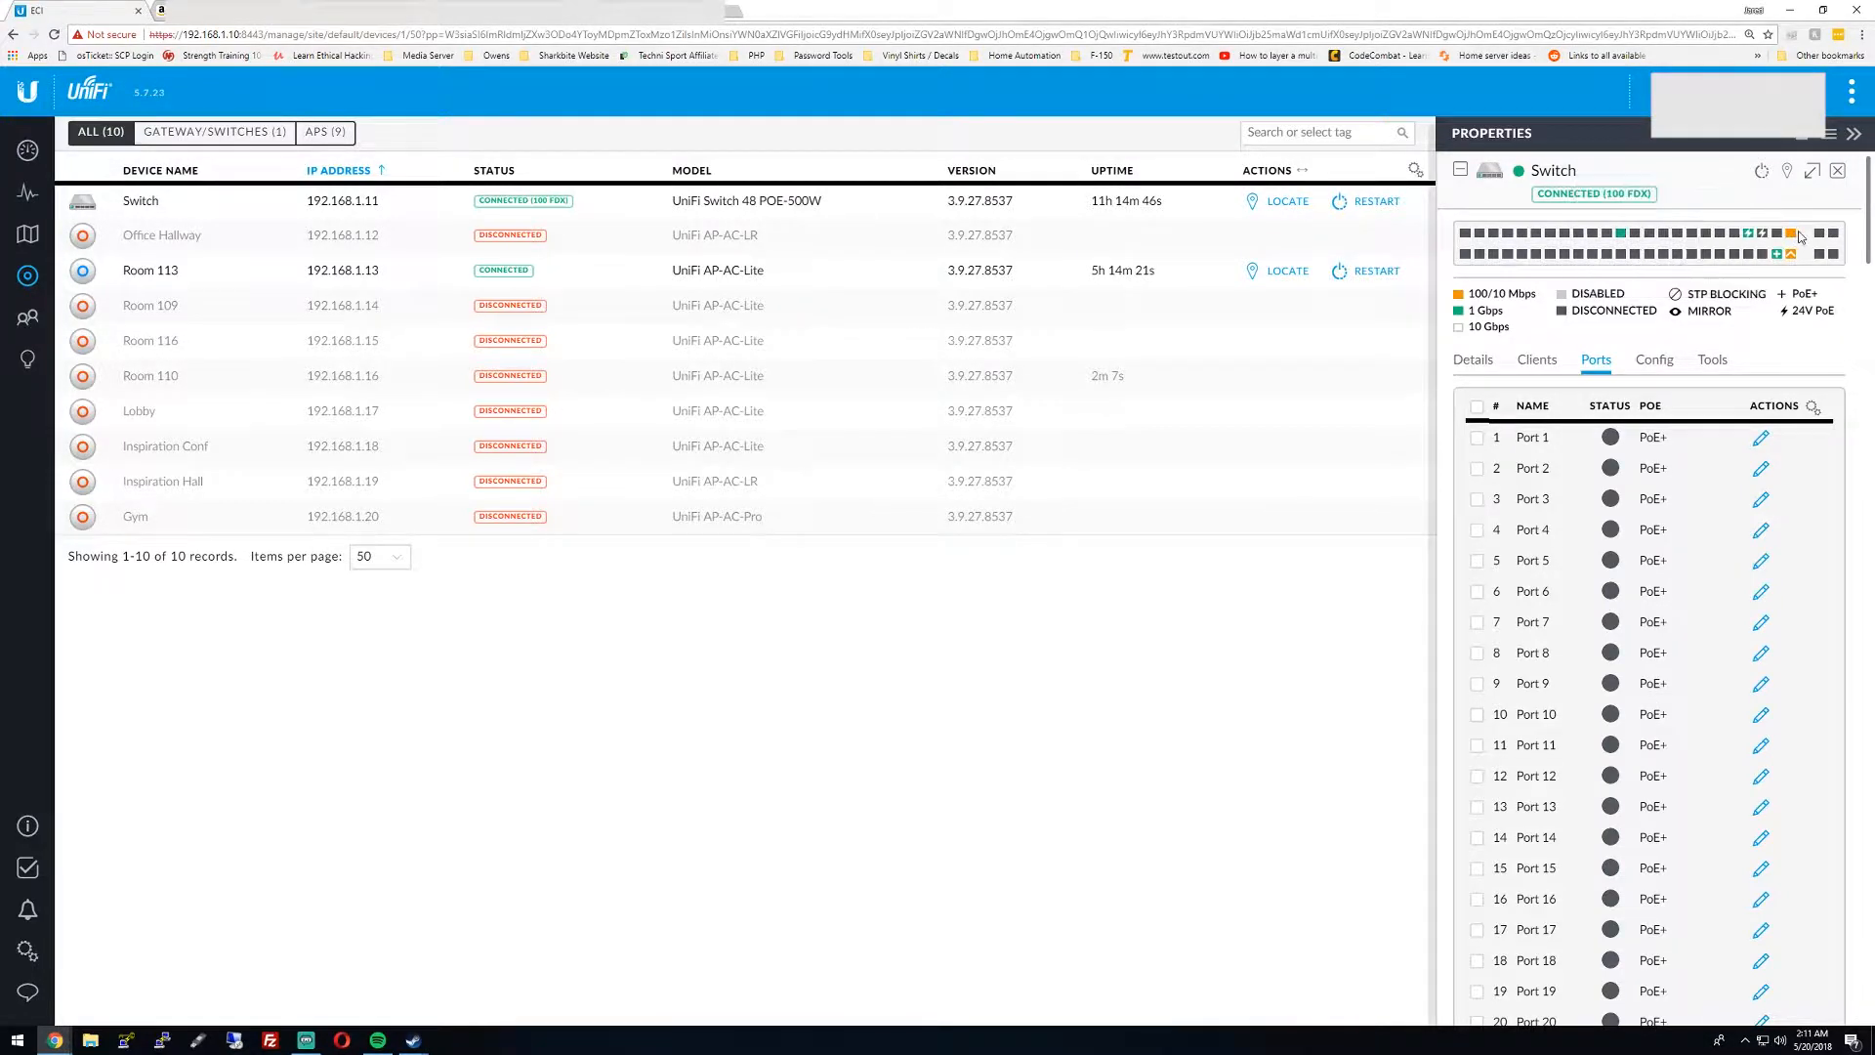
mouse_move(1790, 235)
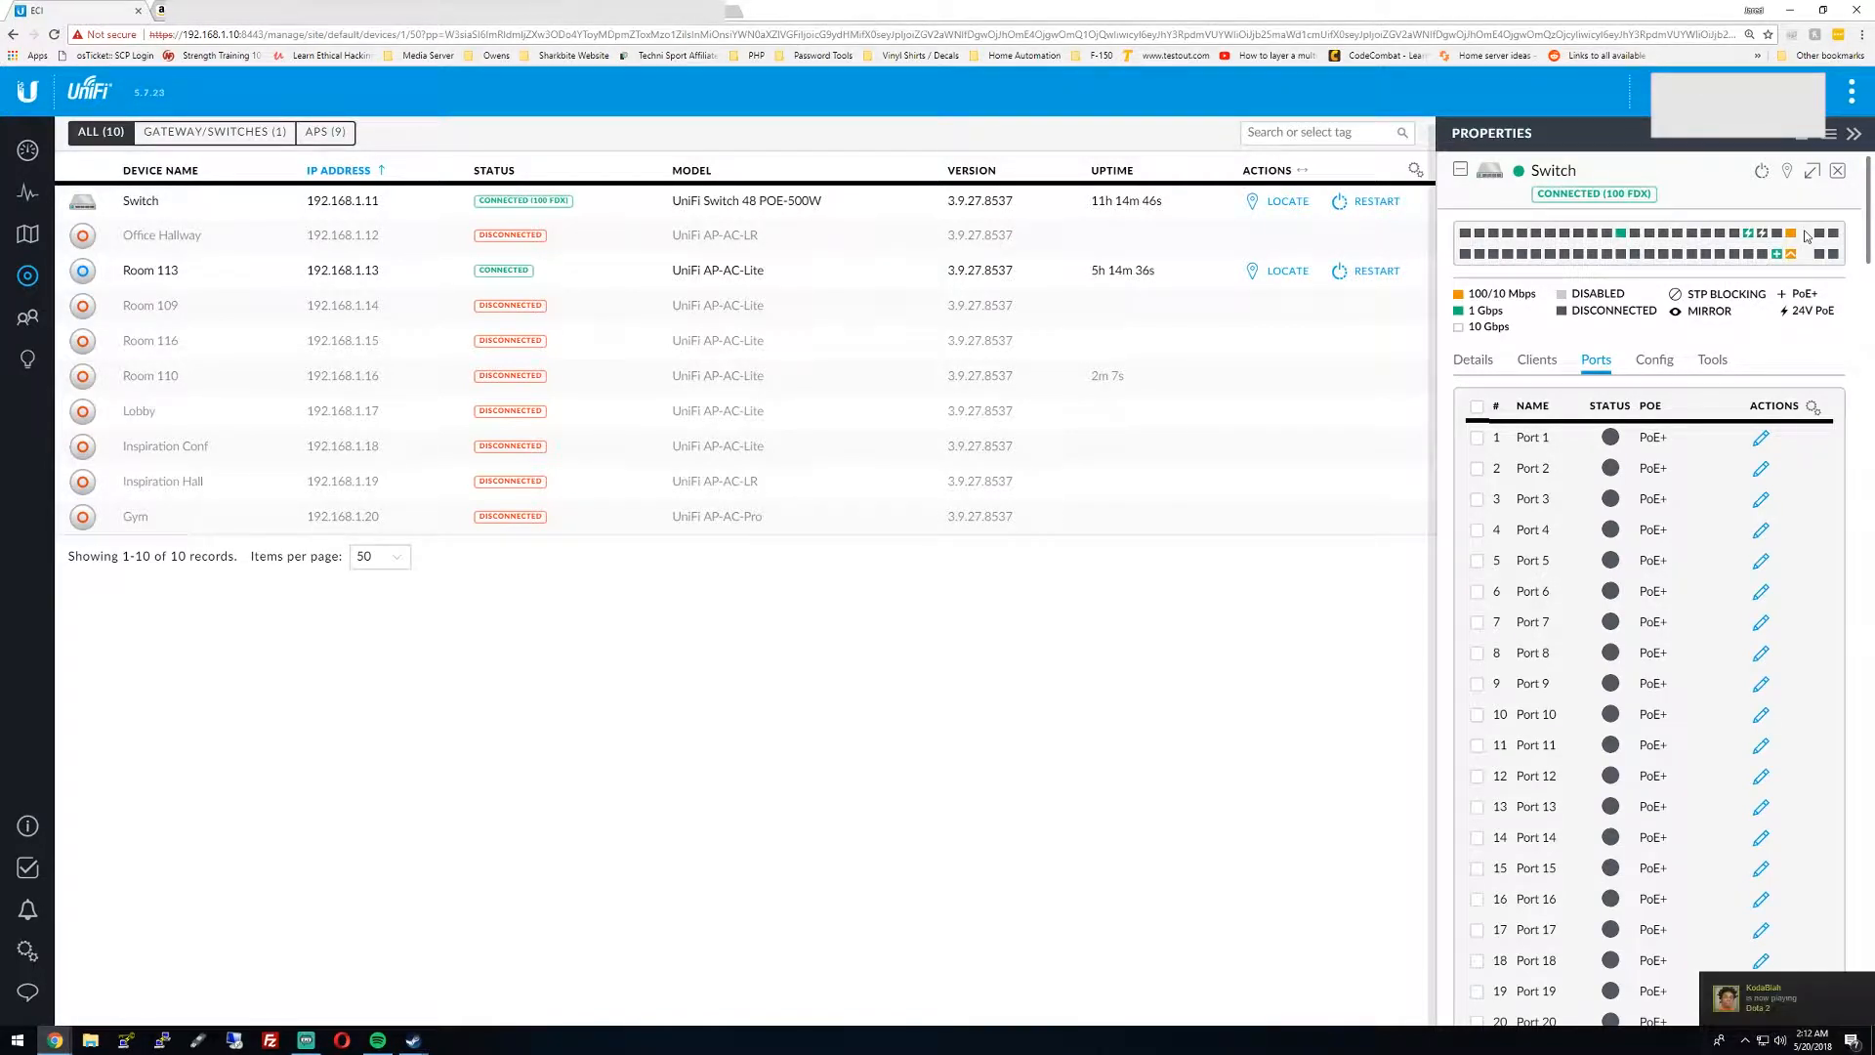
mouse_move(1791, 249)
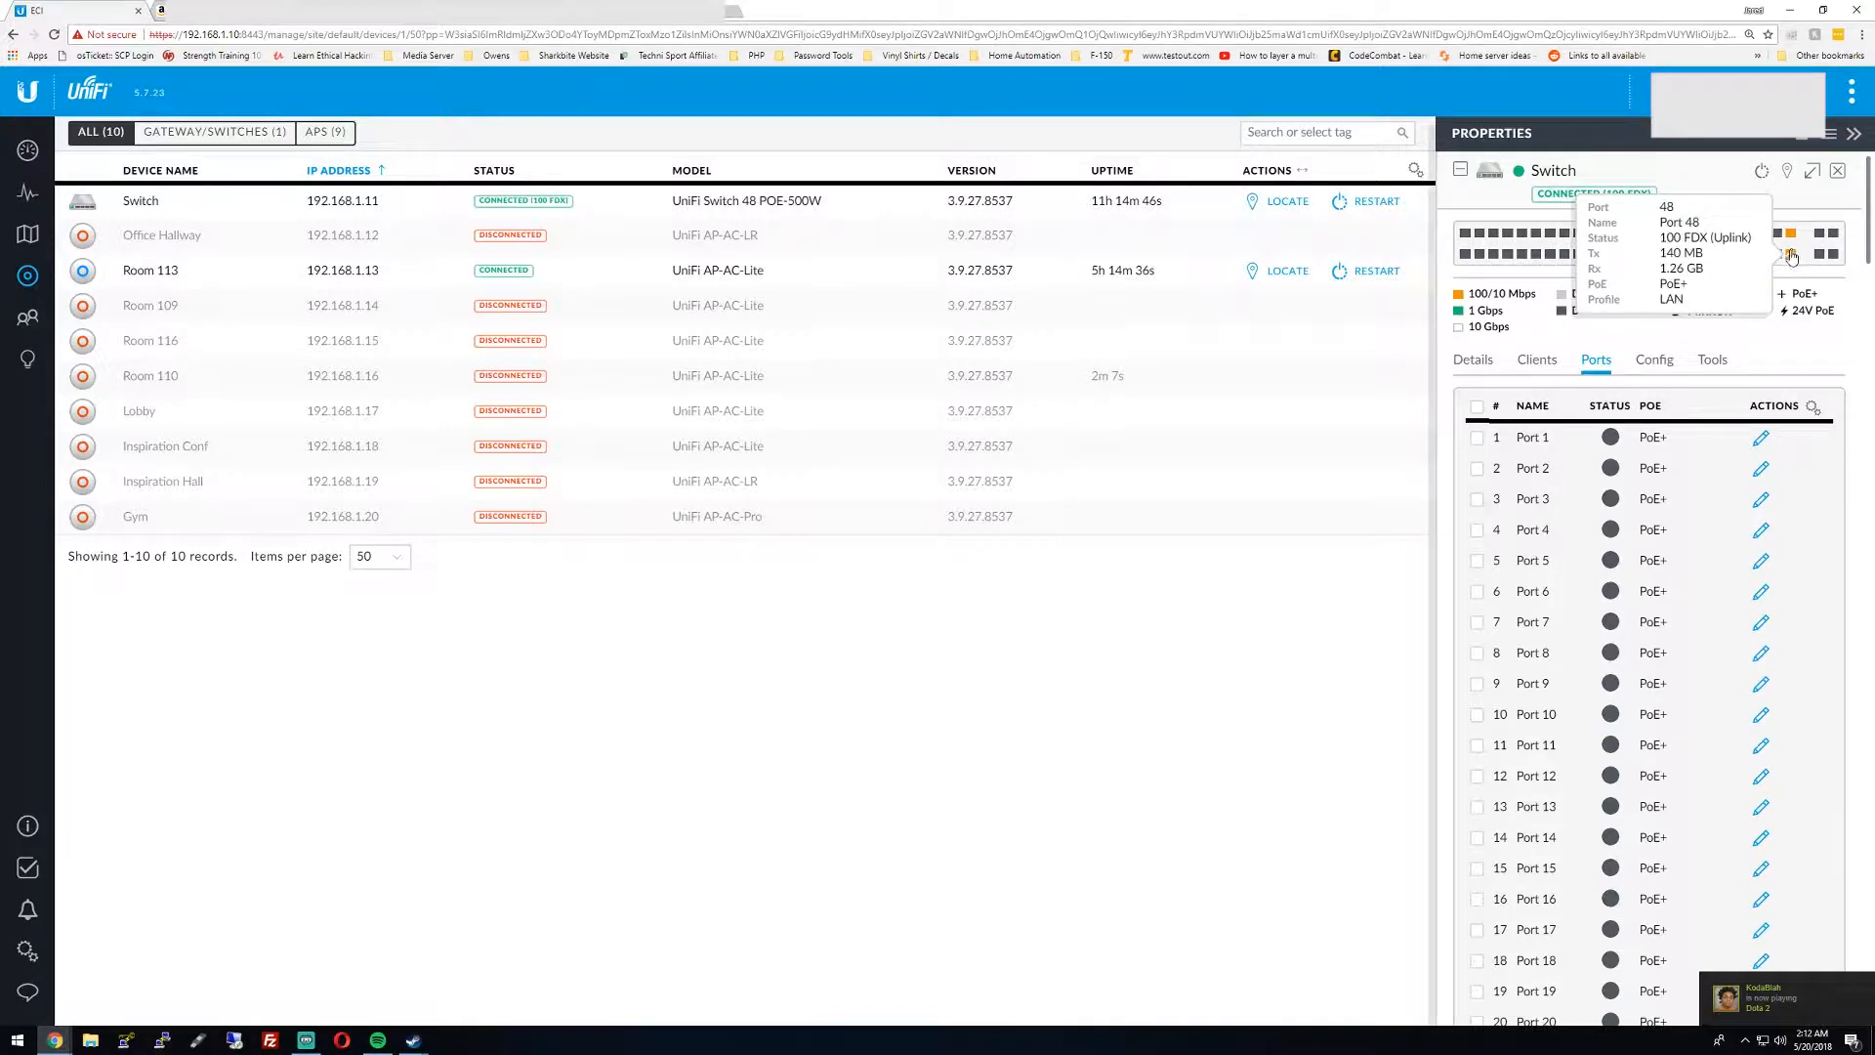
scroll("down", 3)
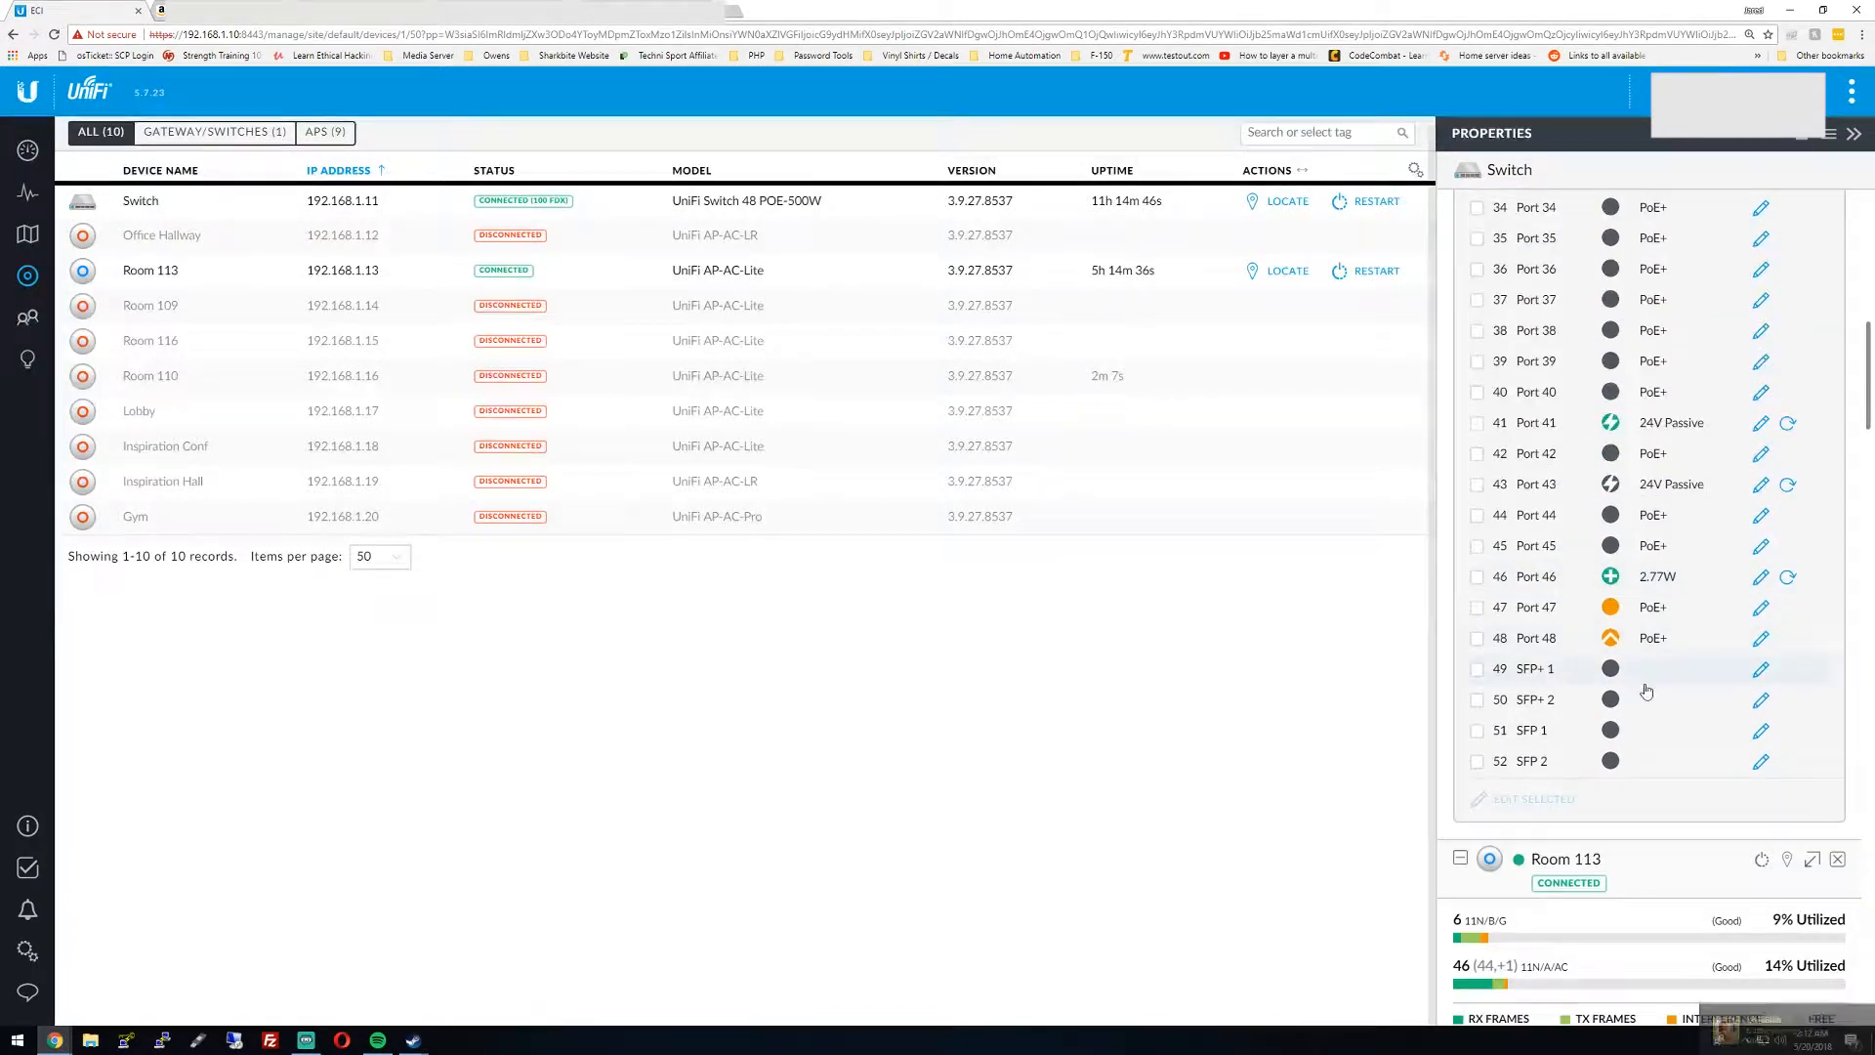
left_click(1760, 638)
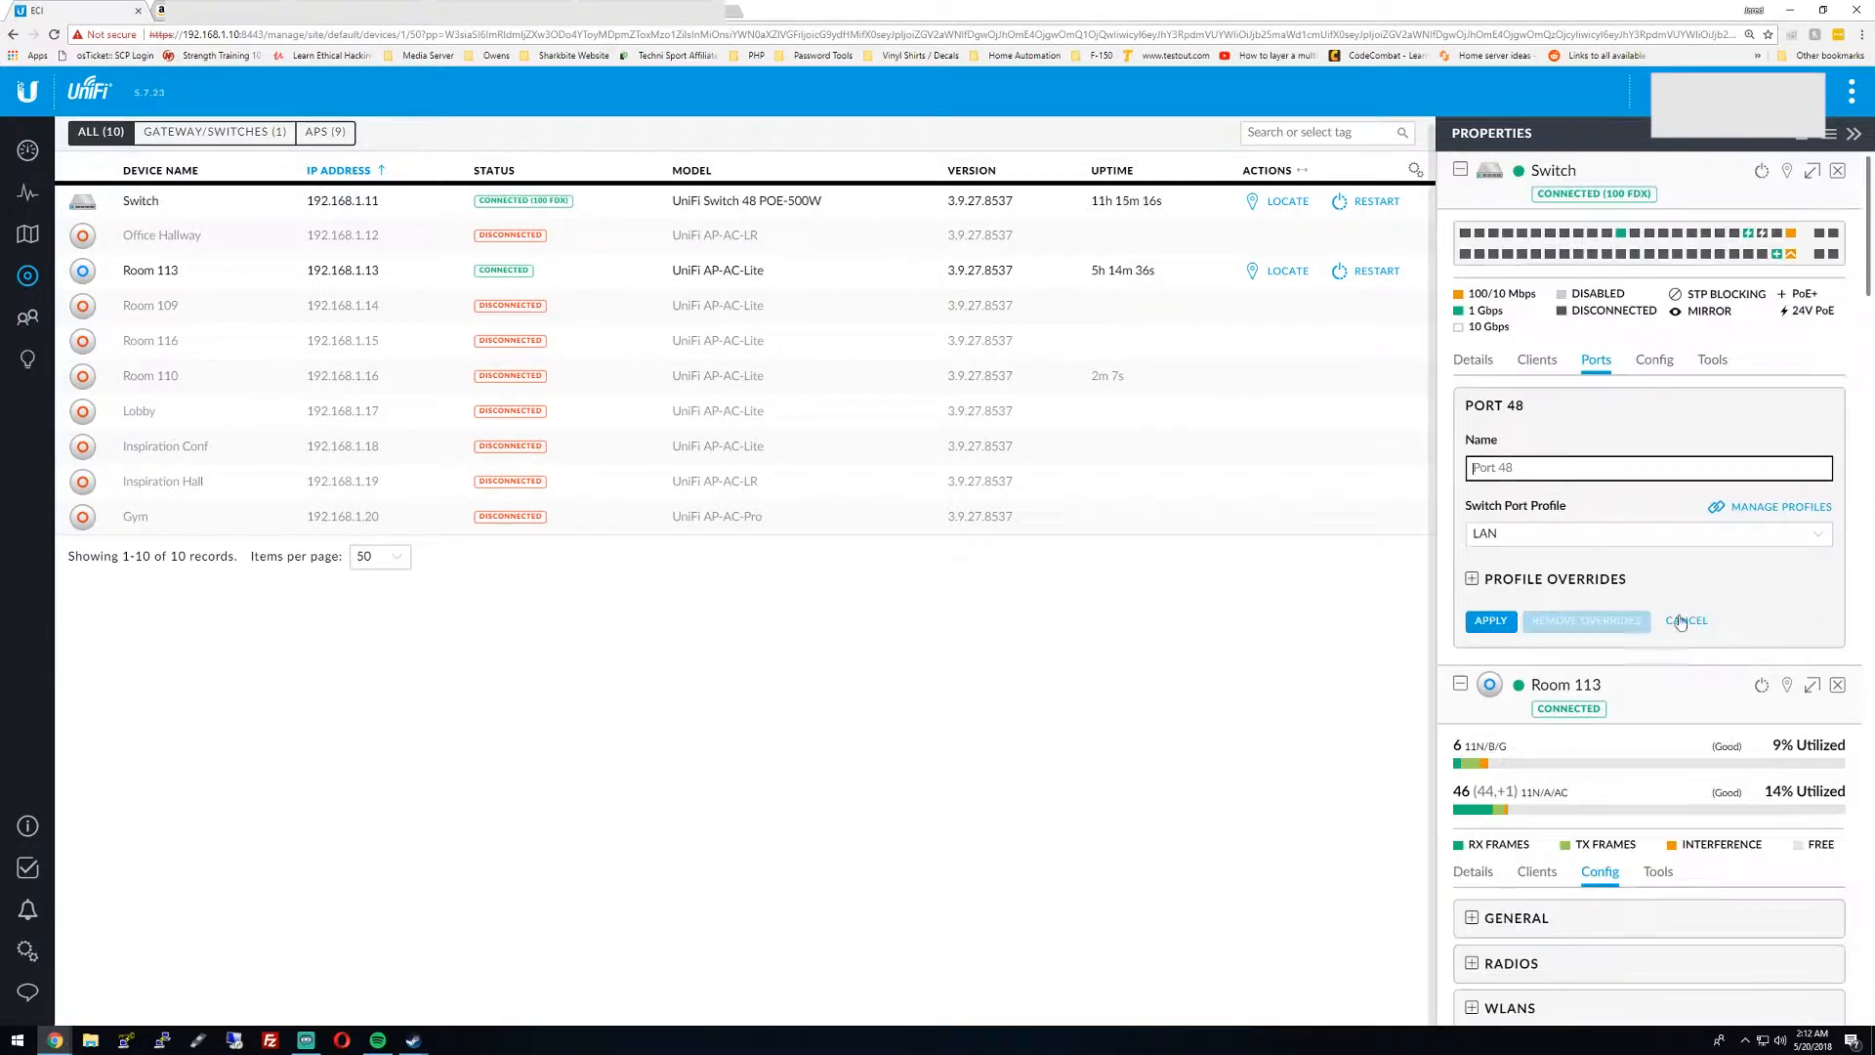
mouse_move(1550, 443)
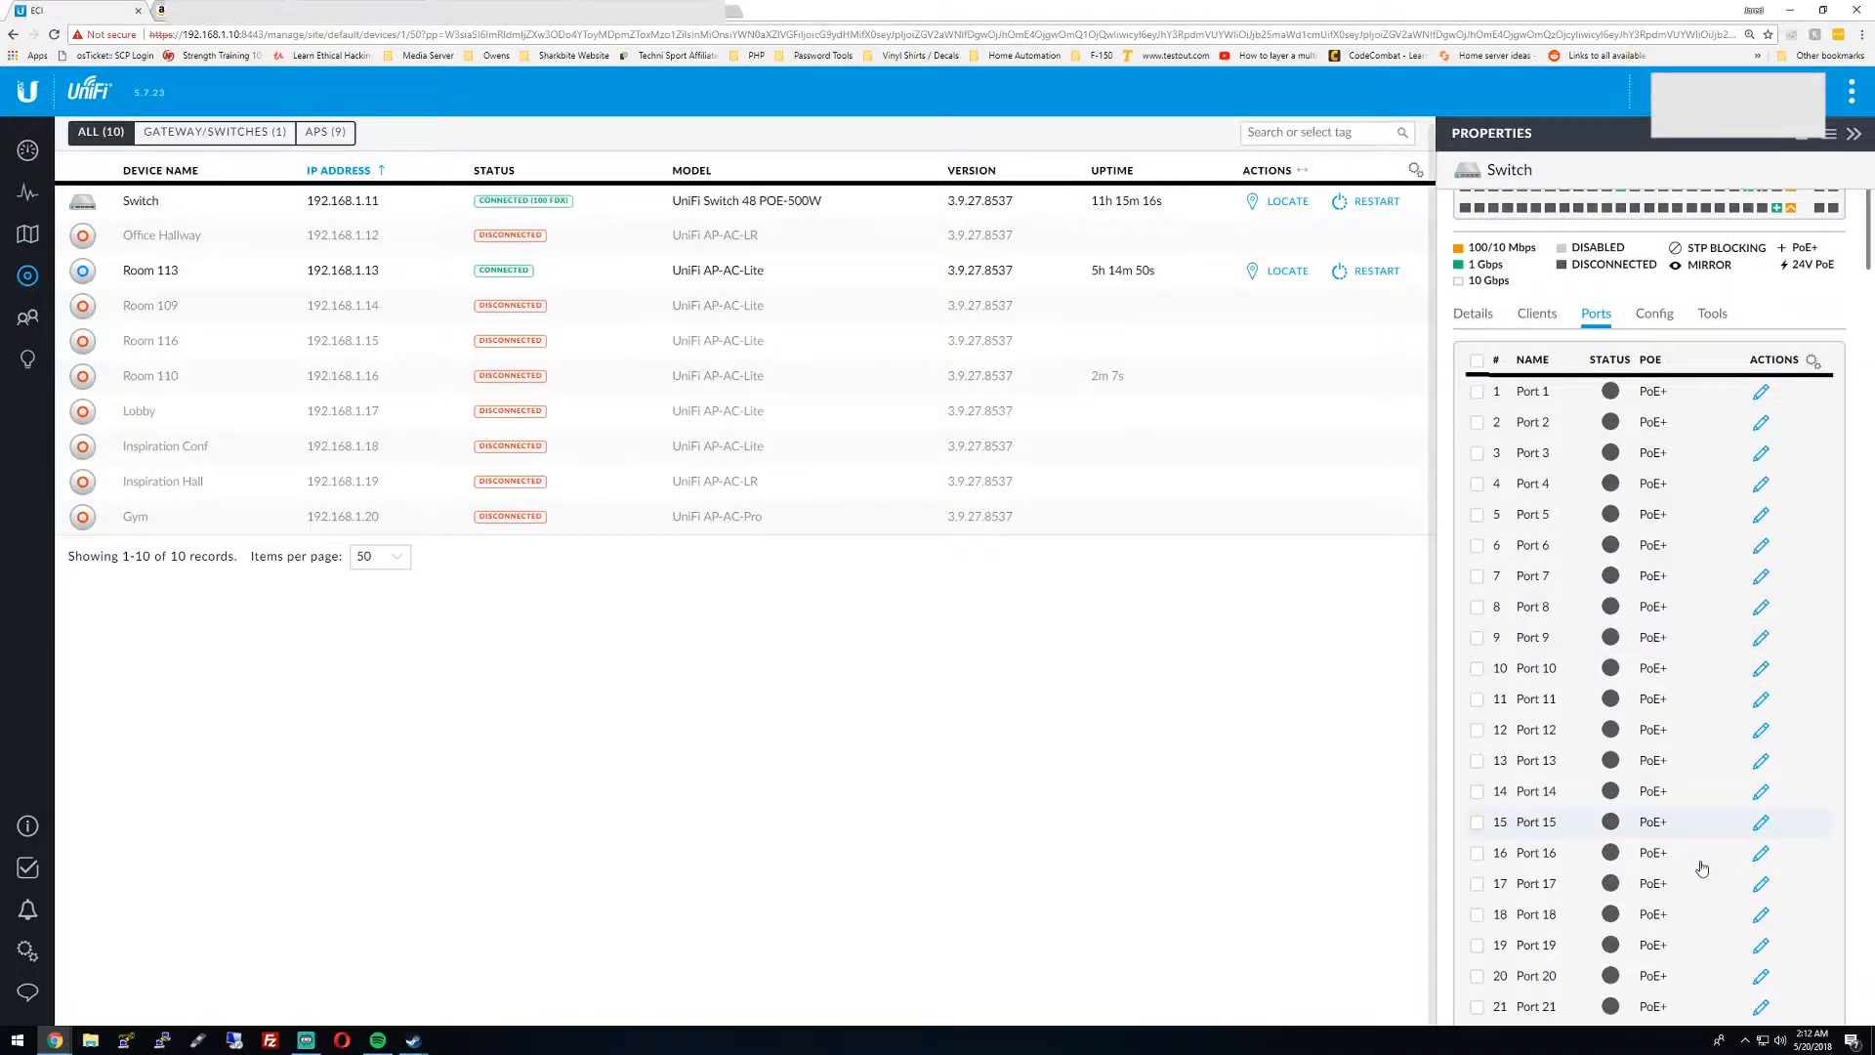
scroll("down", 3)
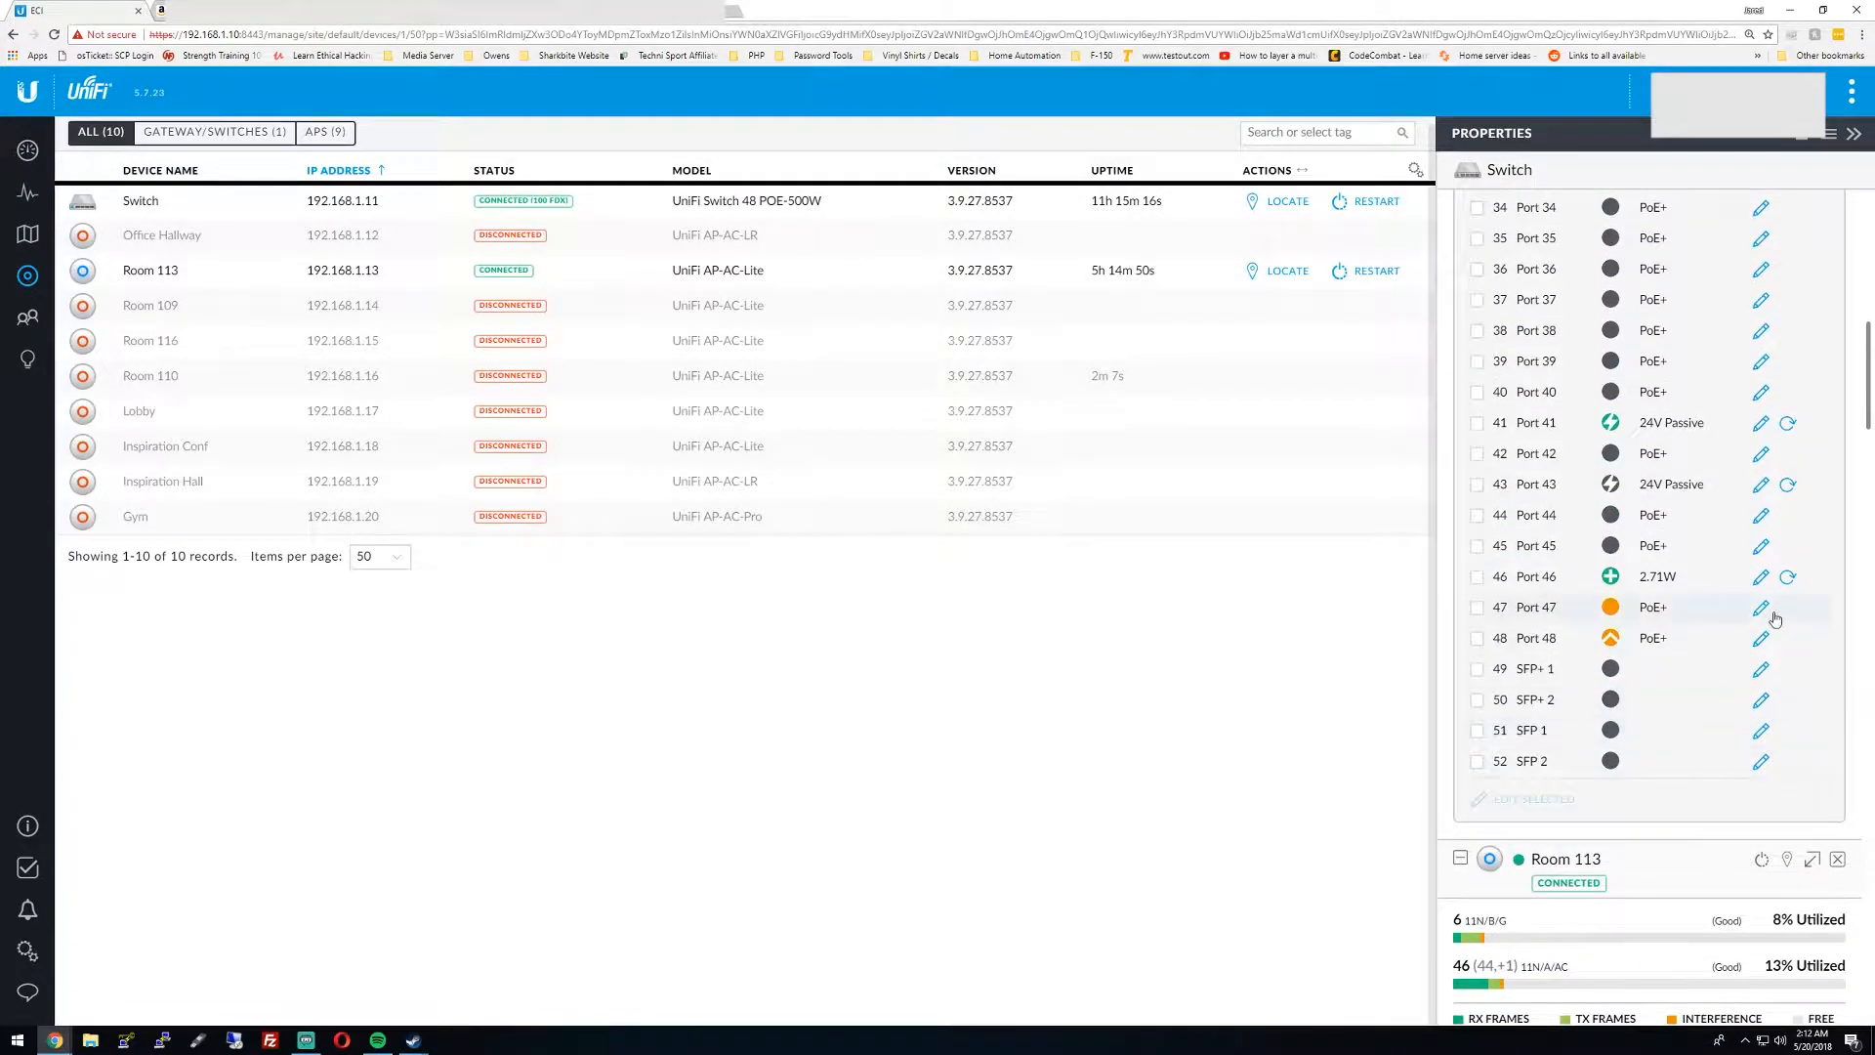
left_click(1762, 607)
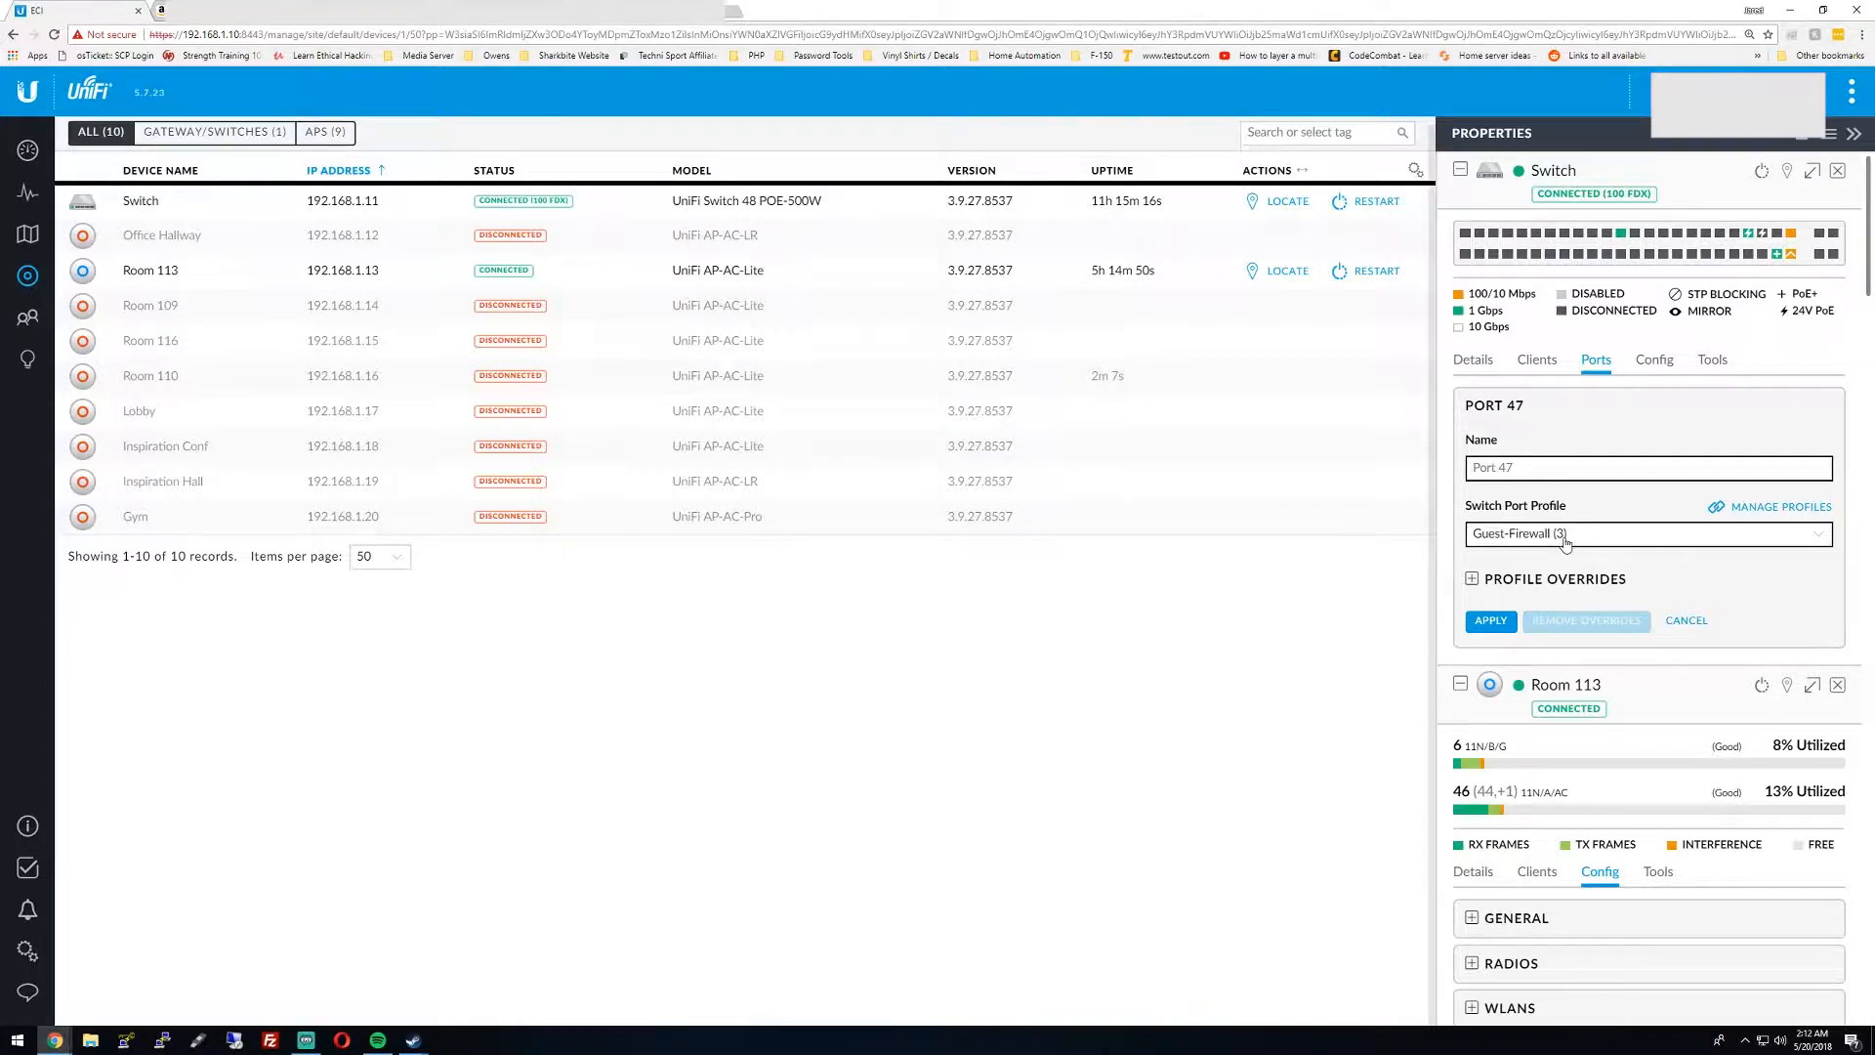
left_click(1645, 532)
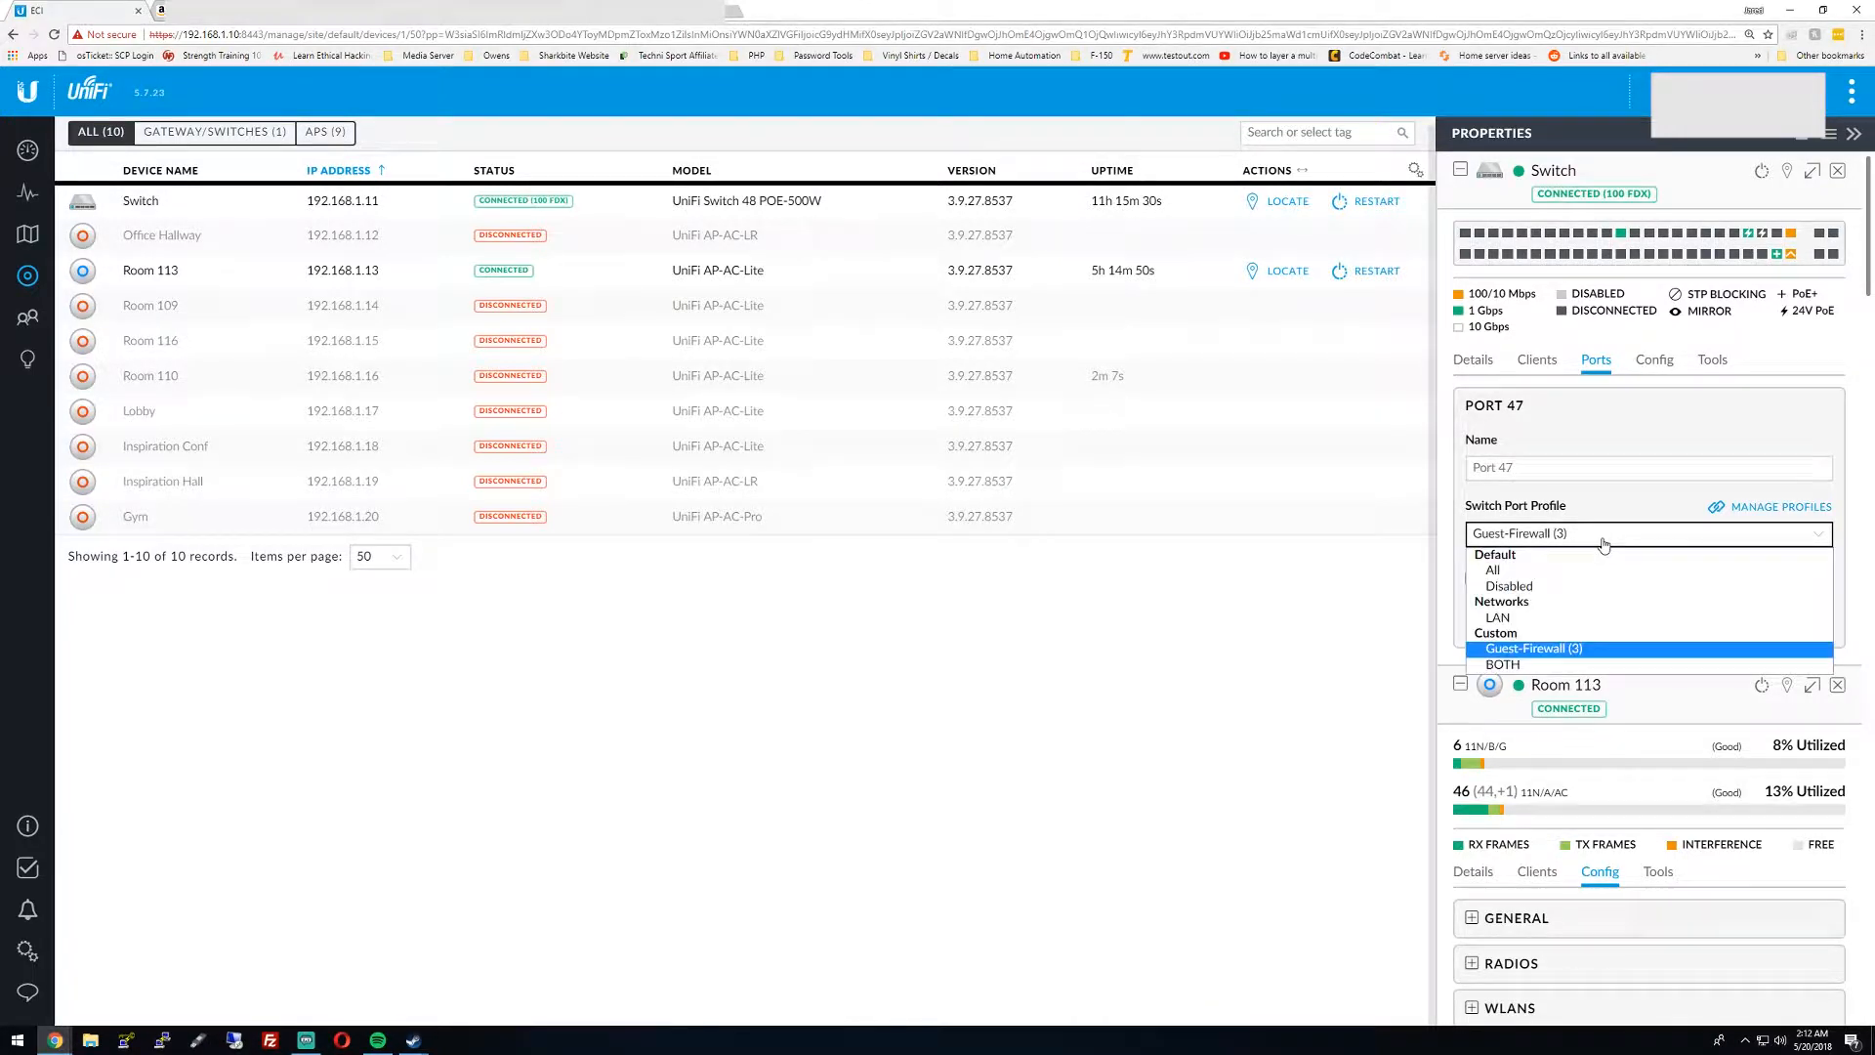
left_click(1534, 649)
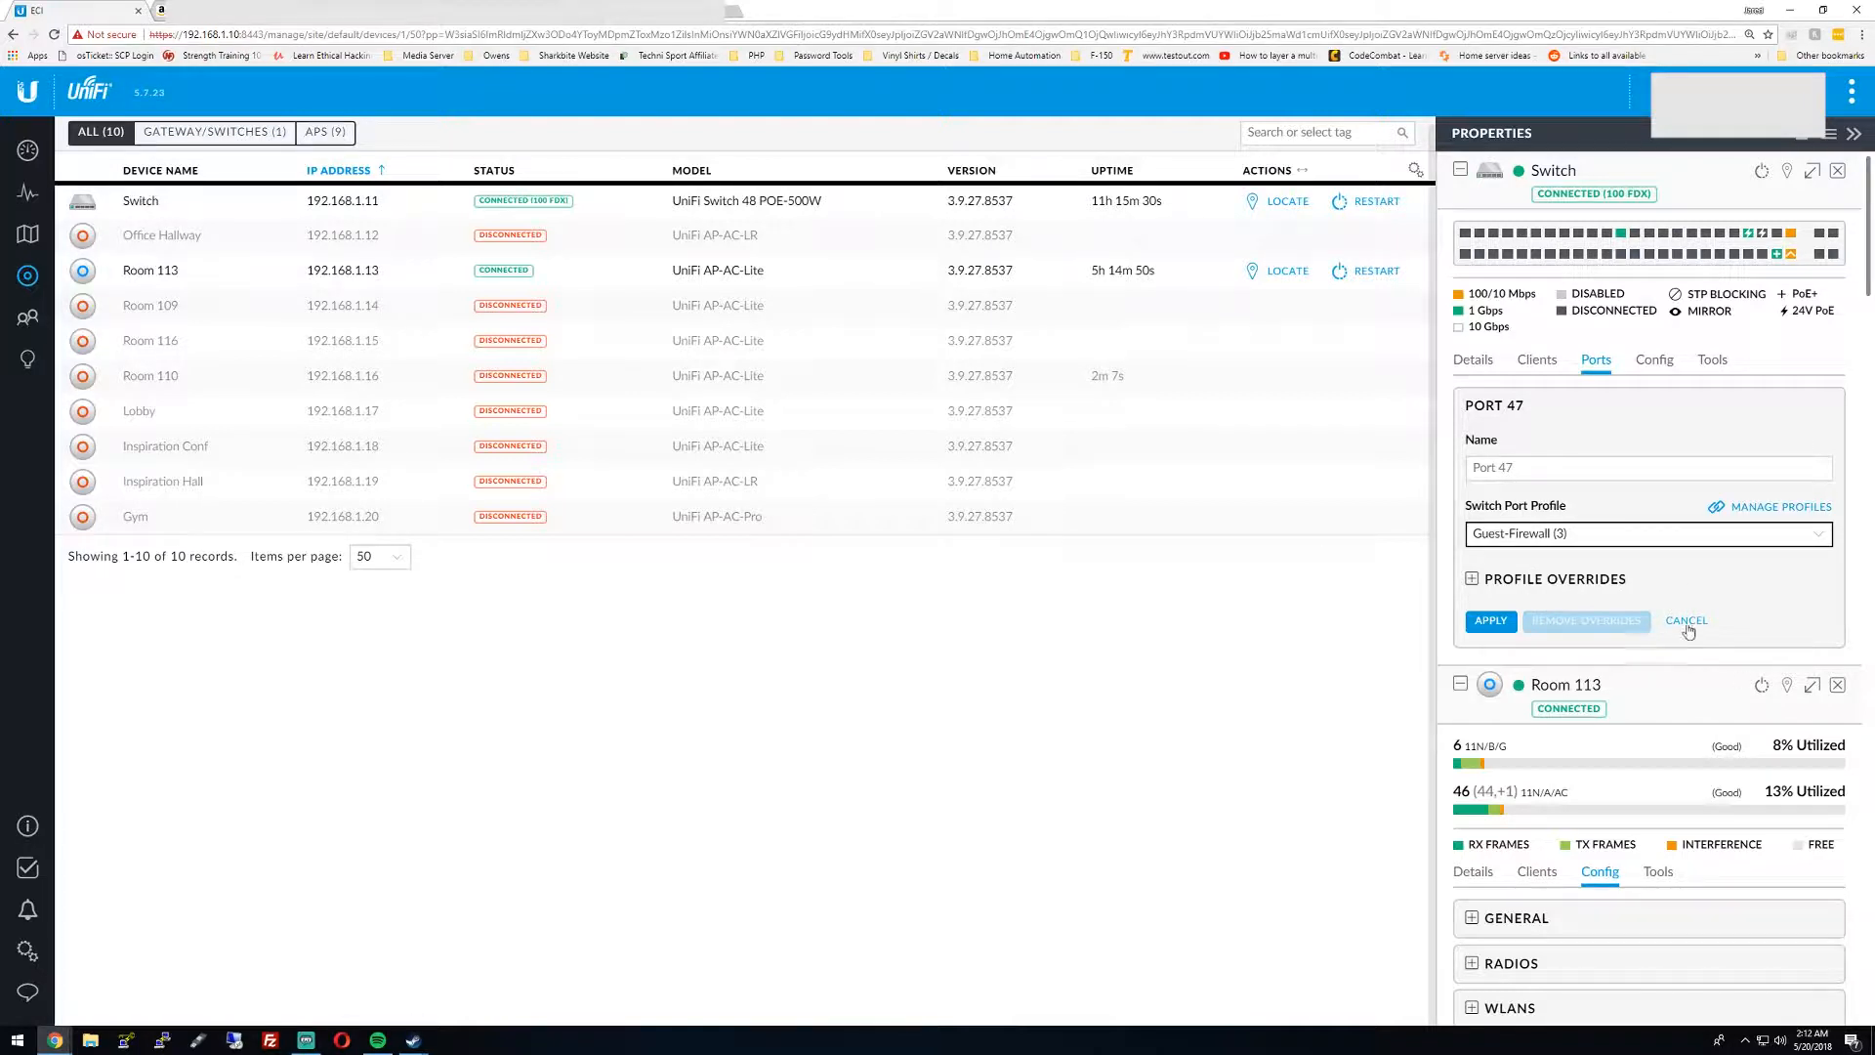
left_click(1686, 621)
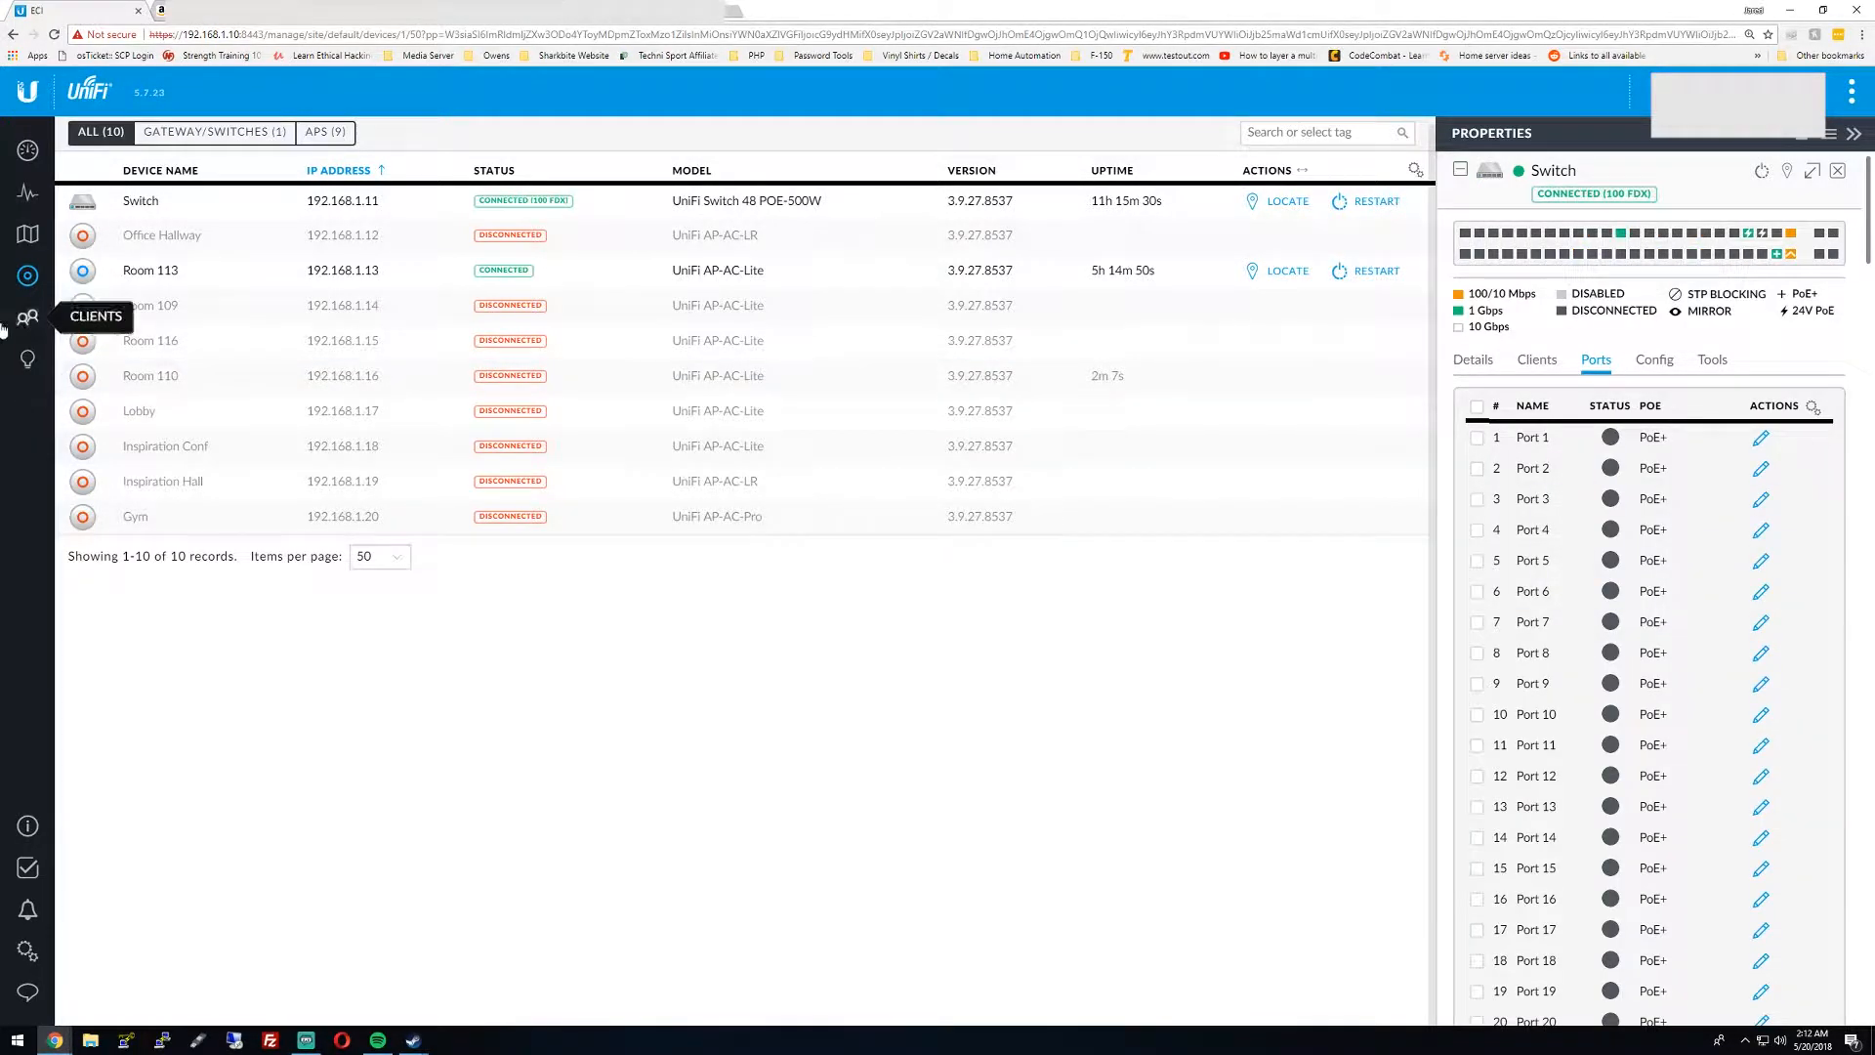
mouse_move(26, 953)
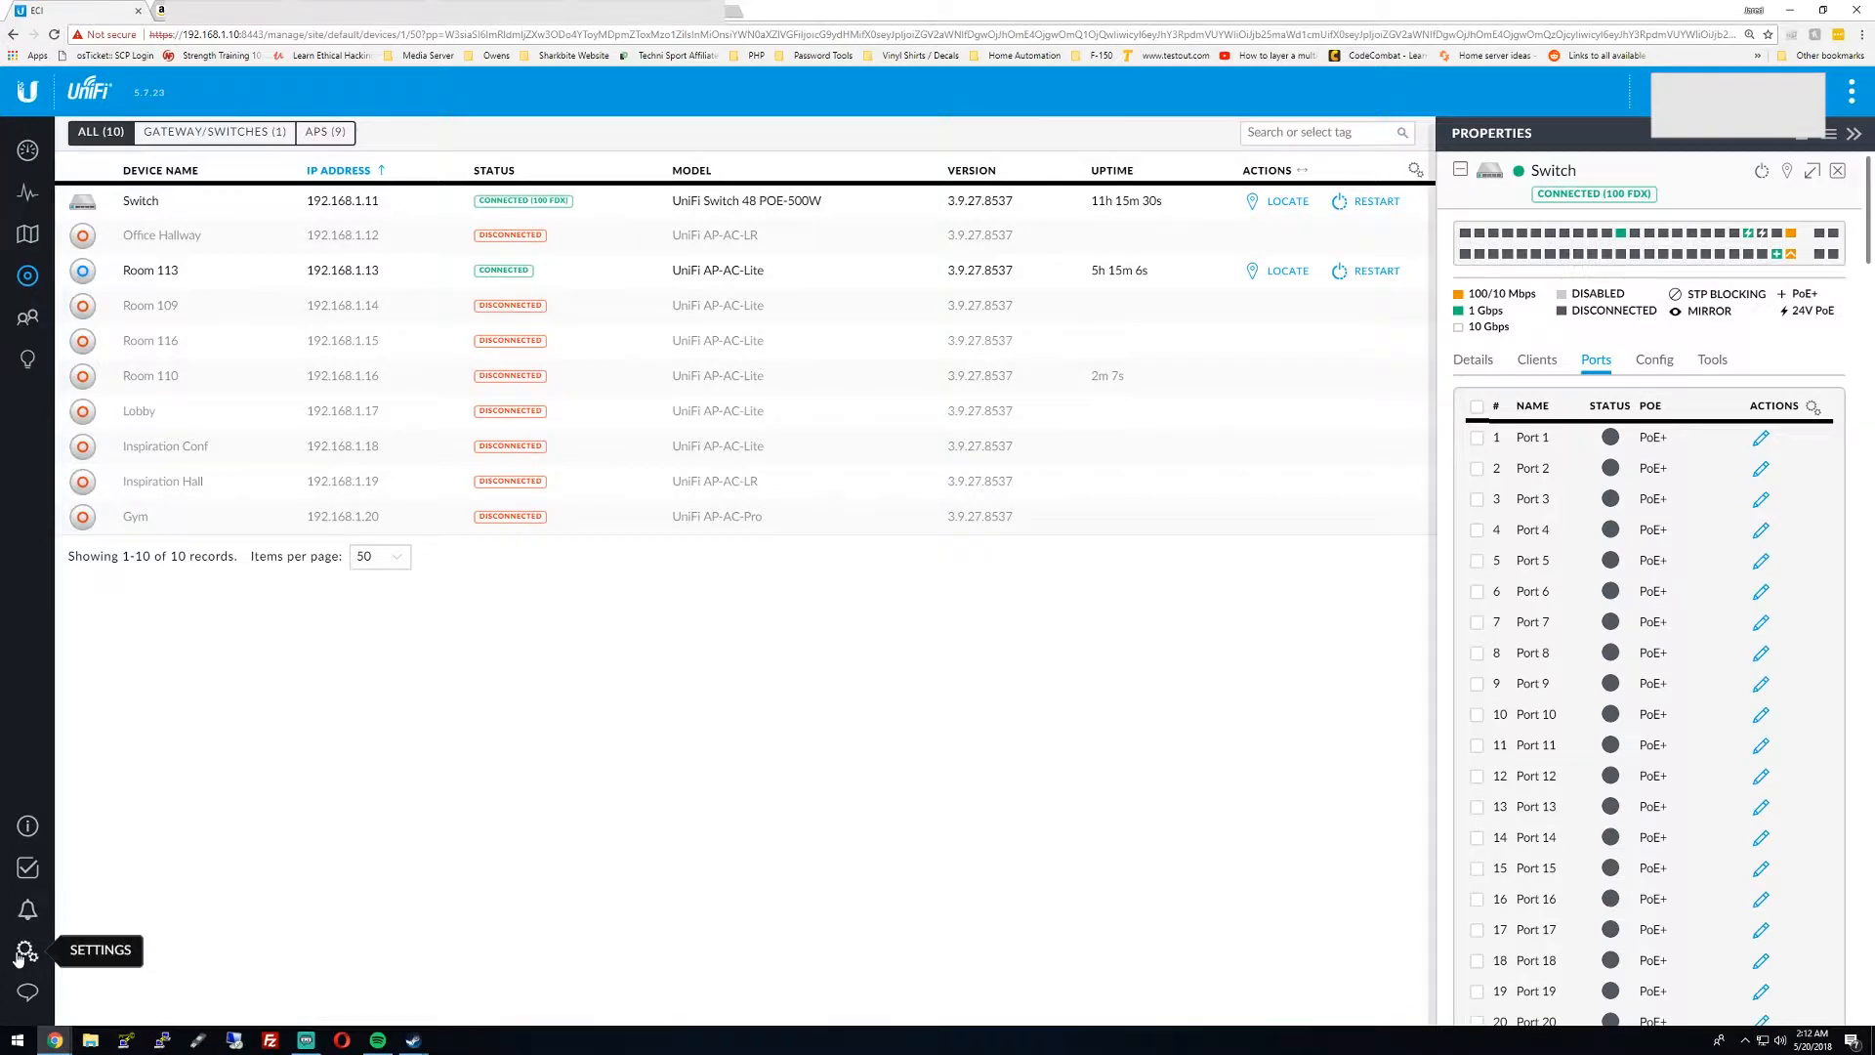
Review the Guest and LAN networks in Settings, then show the wireless networks list
left_click(26, 950)
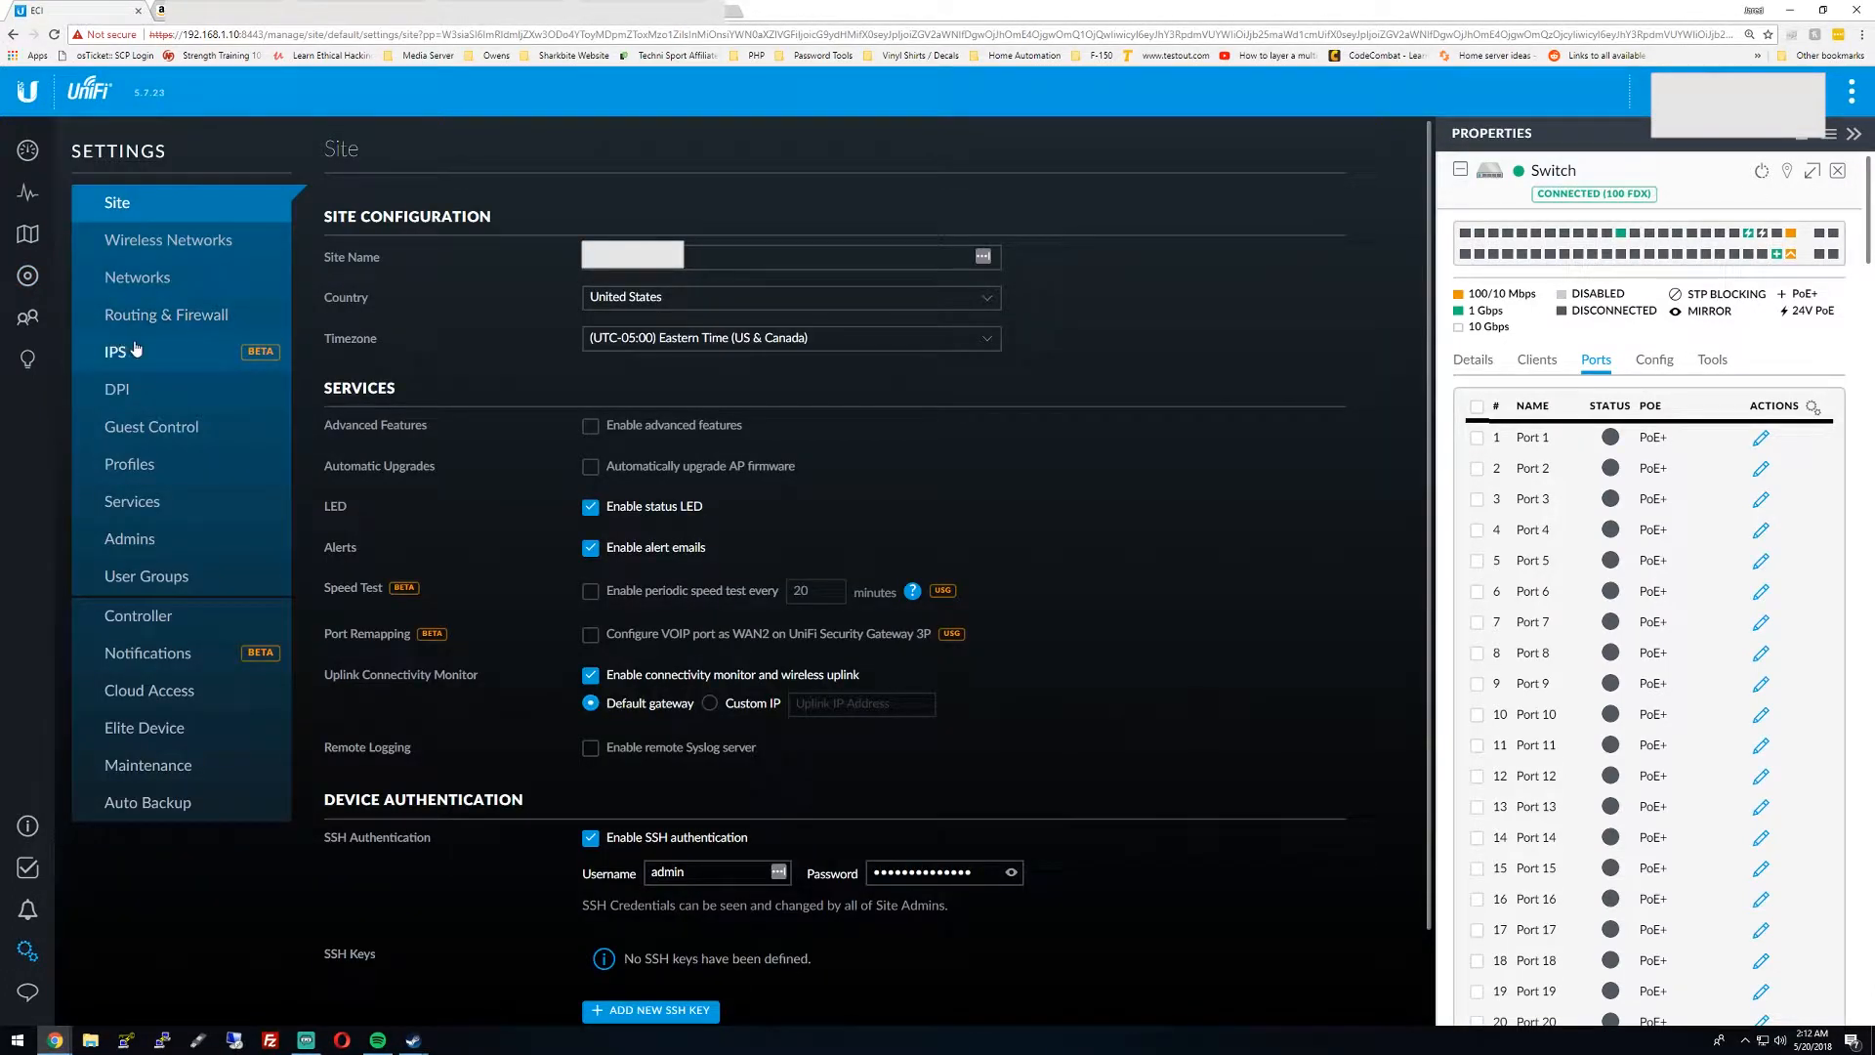
left_click(137, 276)
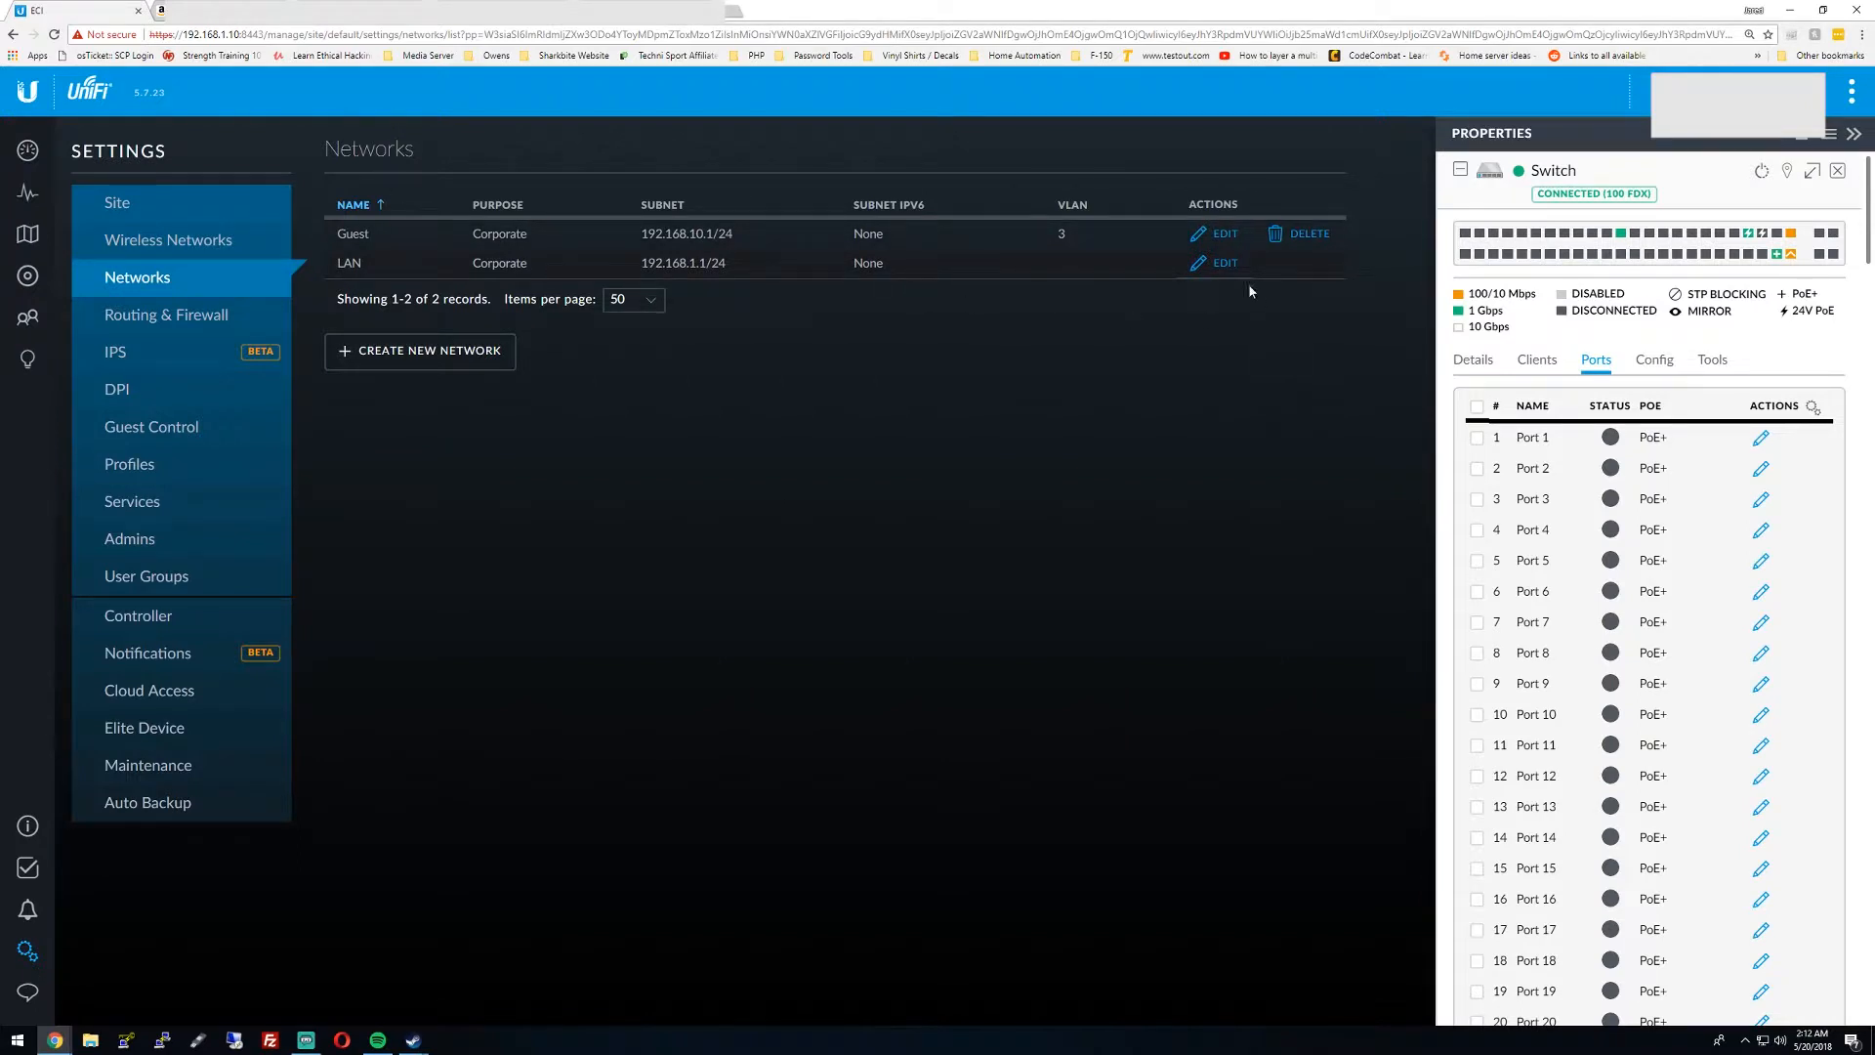
mouse_move(702, 287)
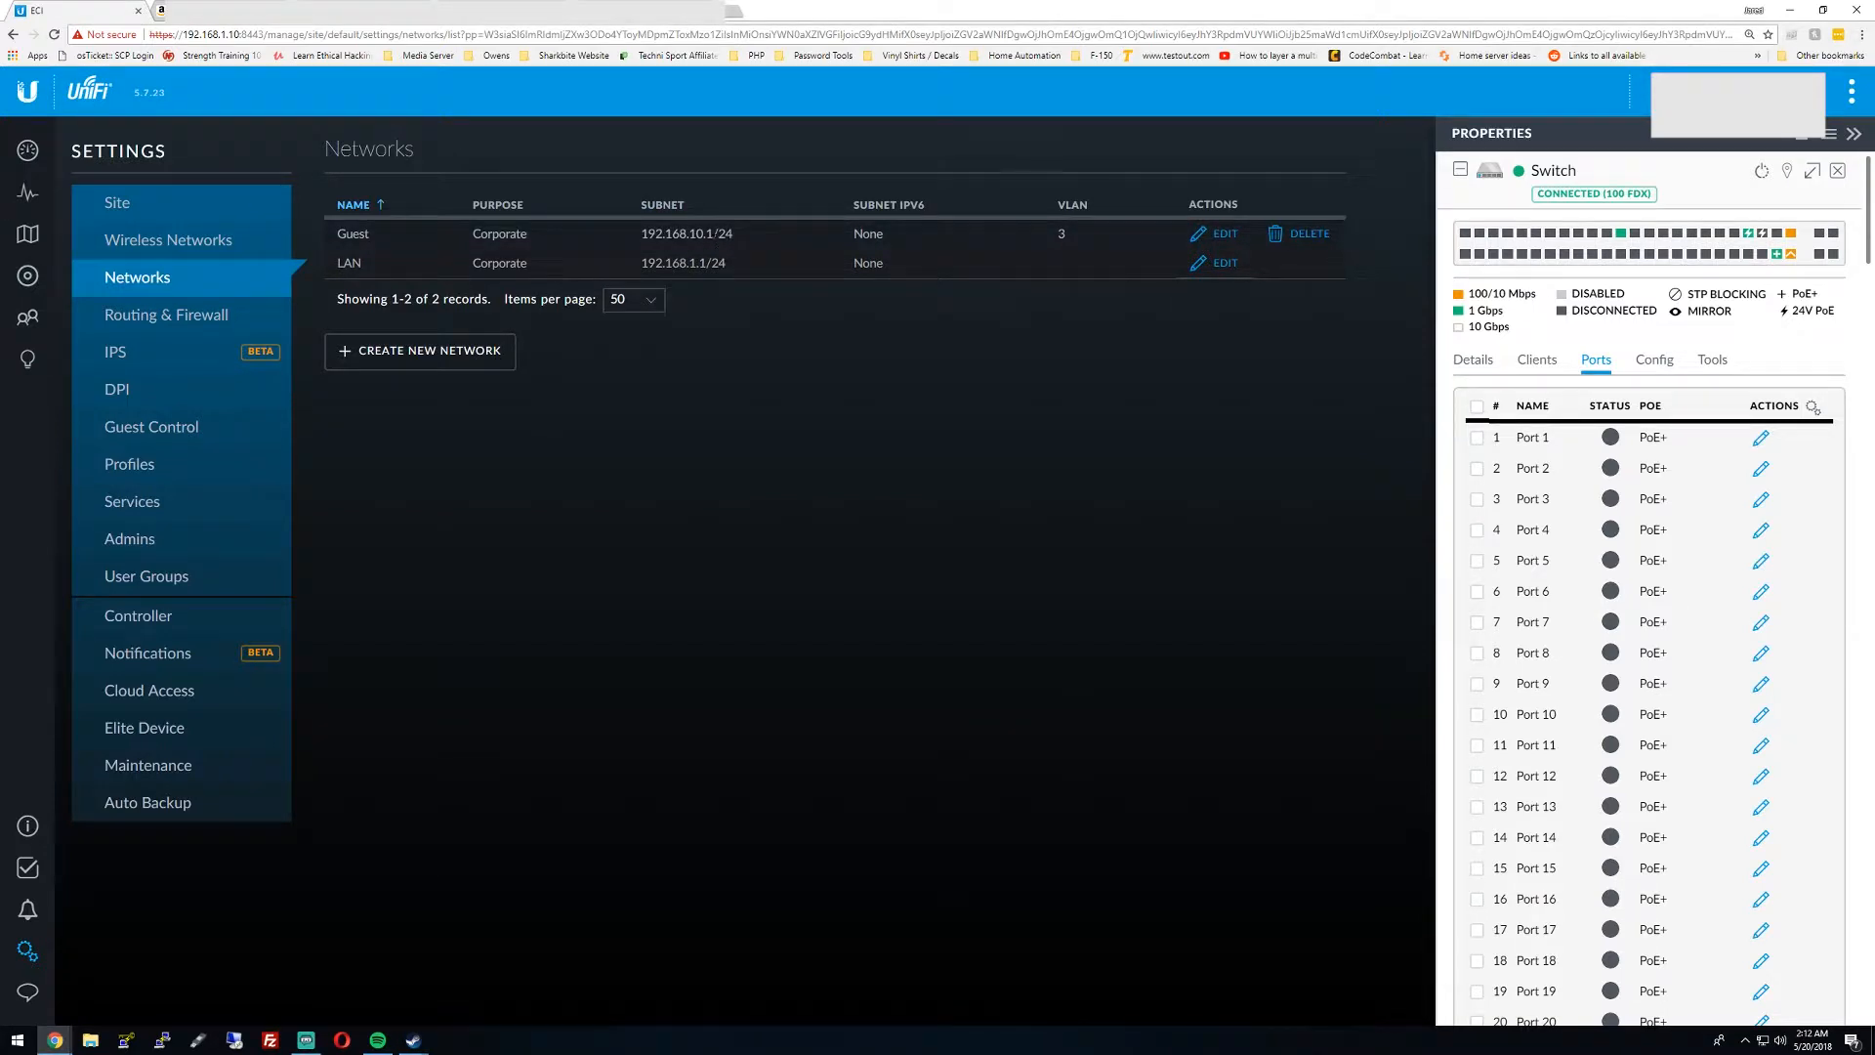
left_click(1223, 233)
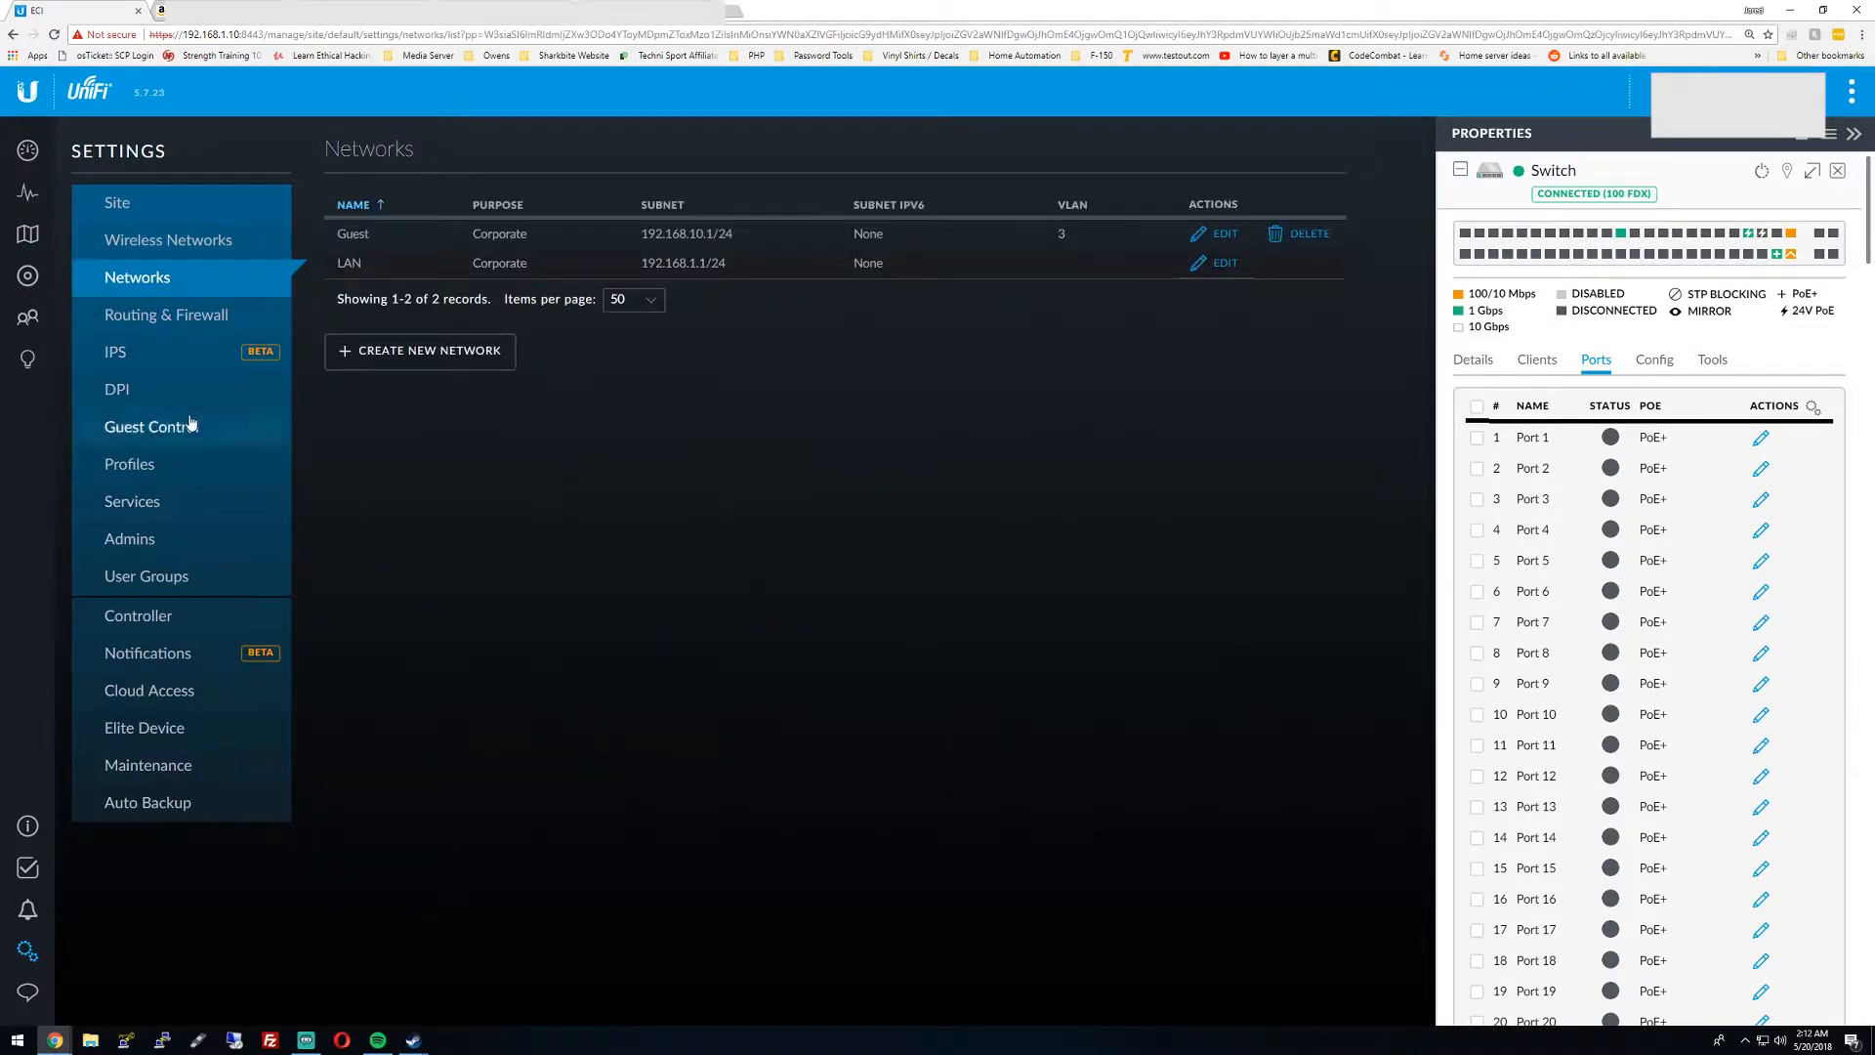
left_click(169, 239)
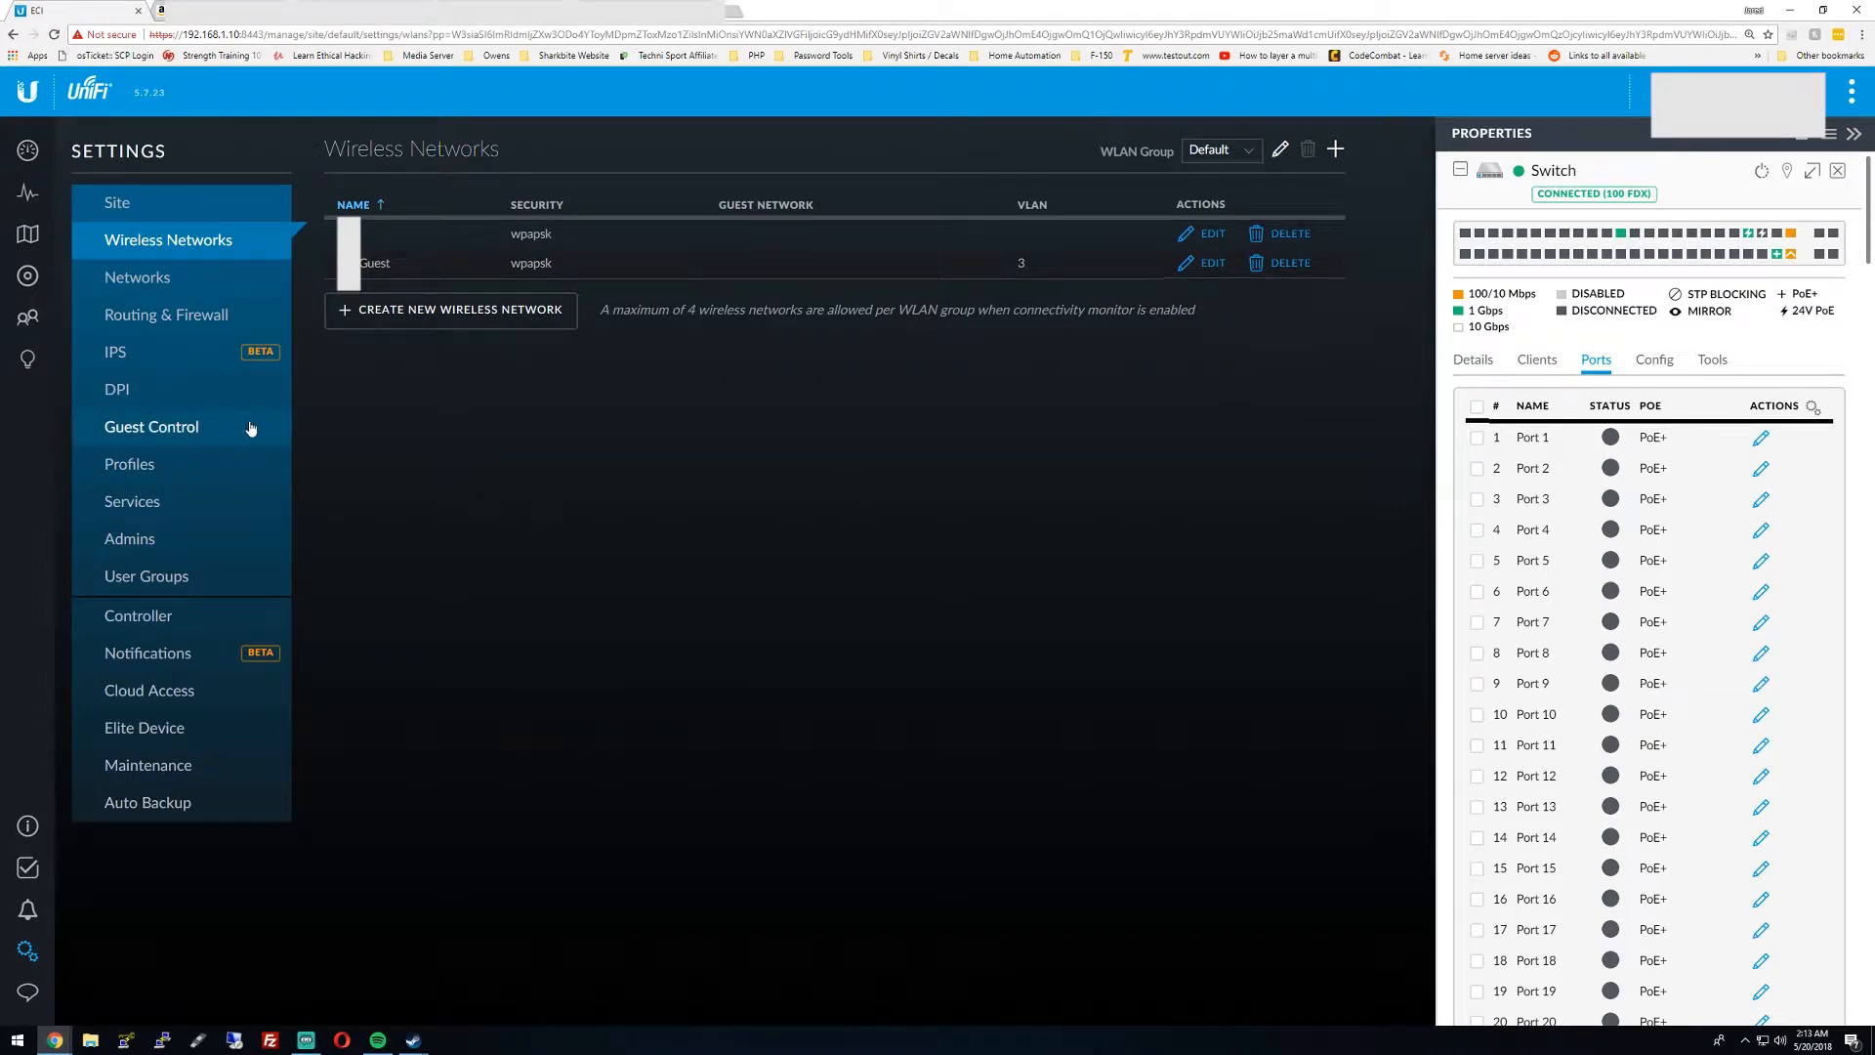
mouse_move(161, 630)
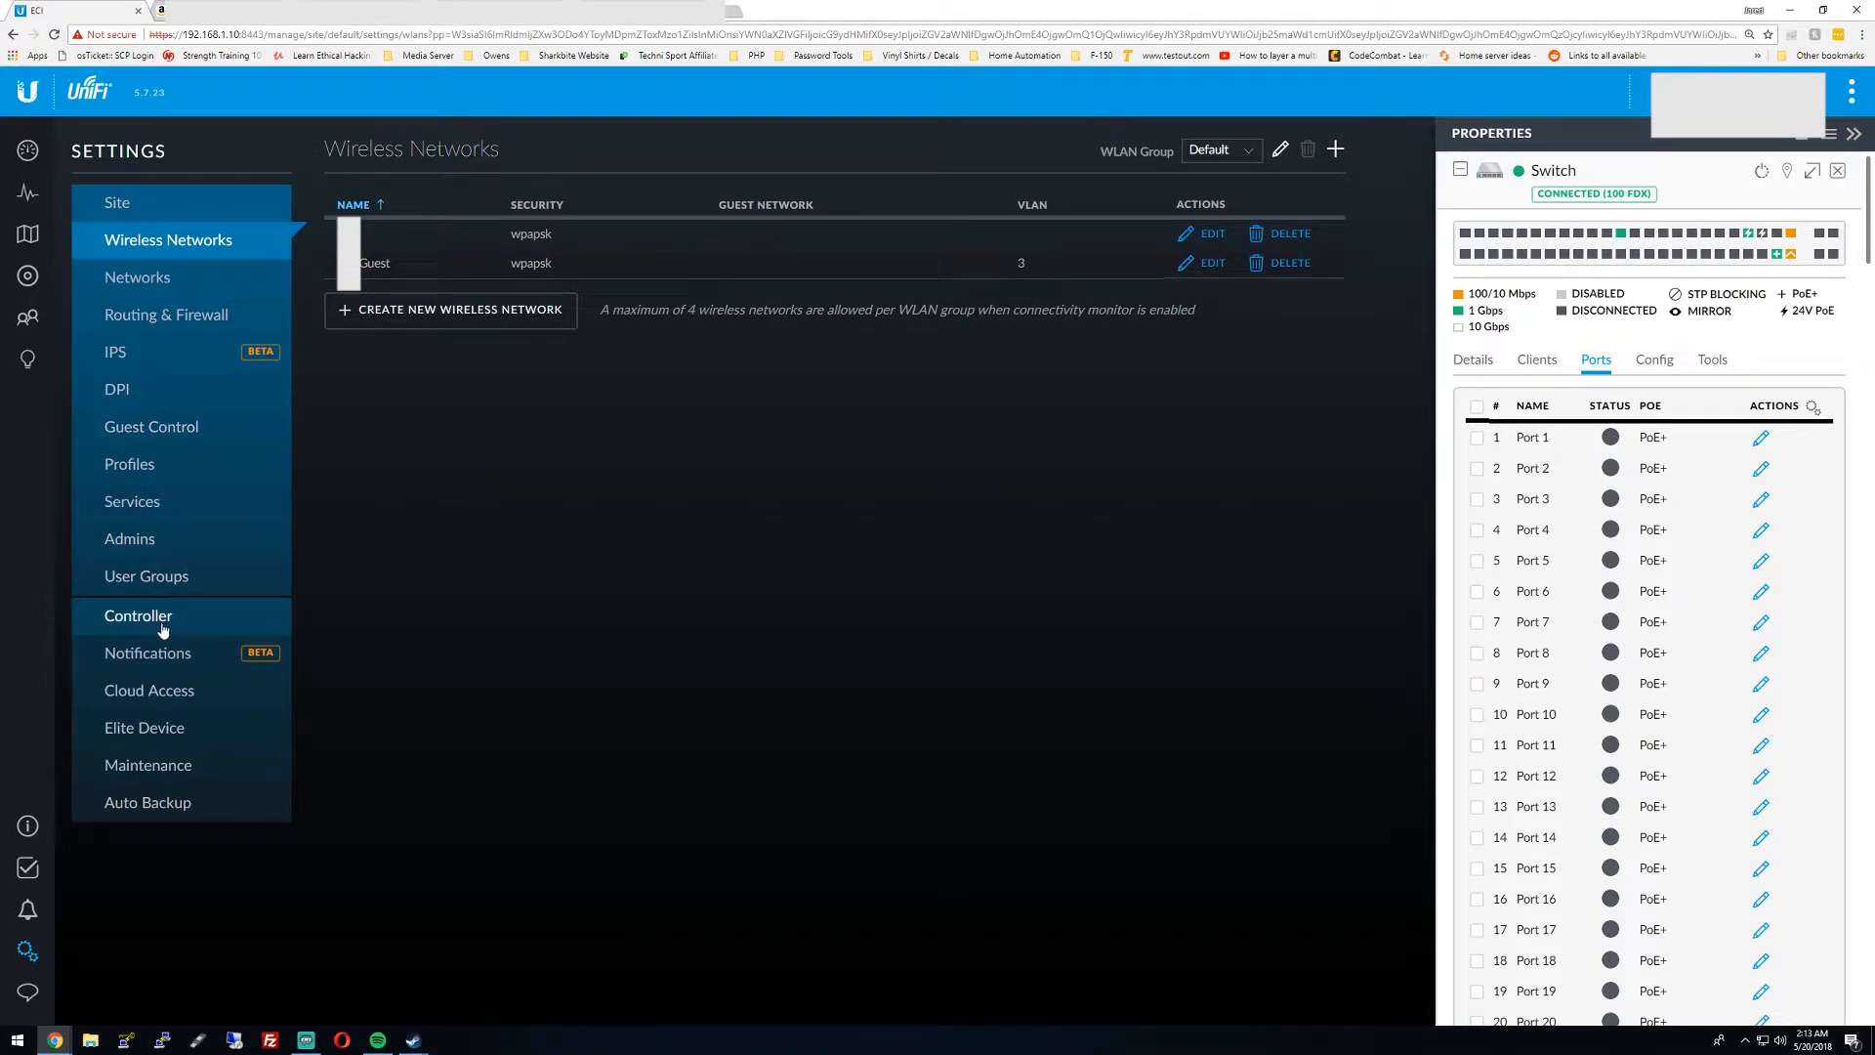
Show Switch Ports profiles and open port 41's settings with the BOTH profile
left_click(129, 463)
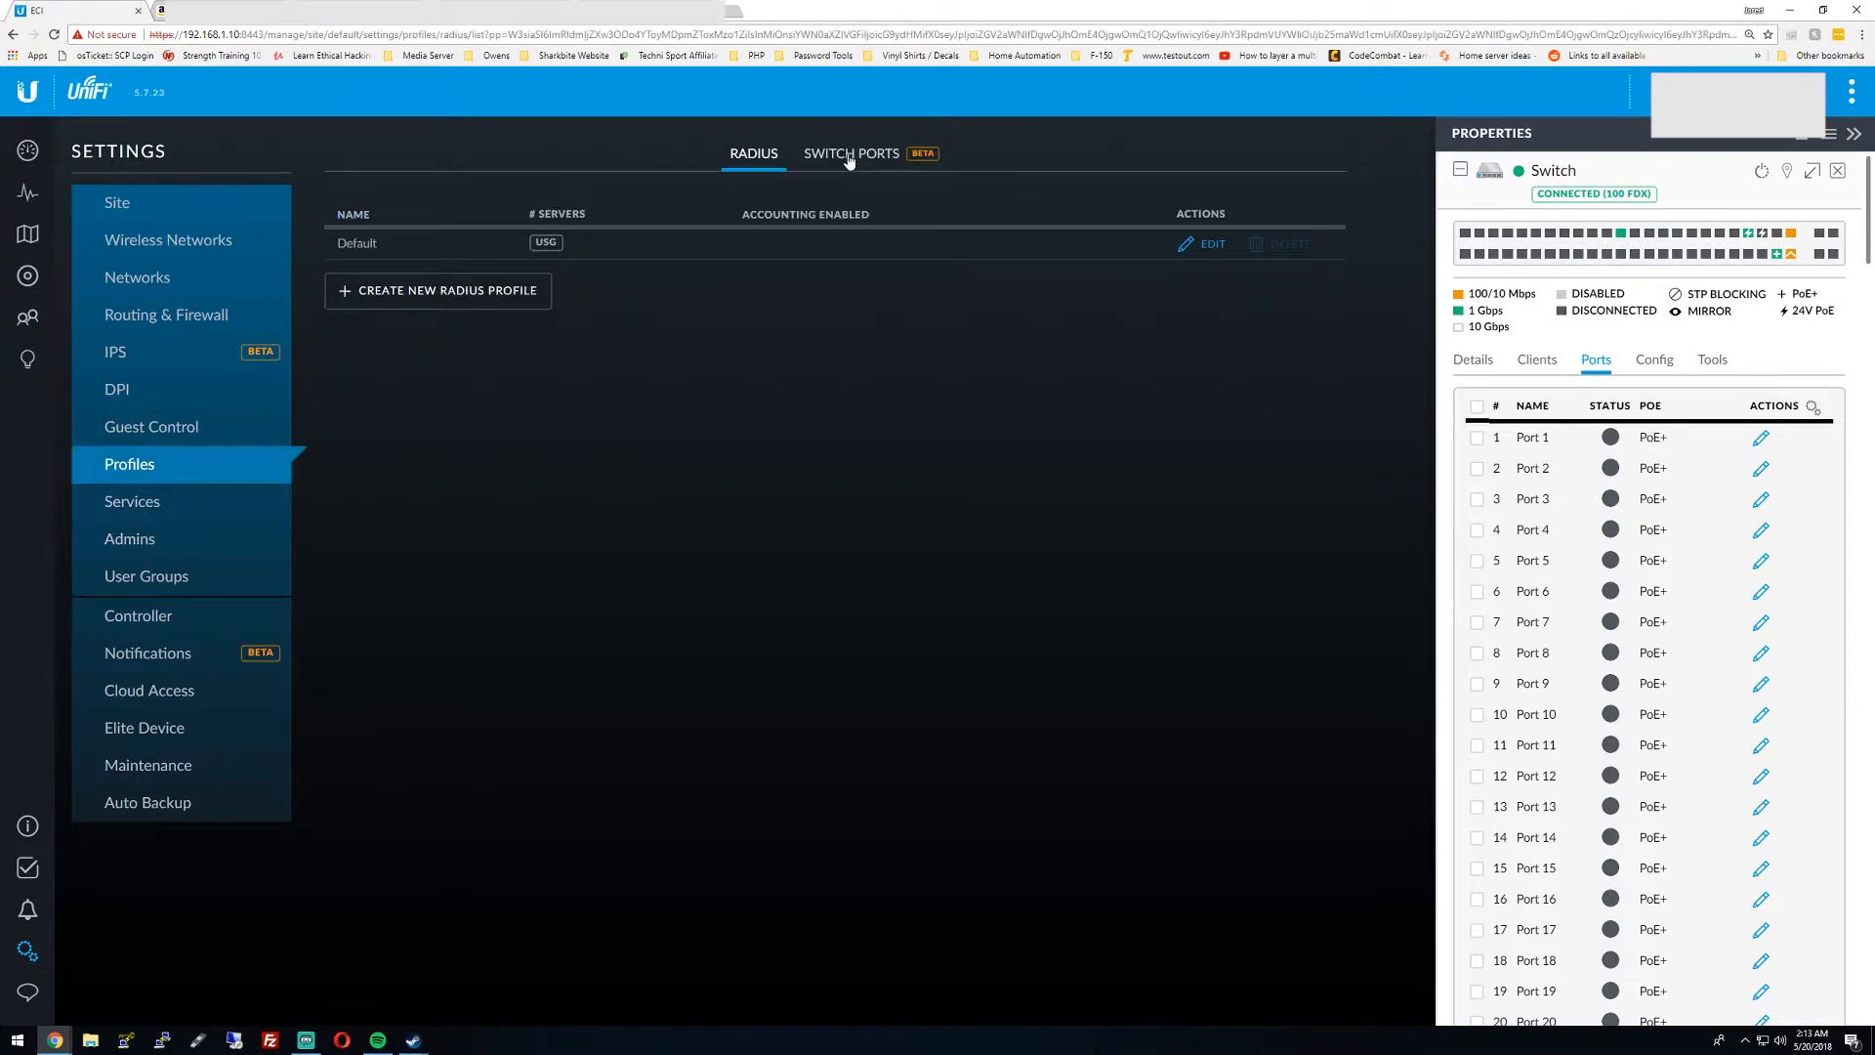
left_click(851, 154)
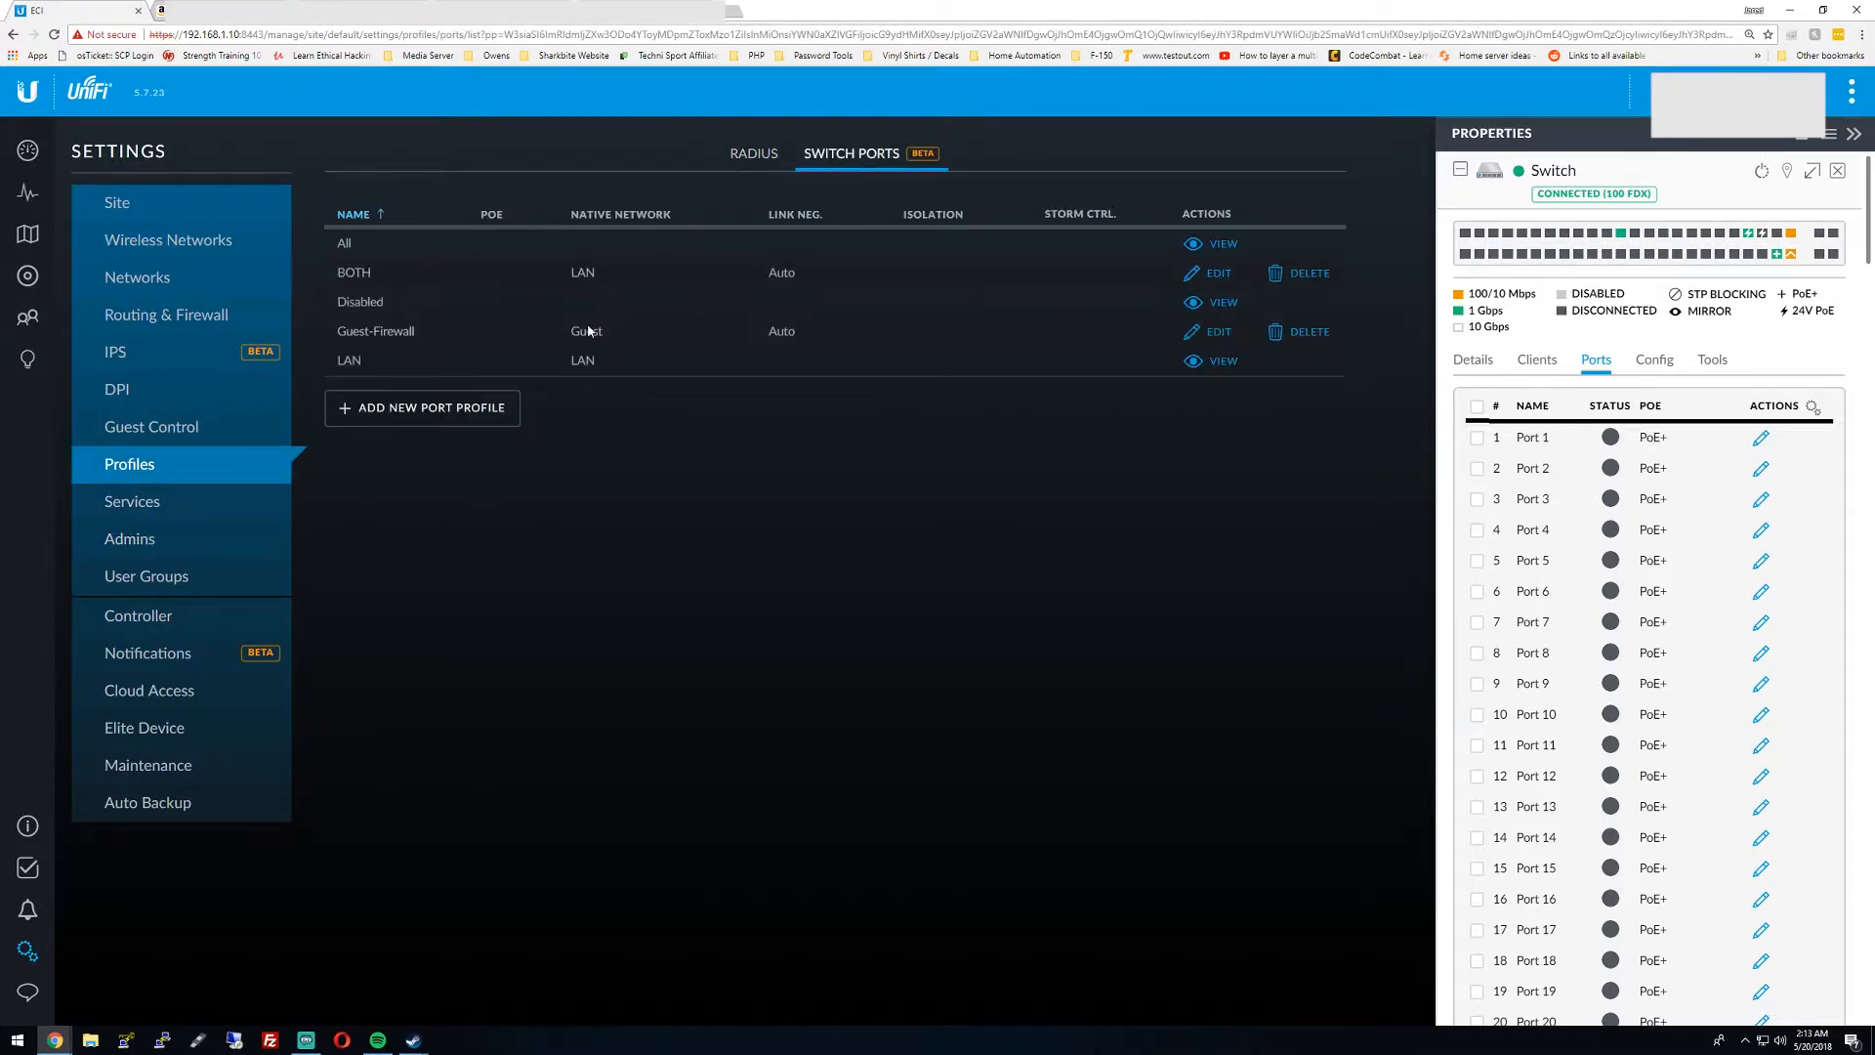
mouse_move(1214, 489)
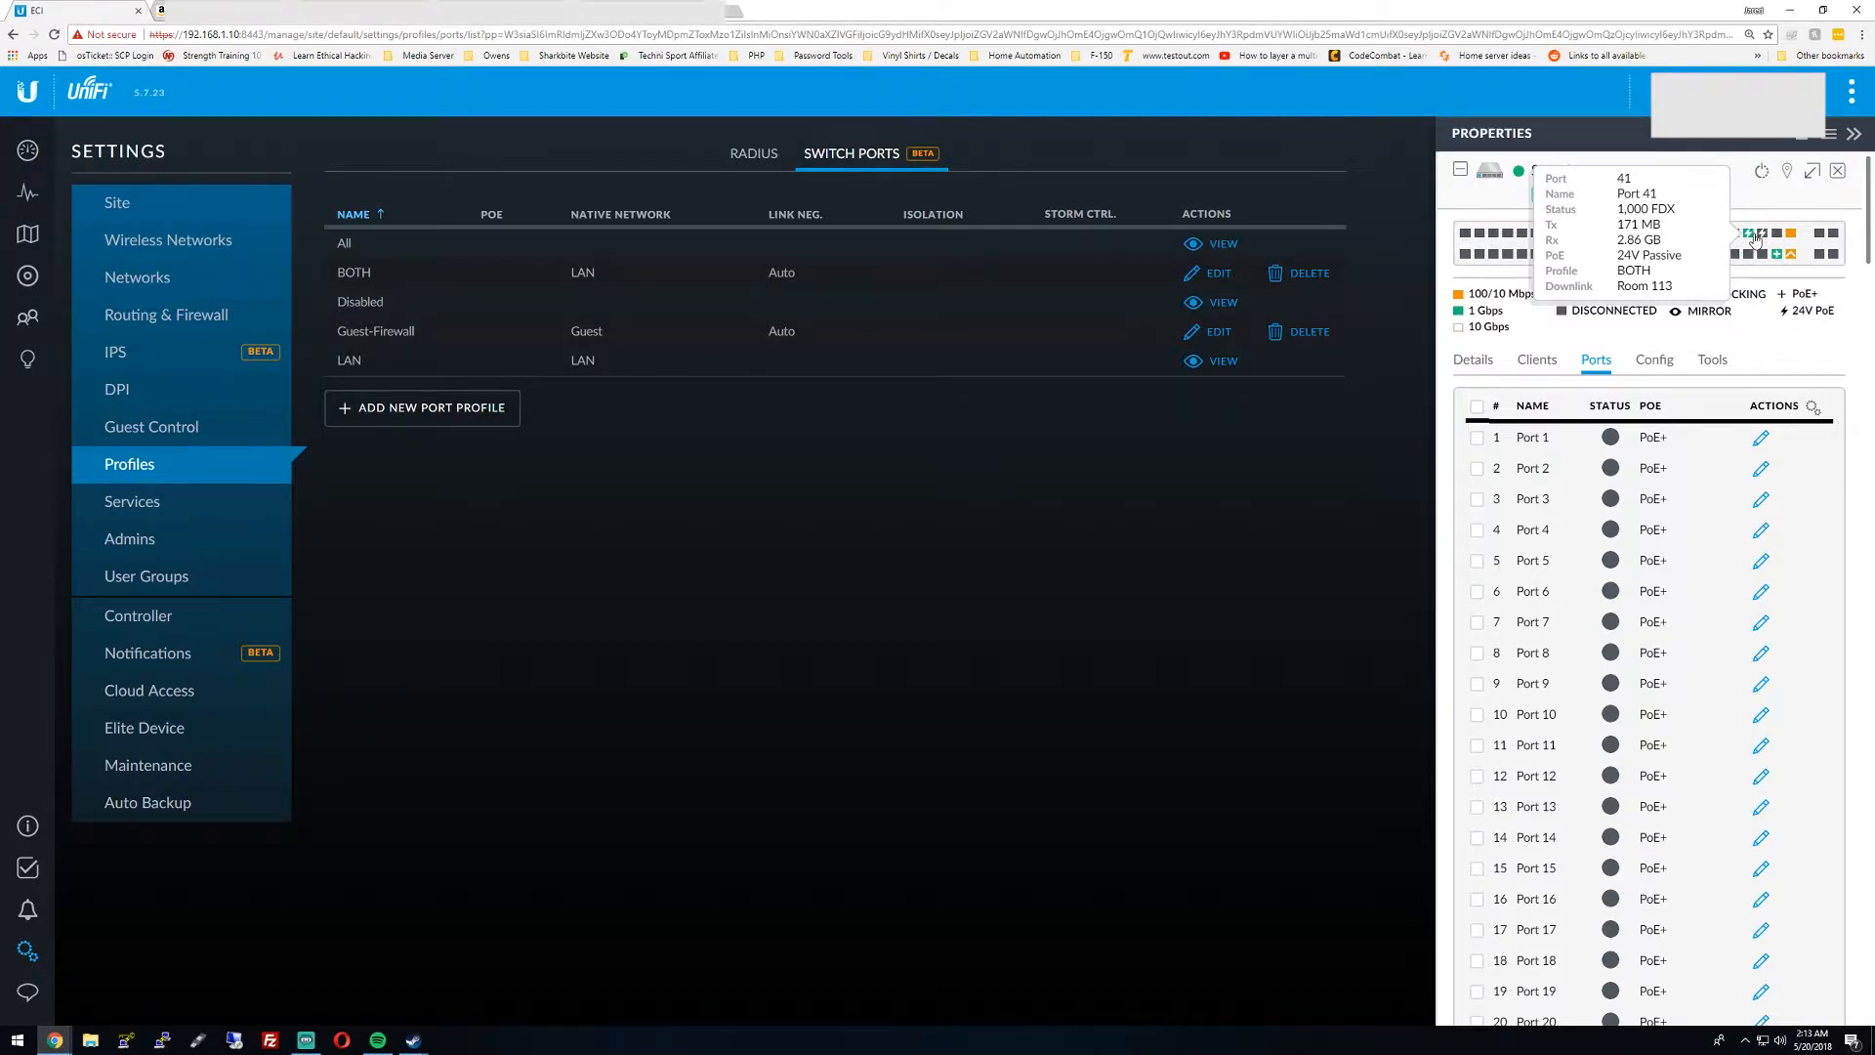
scroll("down", 3)
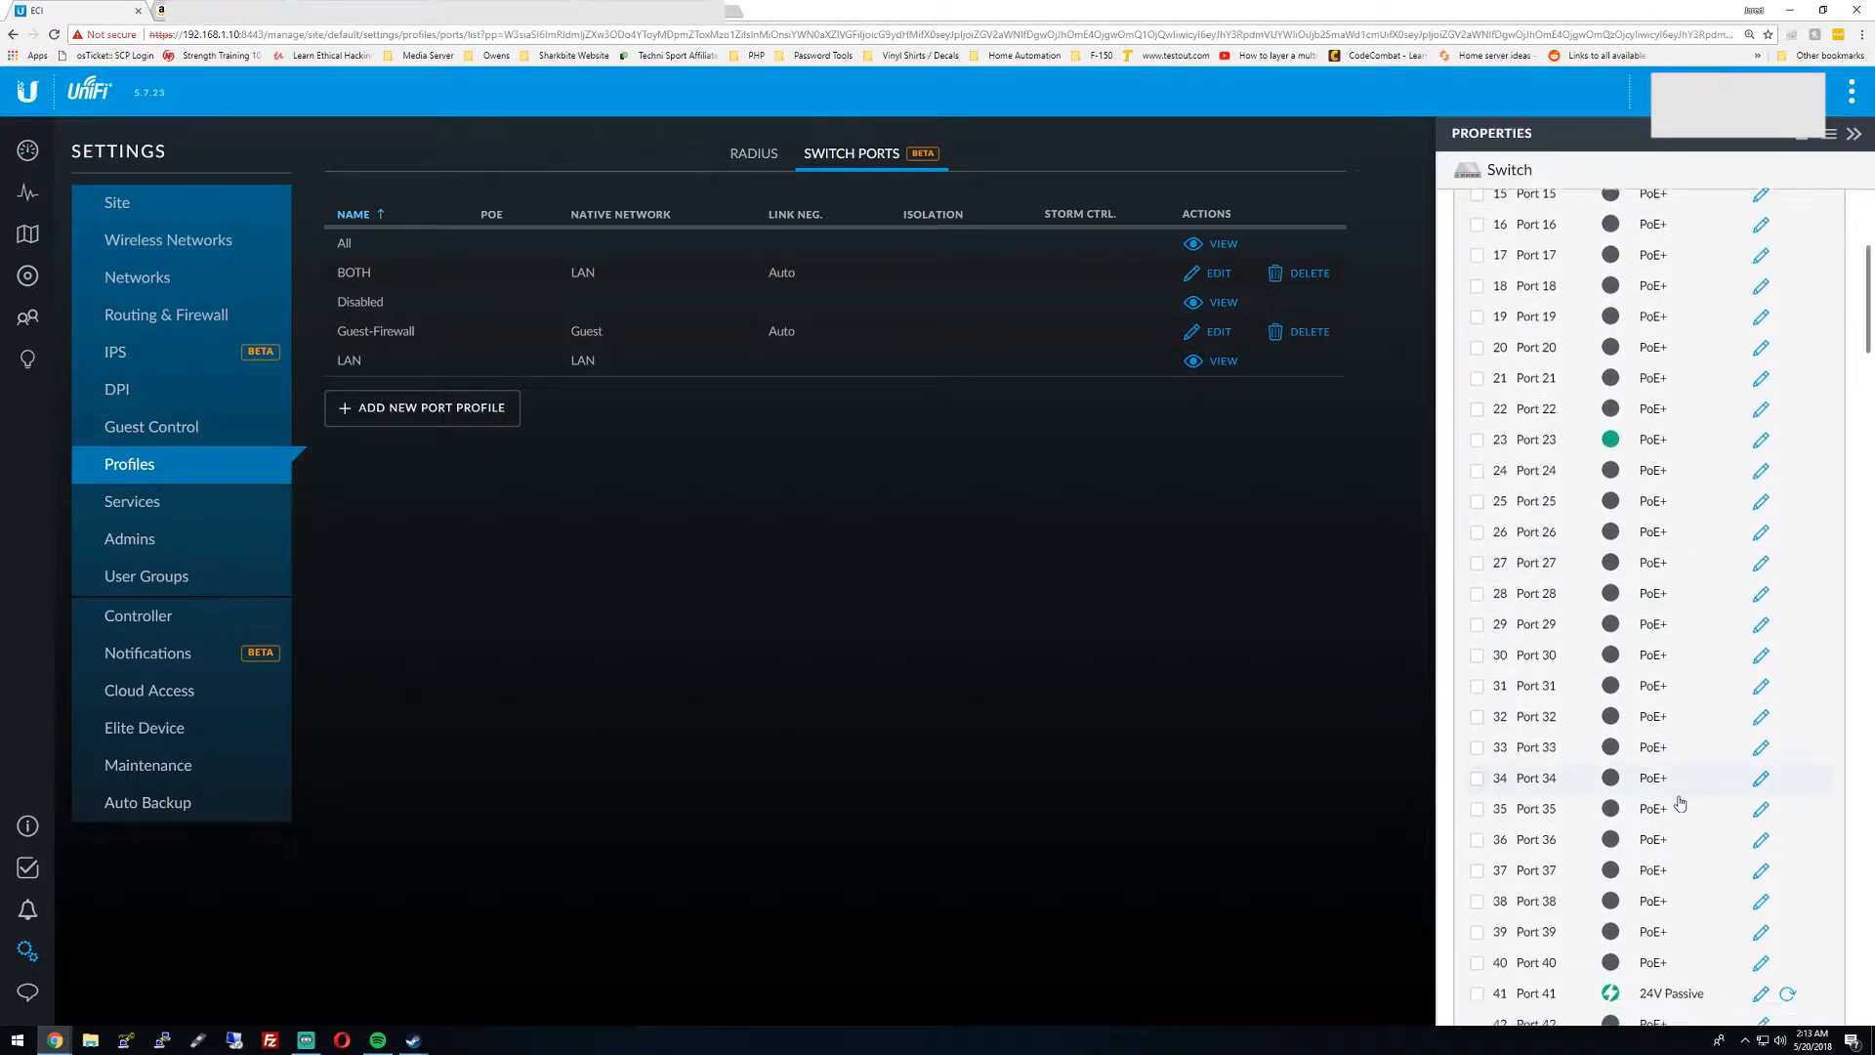
left_click(1759, 992)
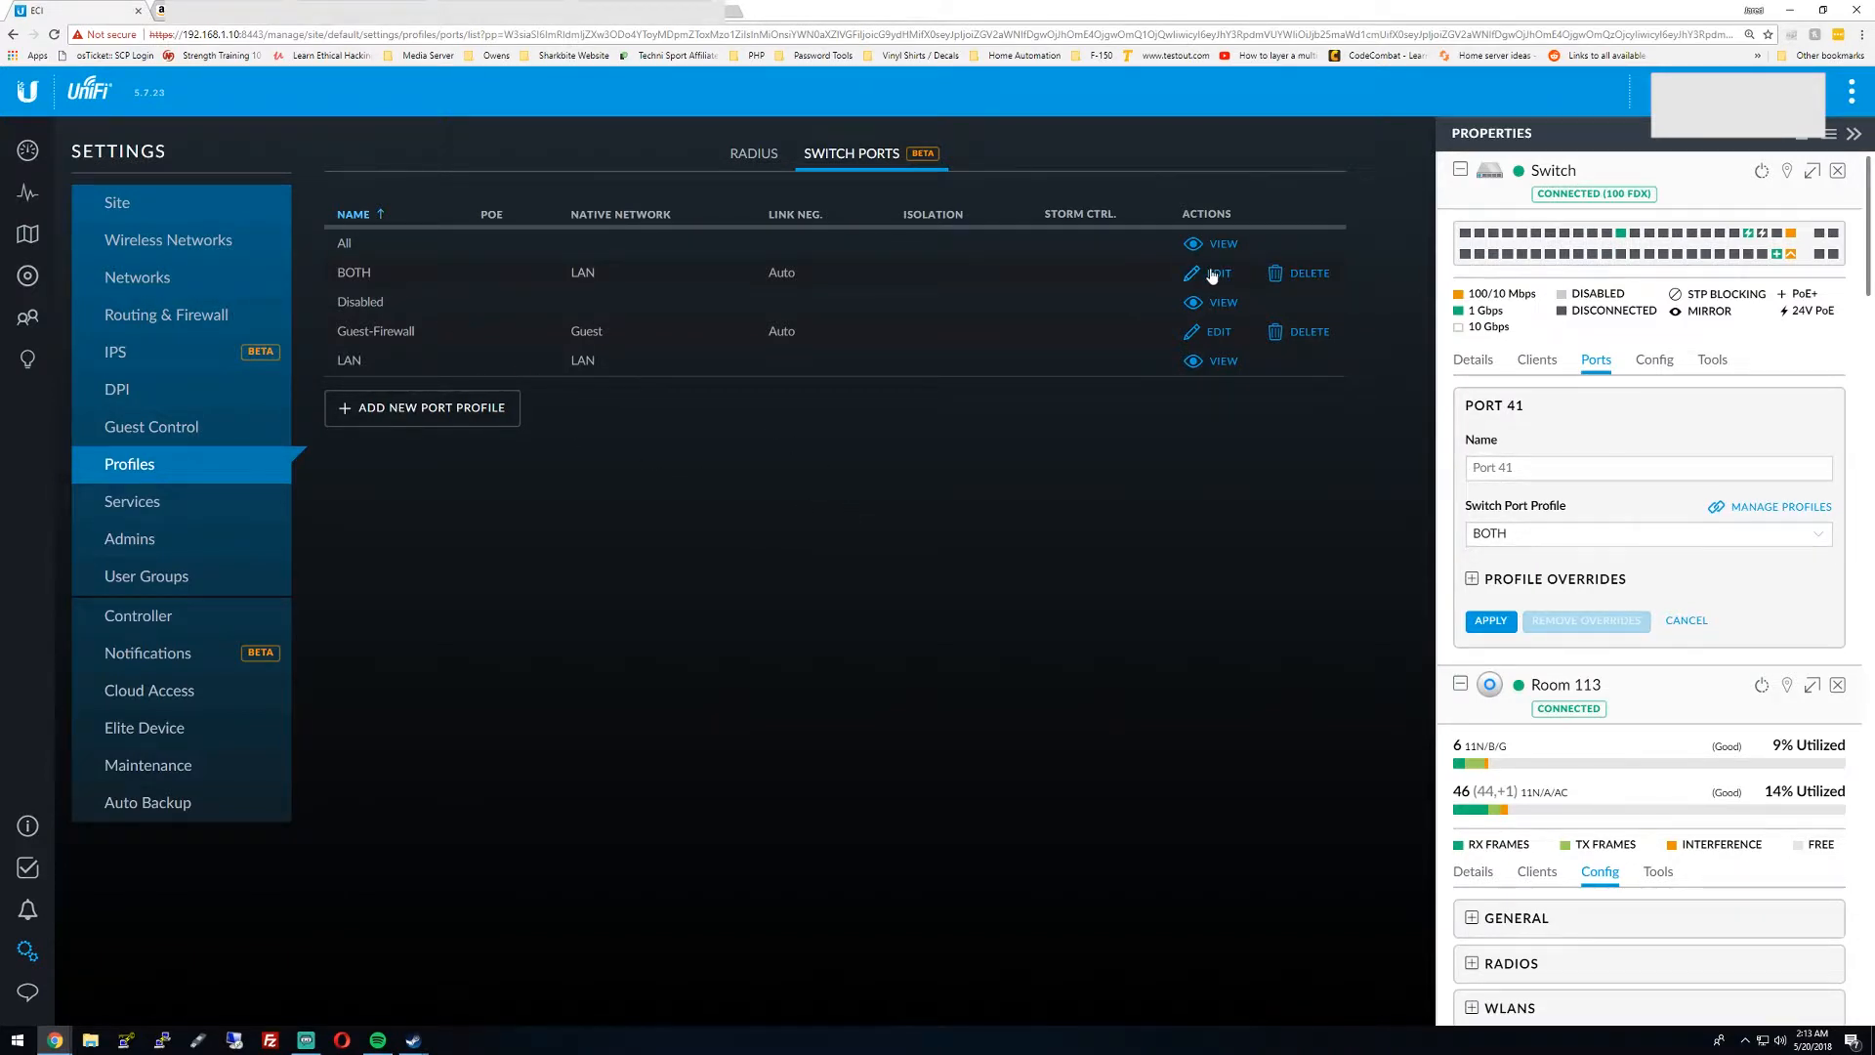
left_click(1219, 273)
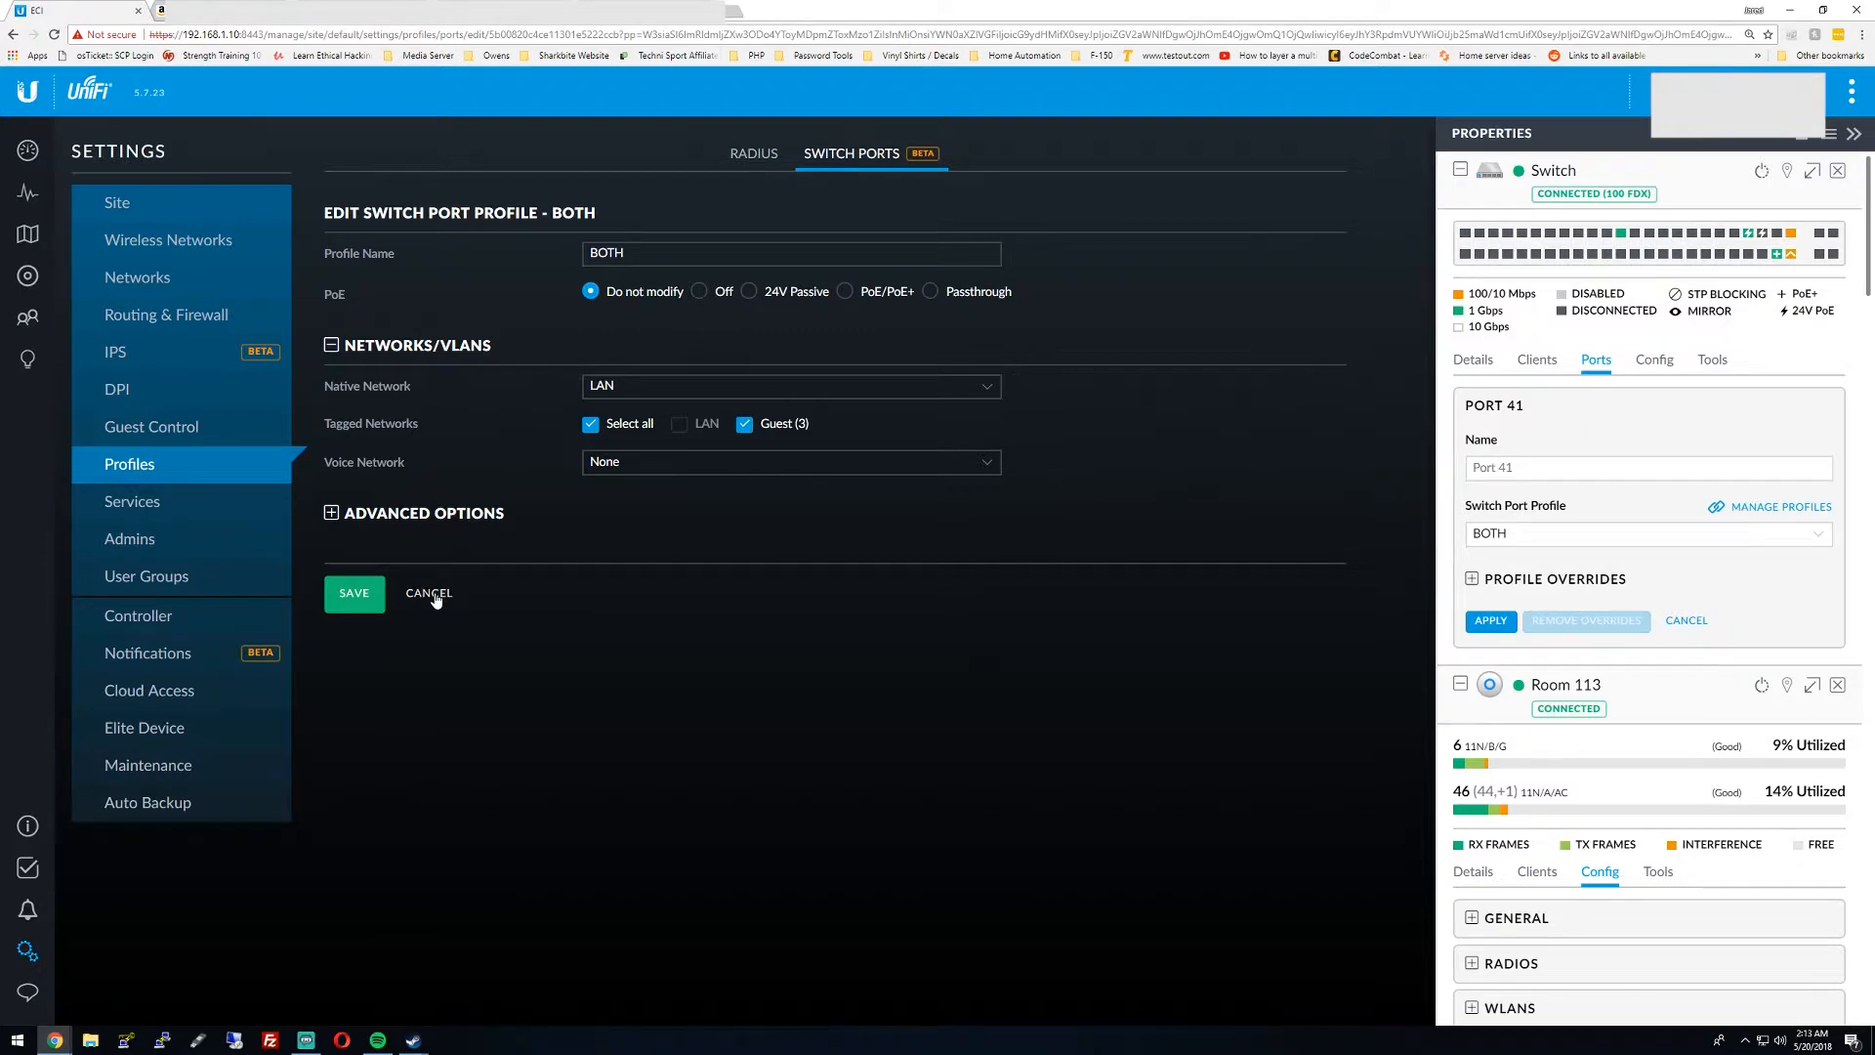
left_click(428, 592)
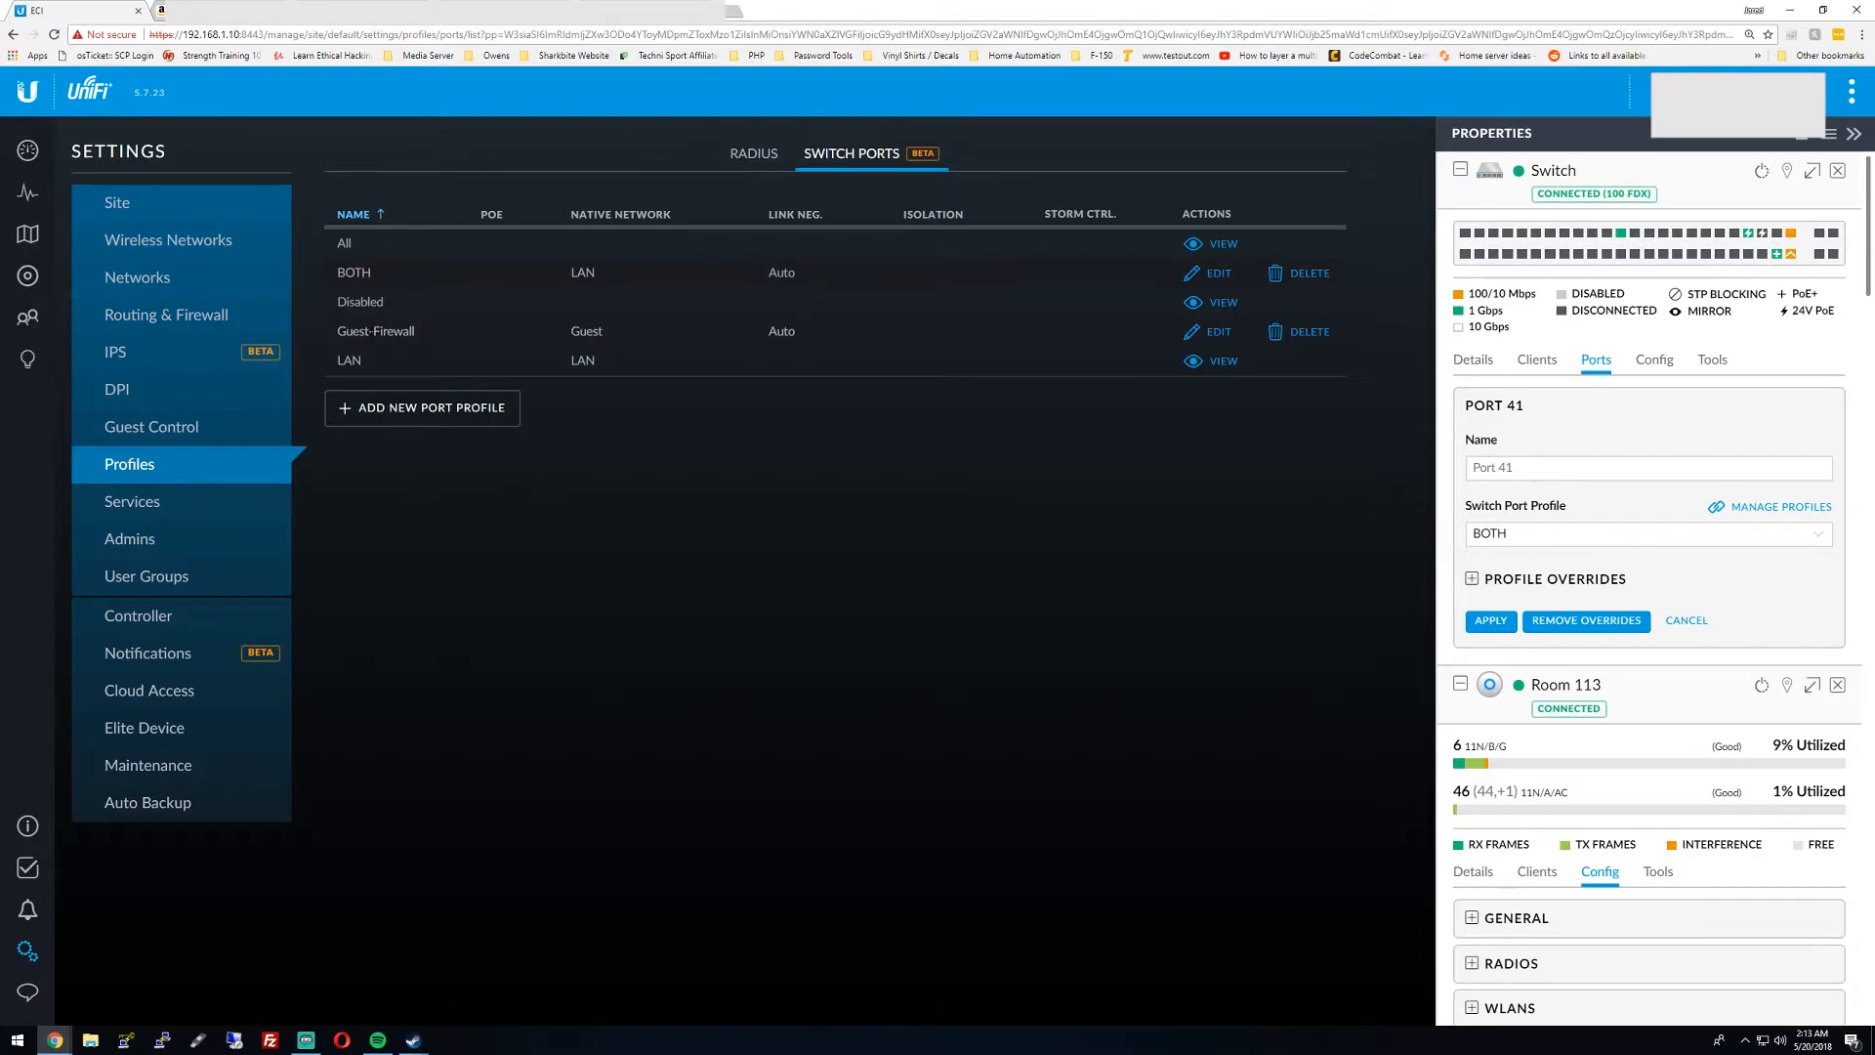
mouse_move(1216, 331)
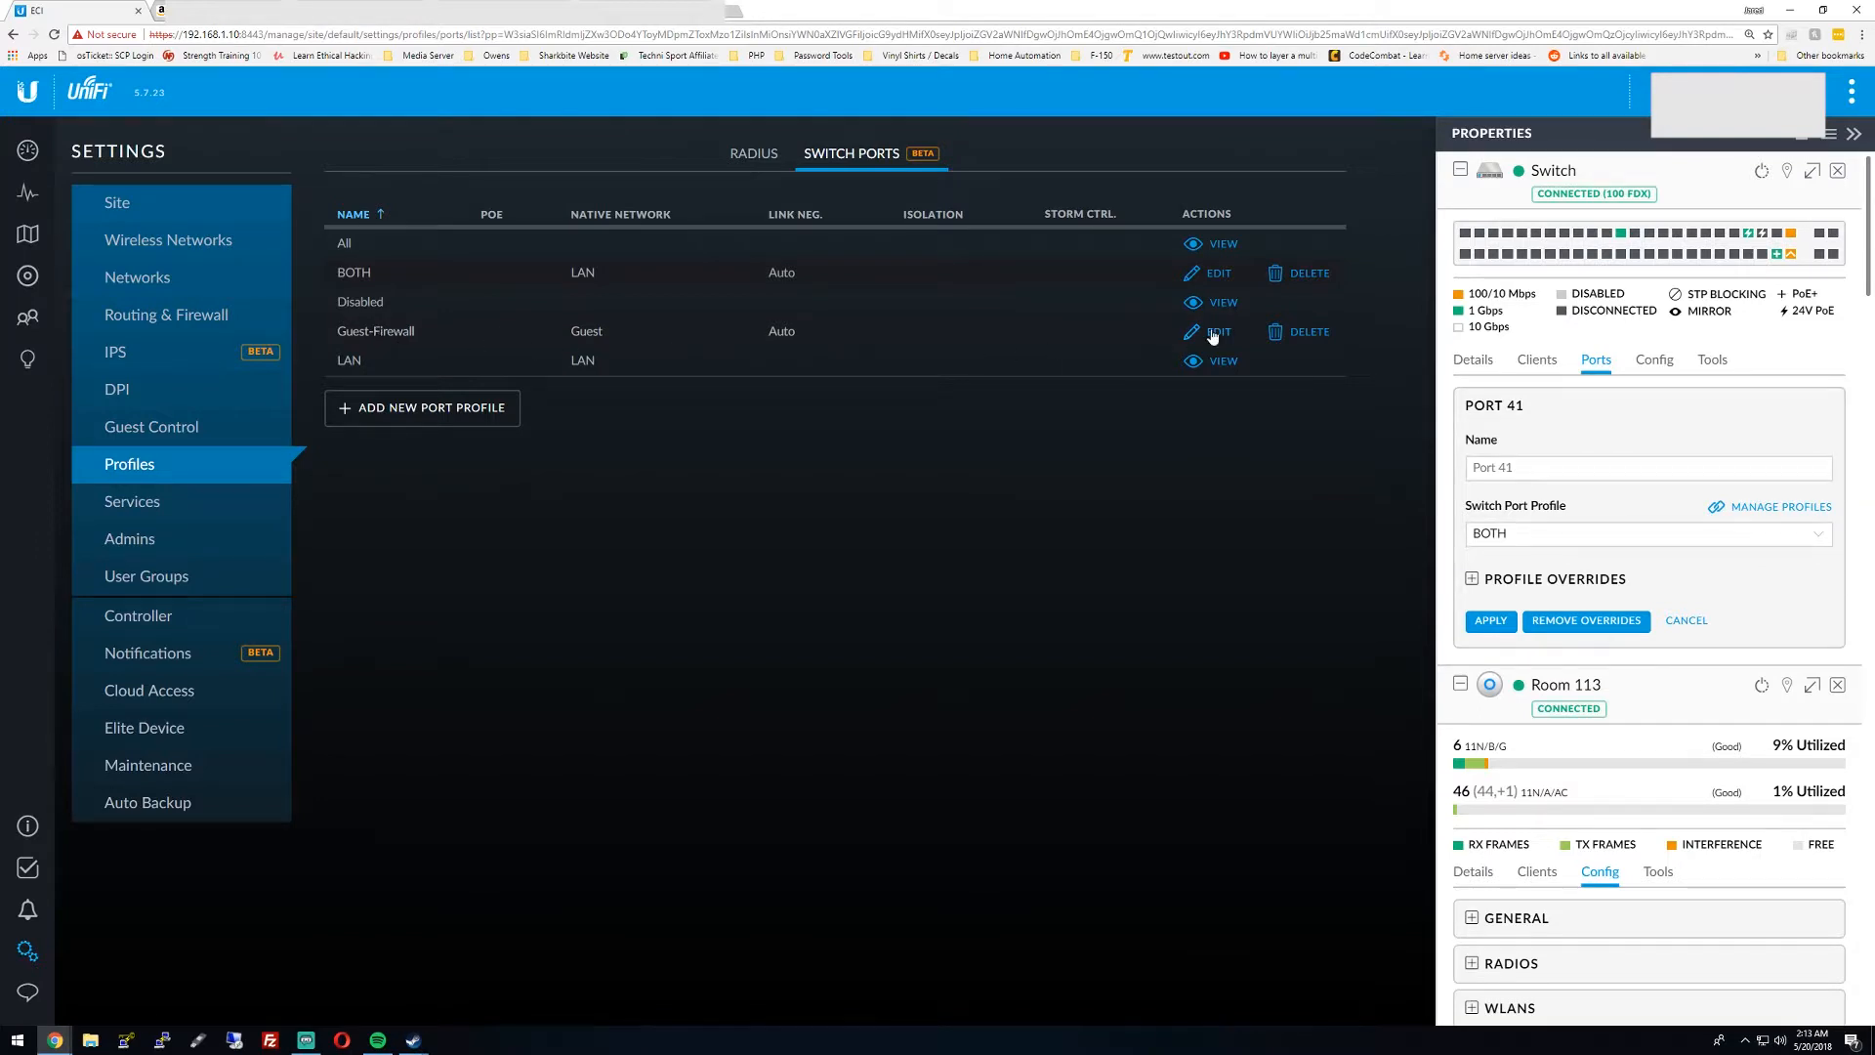
left_click(1216, 331)
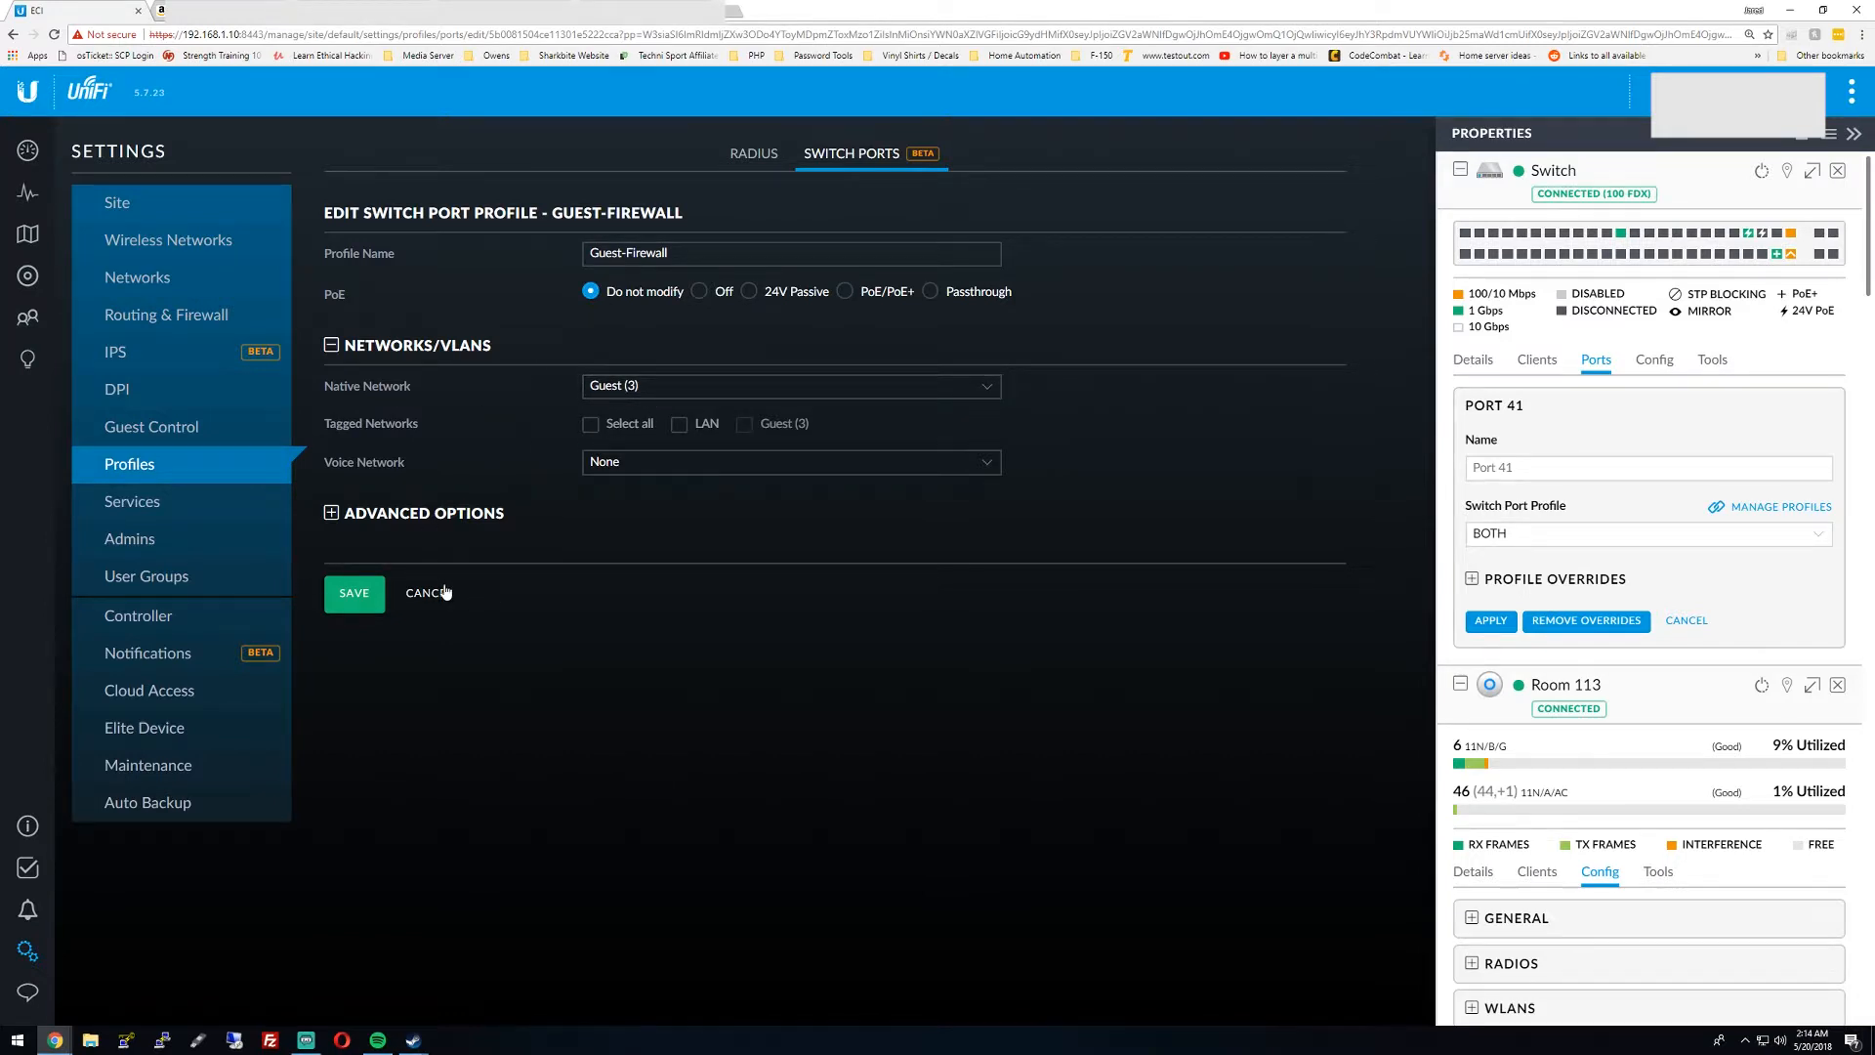
left_click(426, 591)
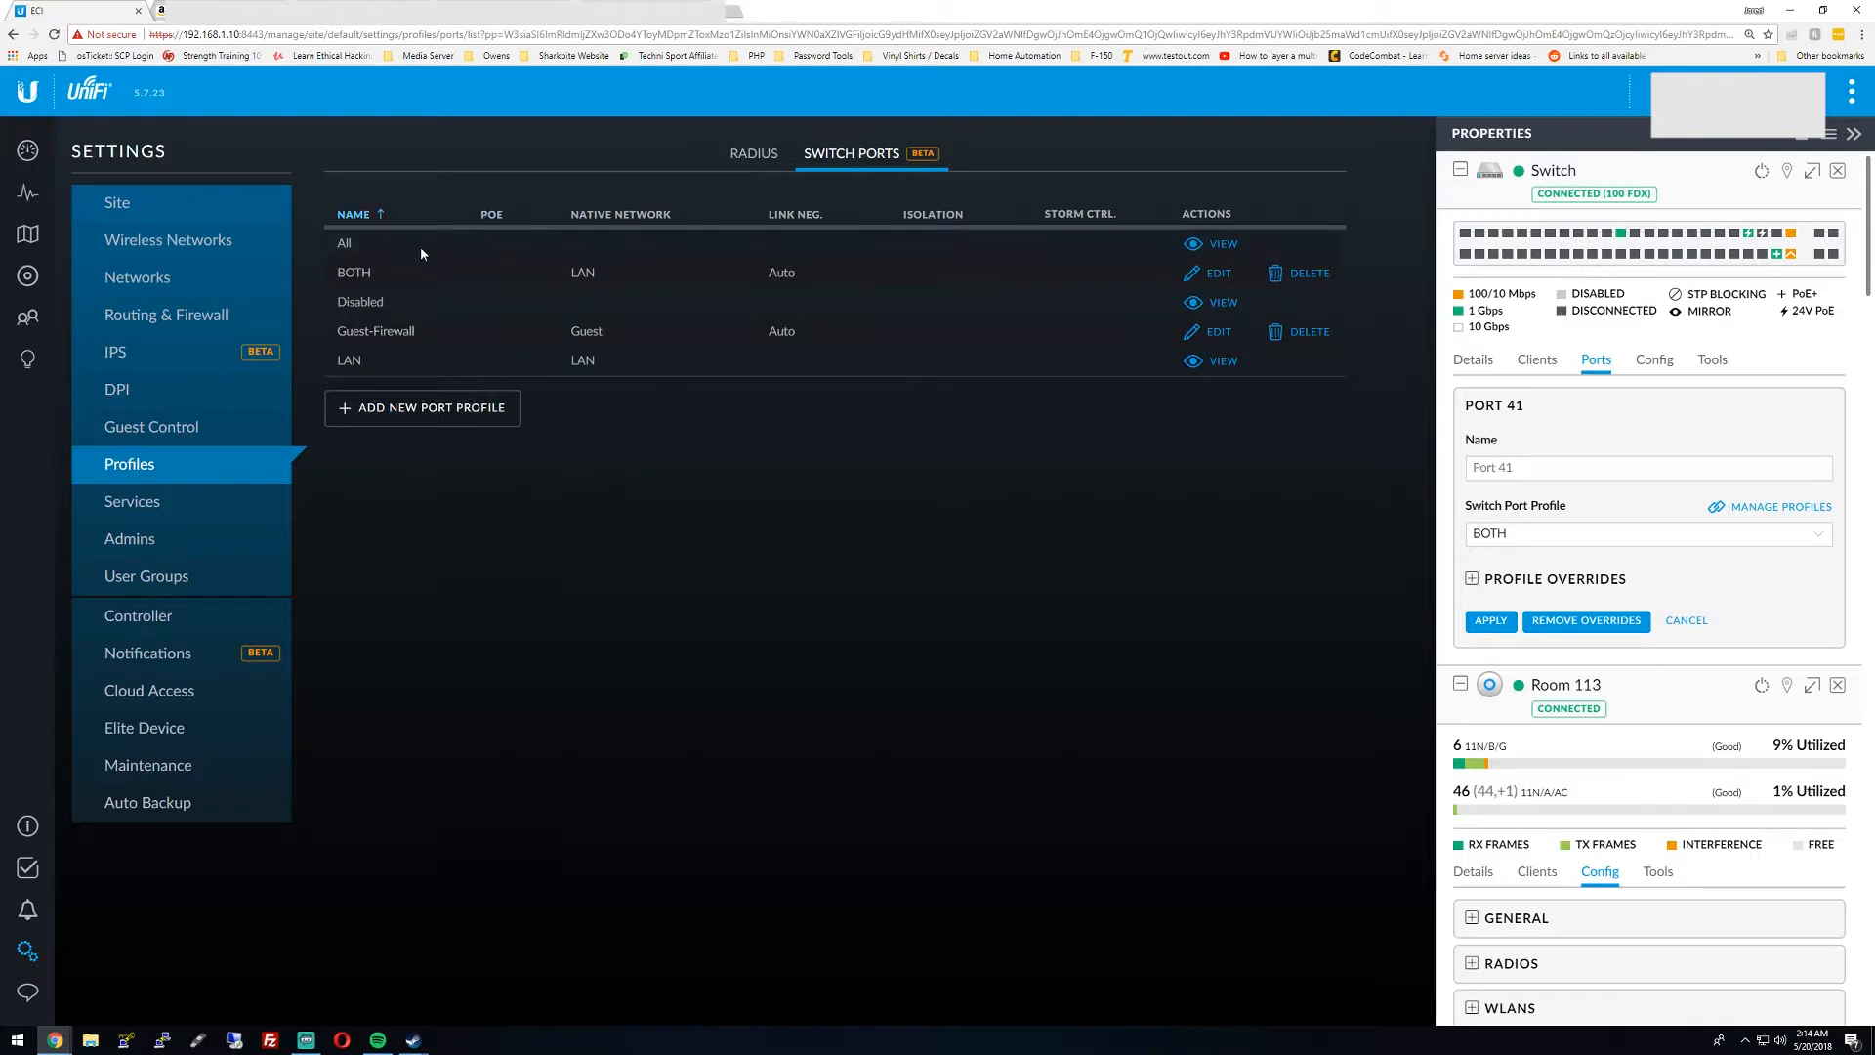
left_click(1217, 271)
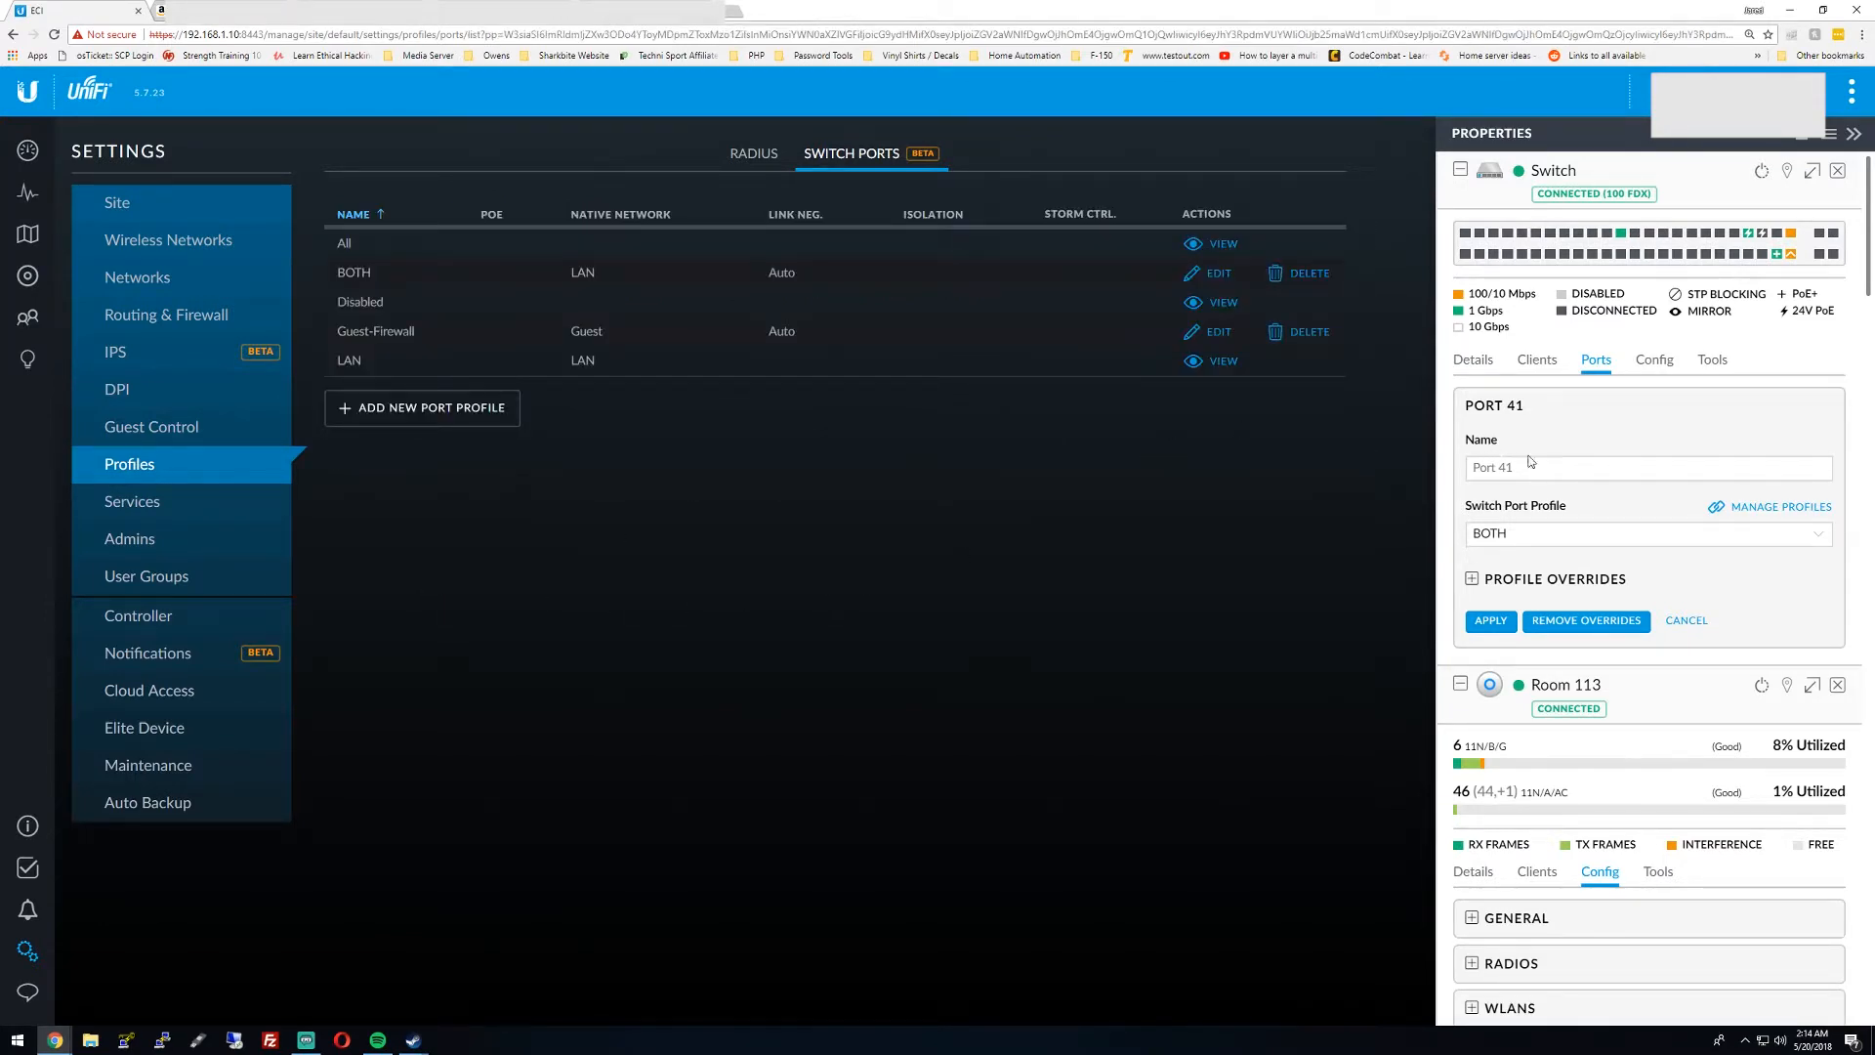
mouse_move(1532, 518)
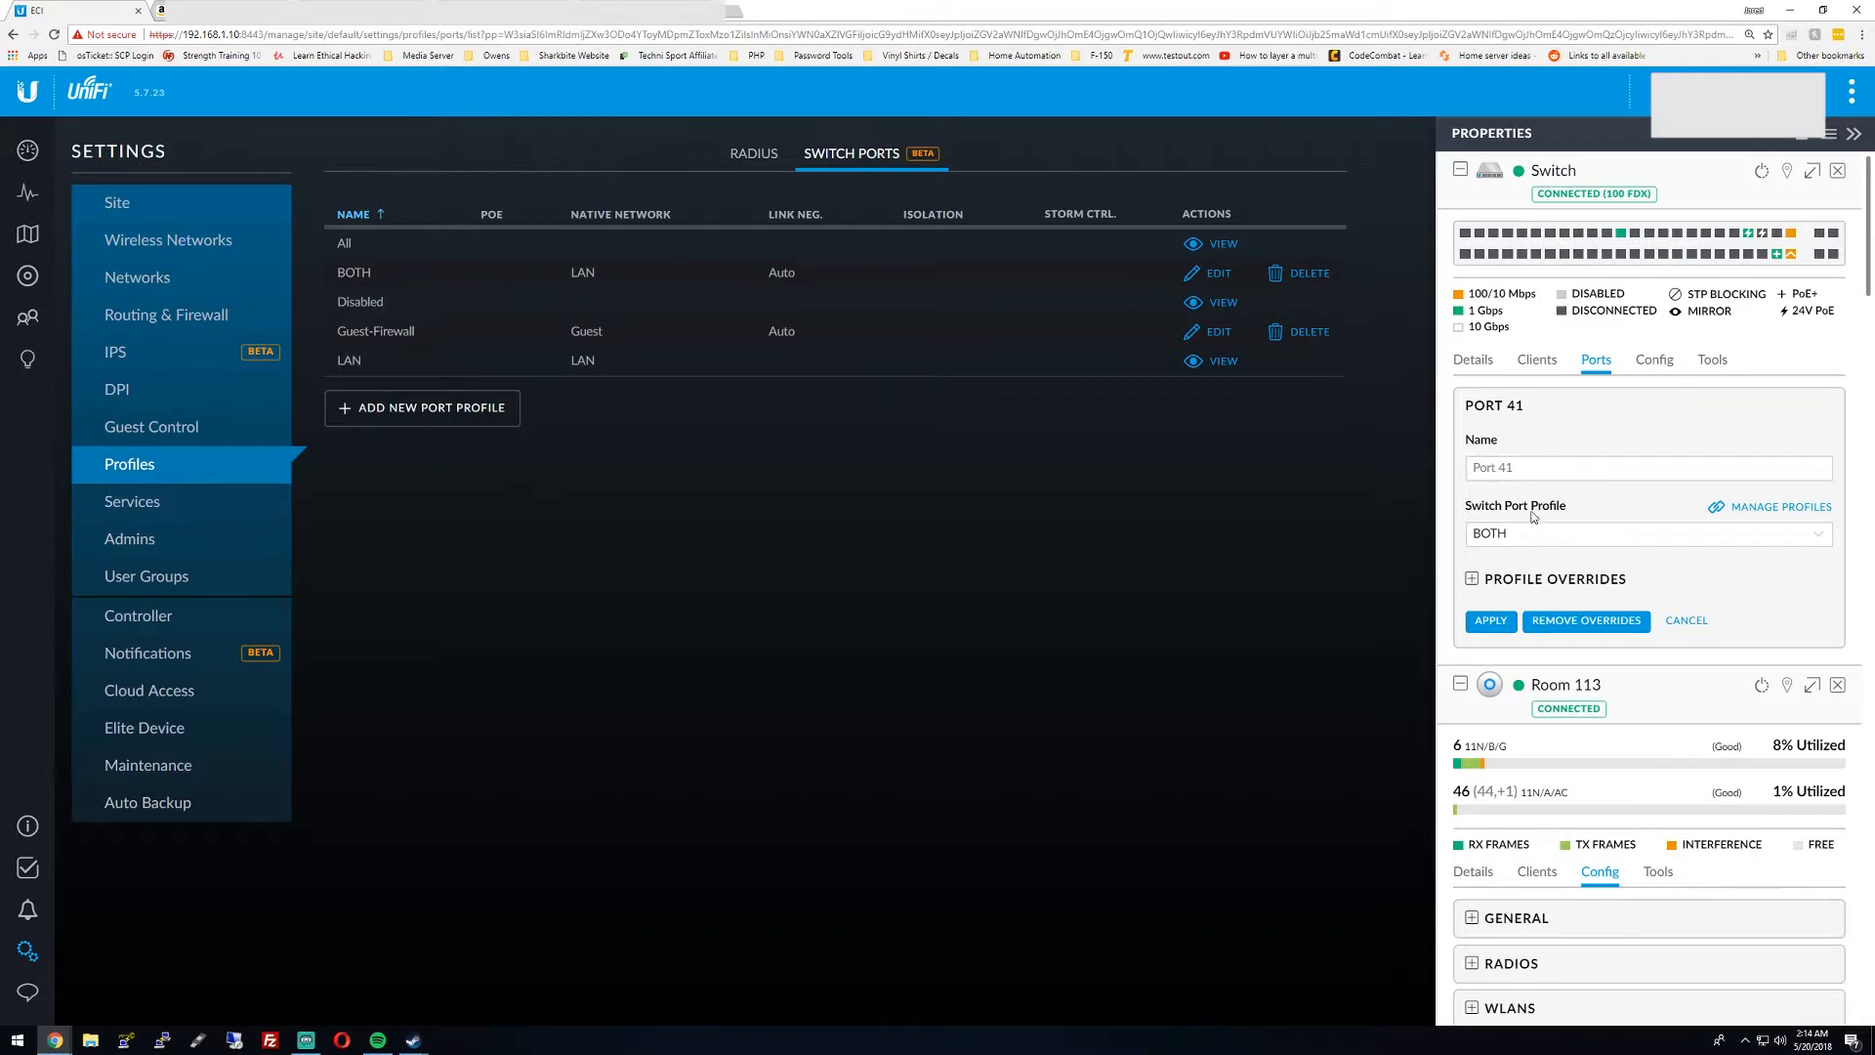
mouse_move(1562, 494)
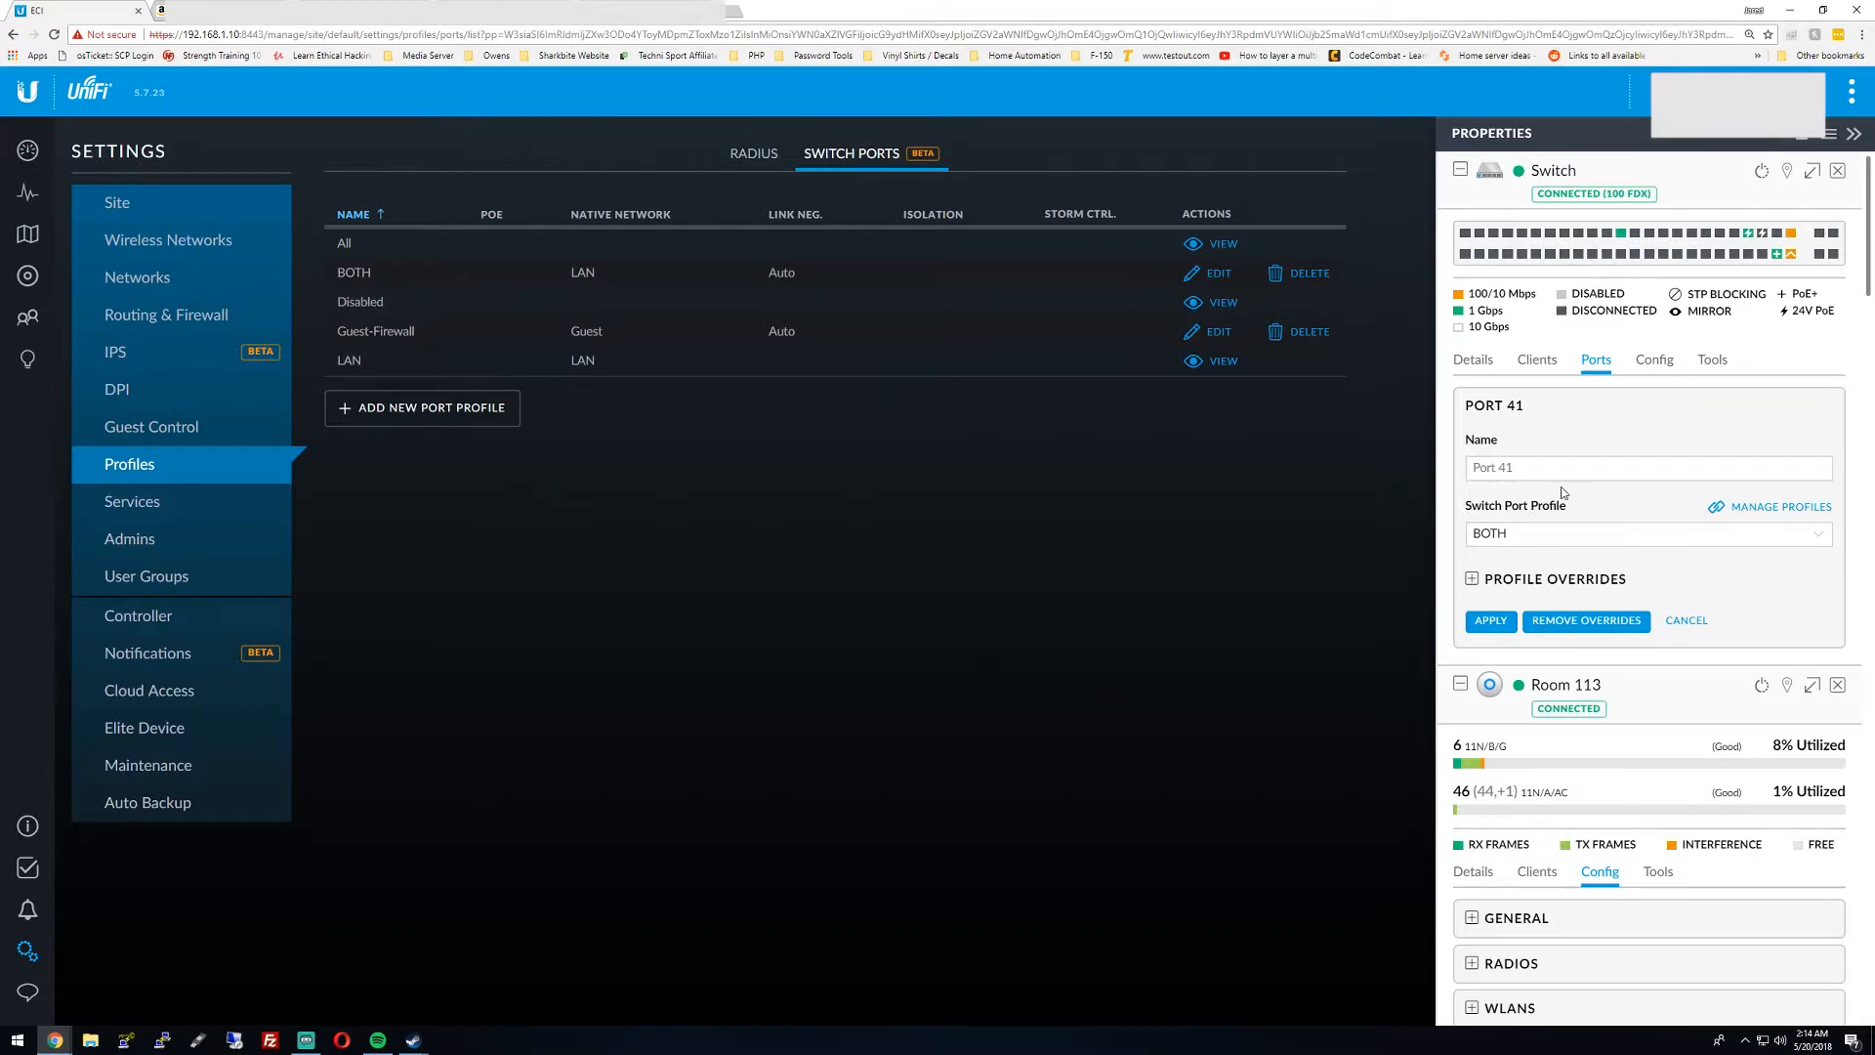
left_click(1646, 467)
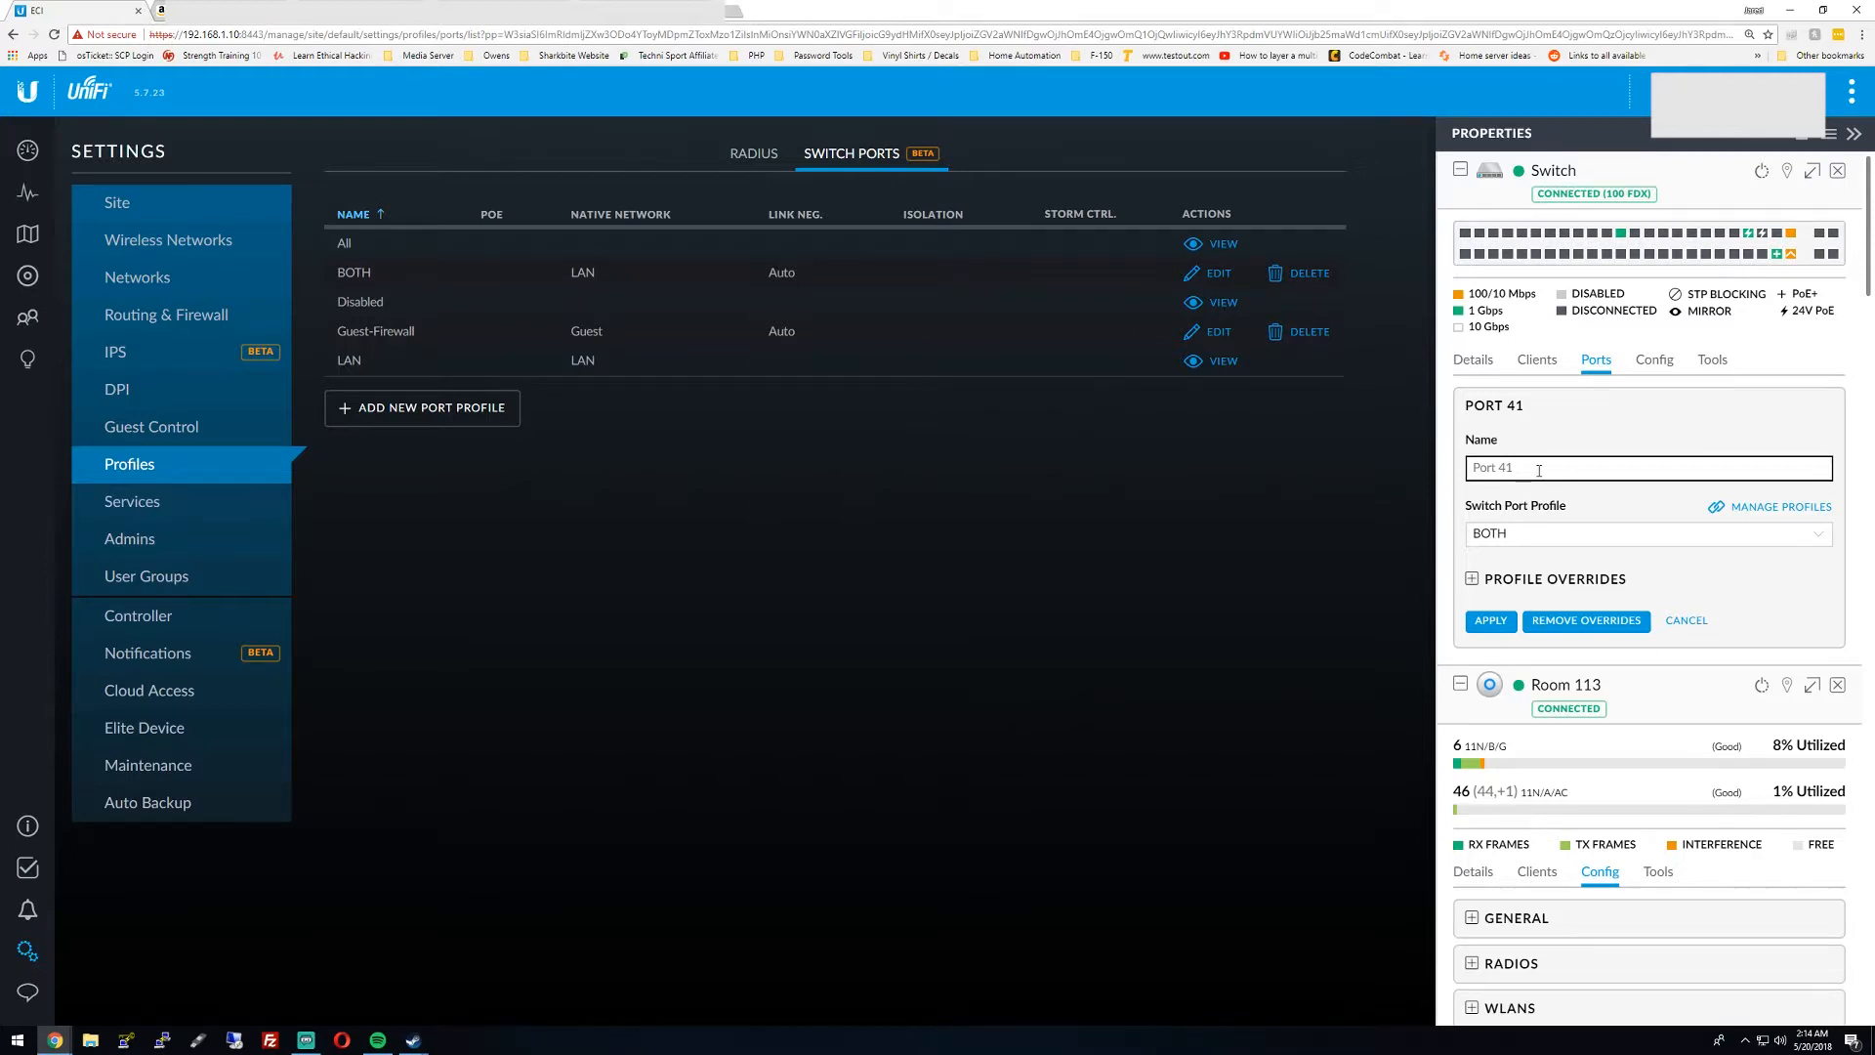
Switch back and forth between the wired and wireless network lists without changes
left_click(137, 276)
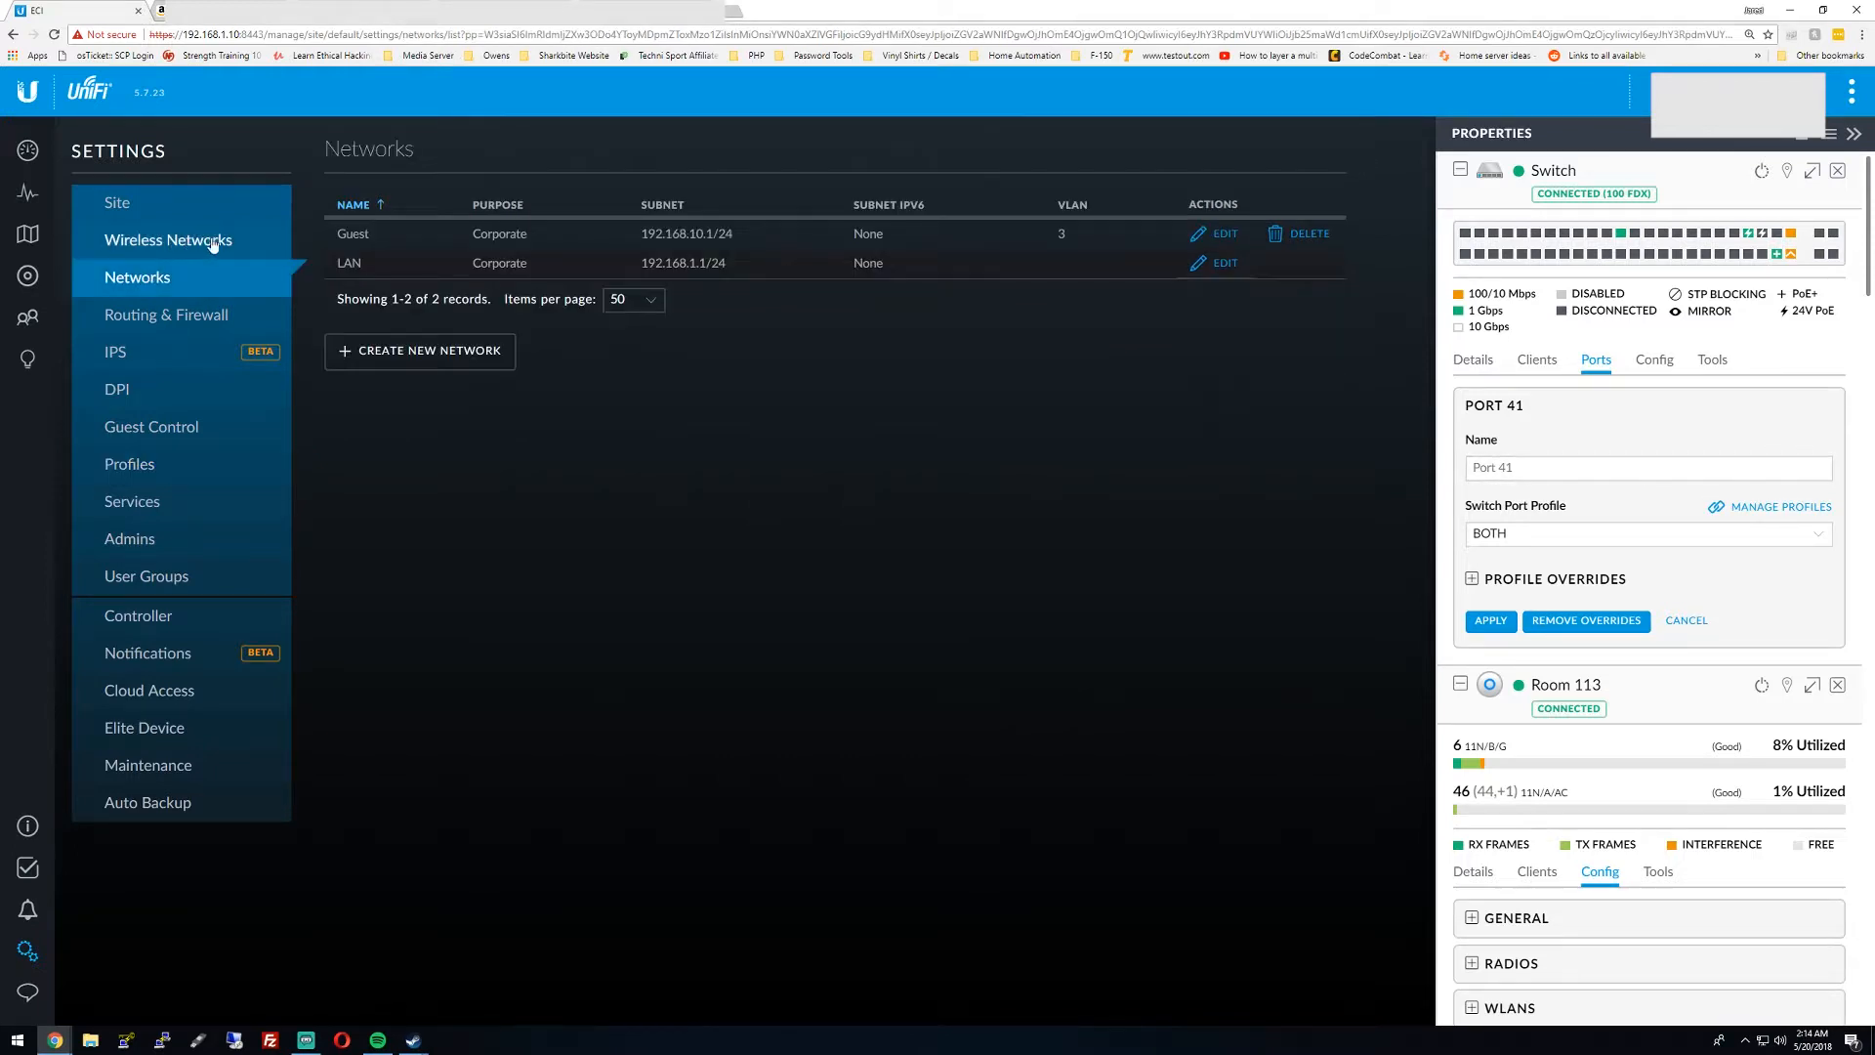
mouse_move(726, 282)
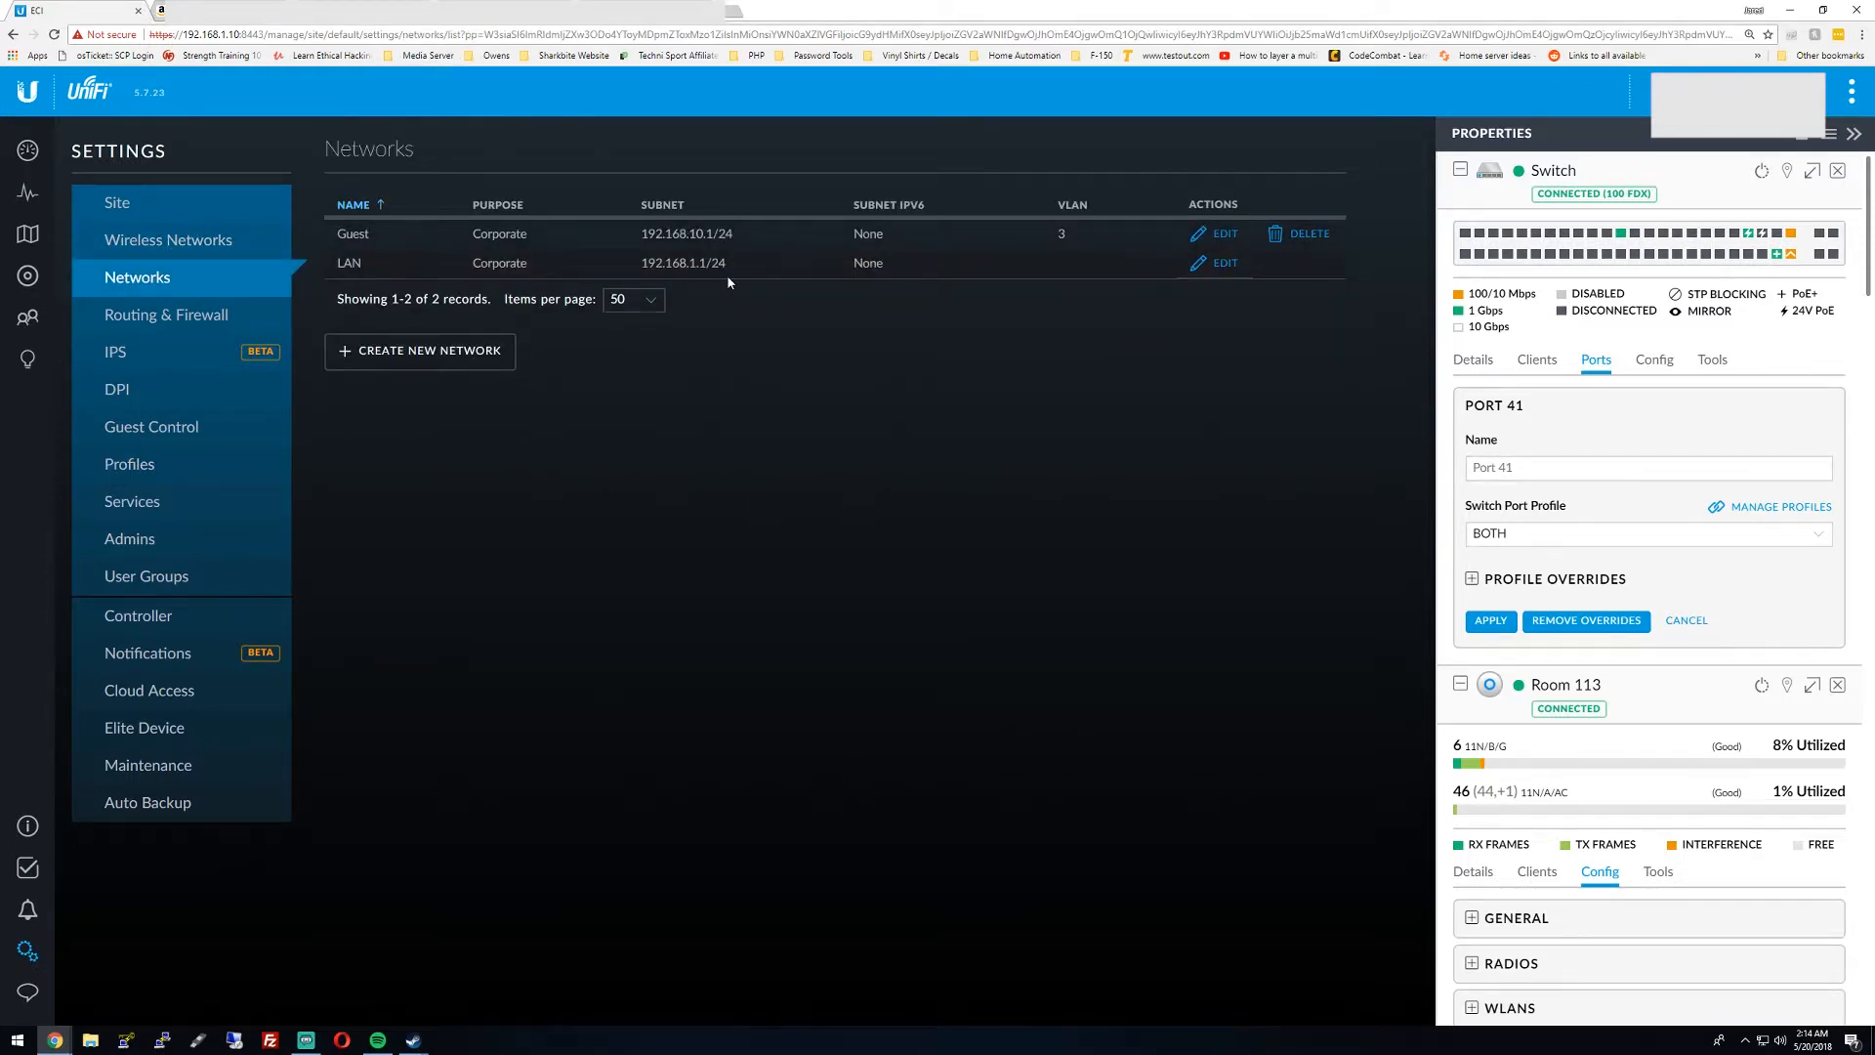
left_click(167, 239)
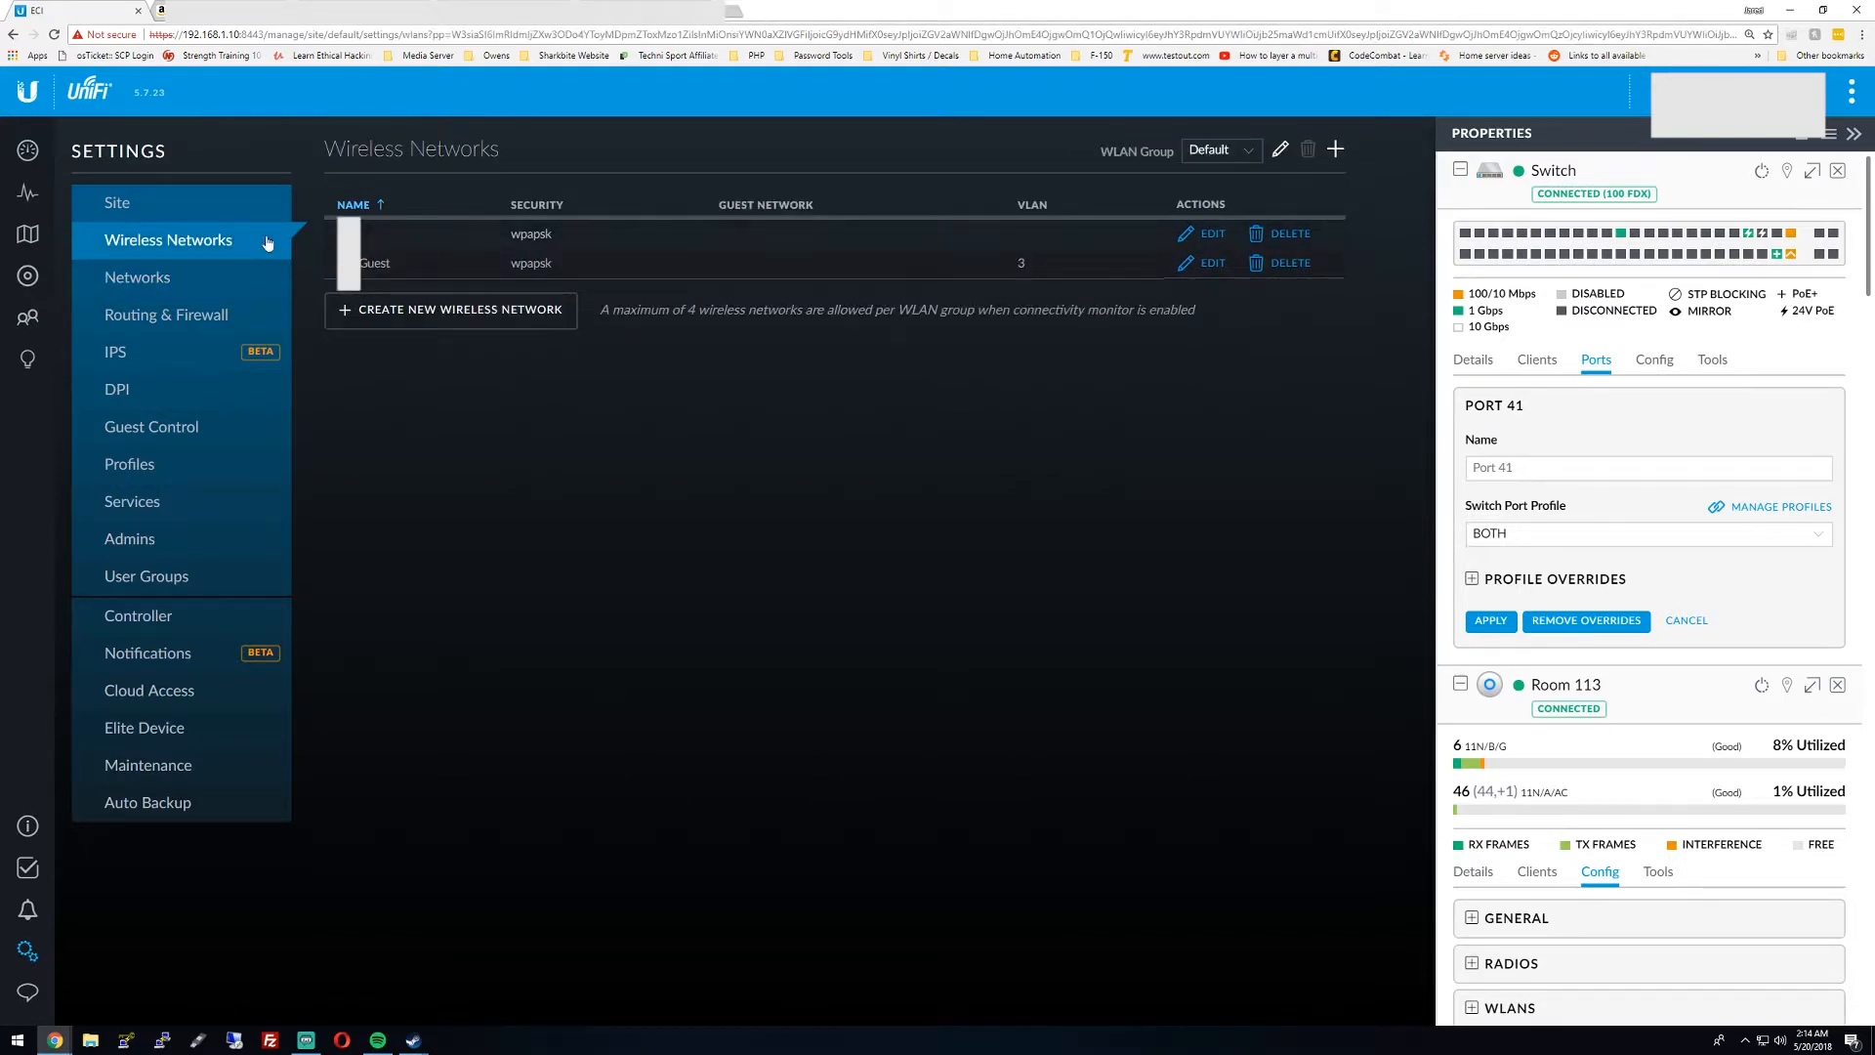
mouse_move(166, 314)
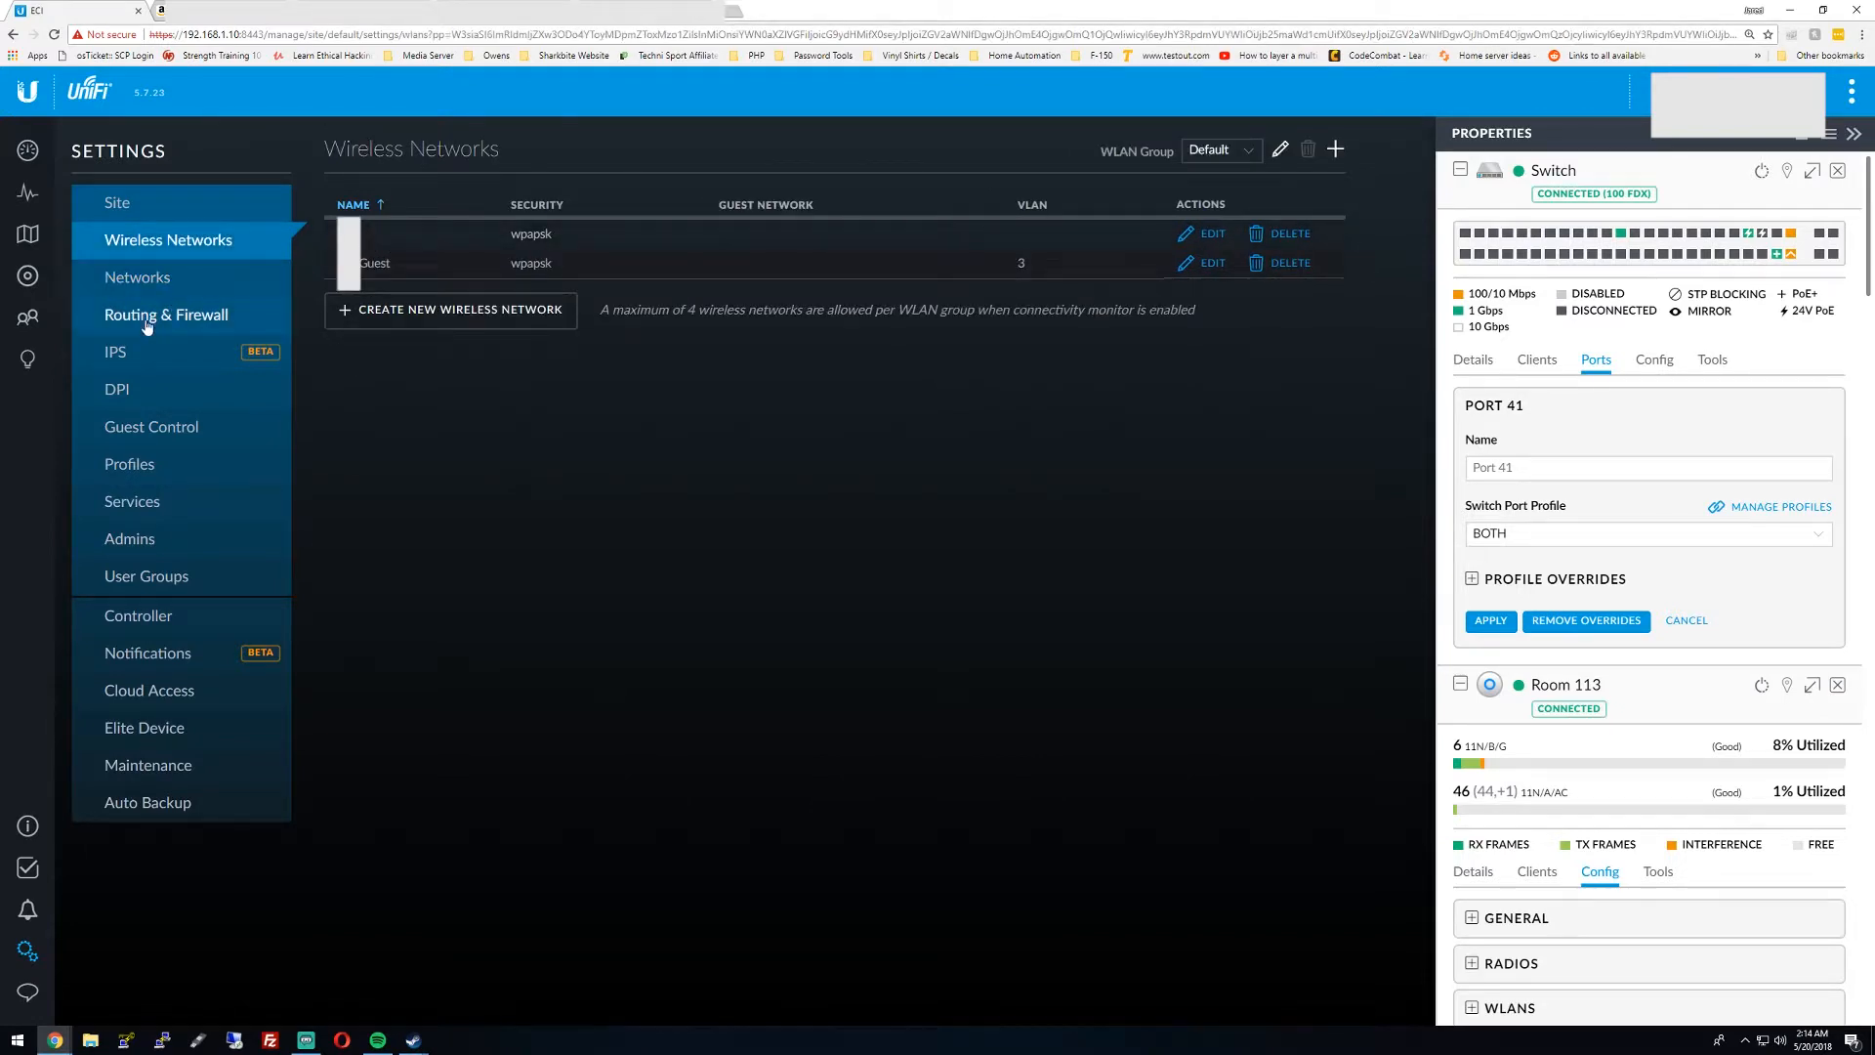
left_click(137, 276)
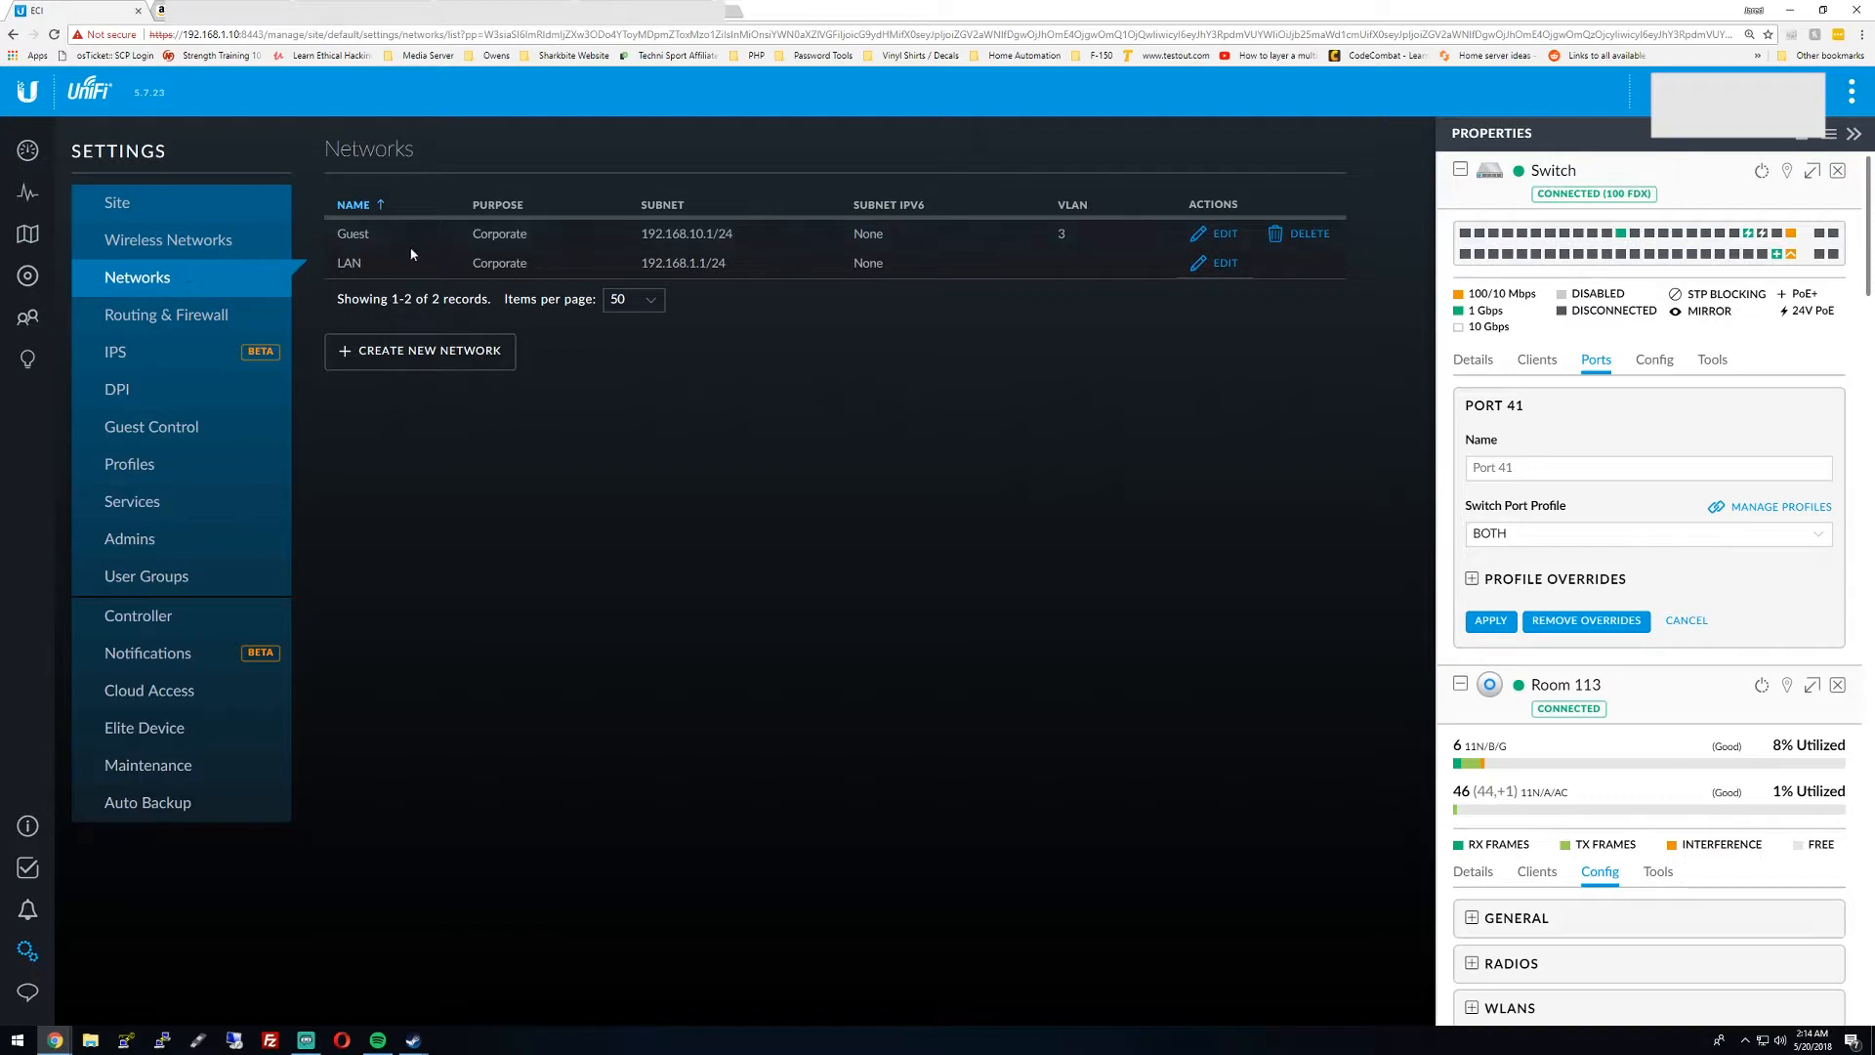
mouse_move(169, 240)
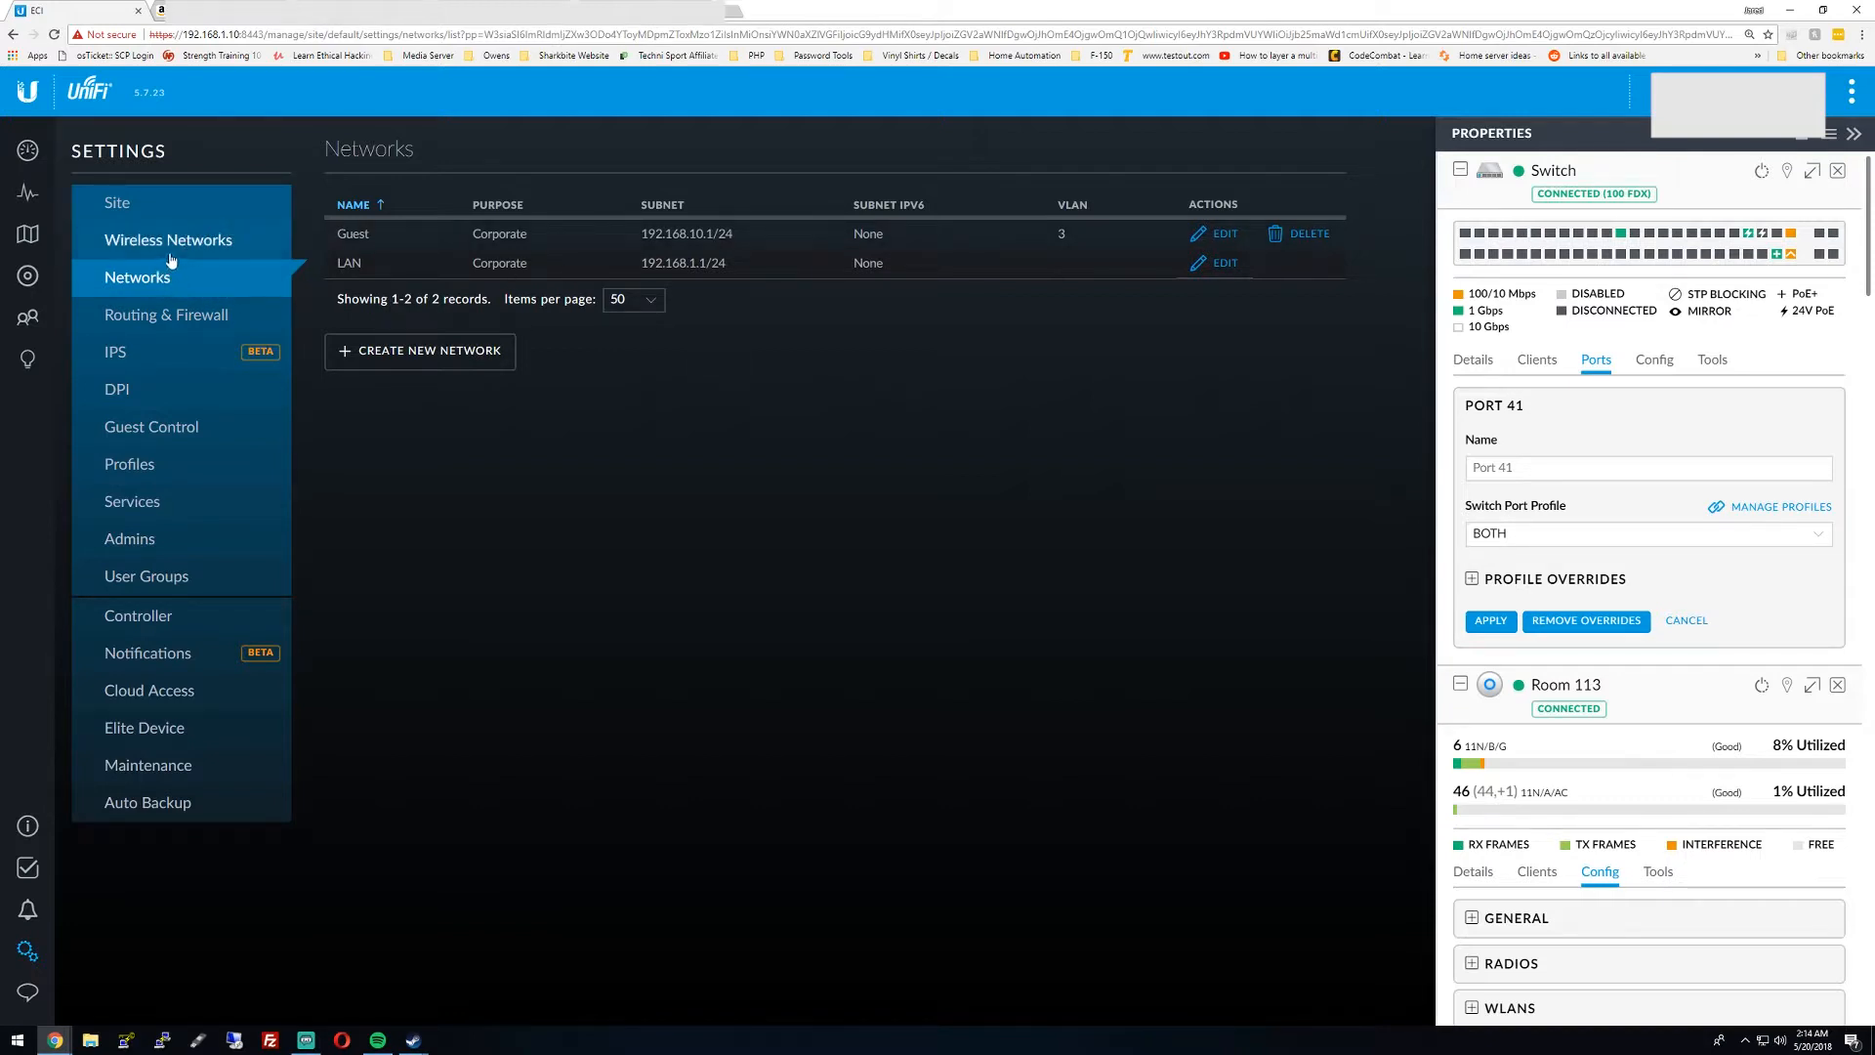
left_click(169, 240)
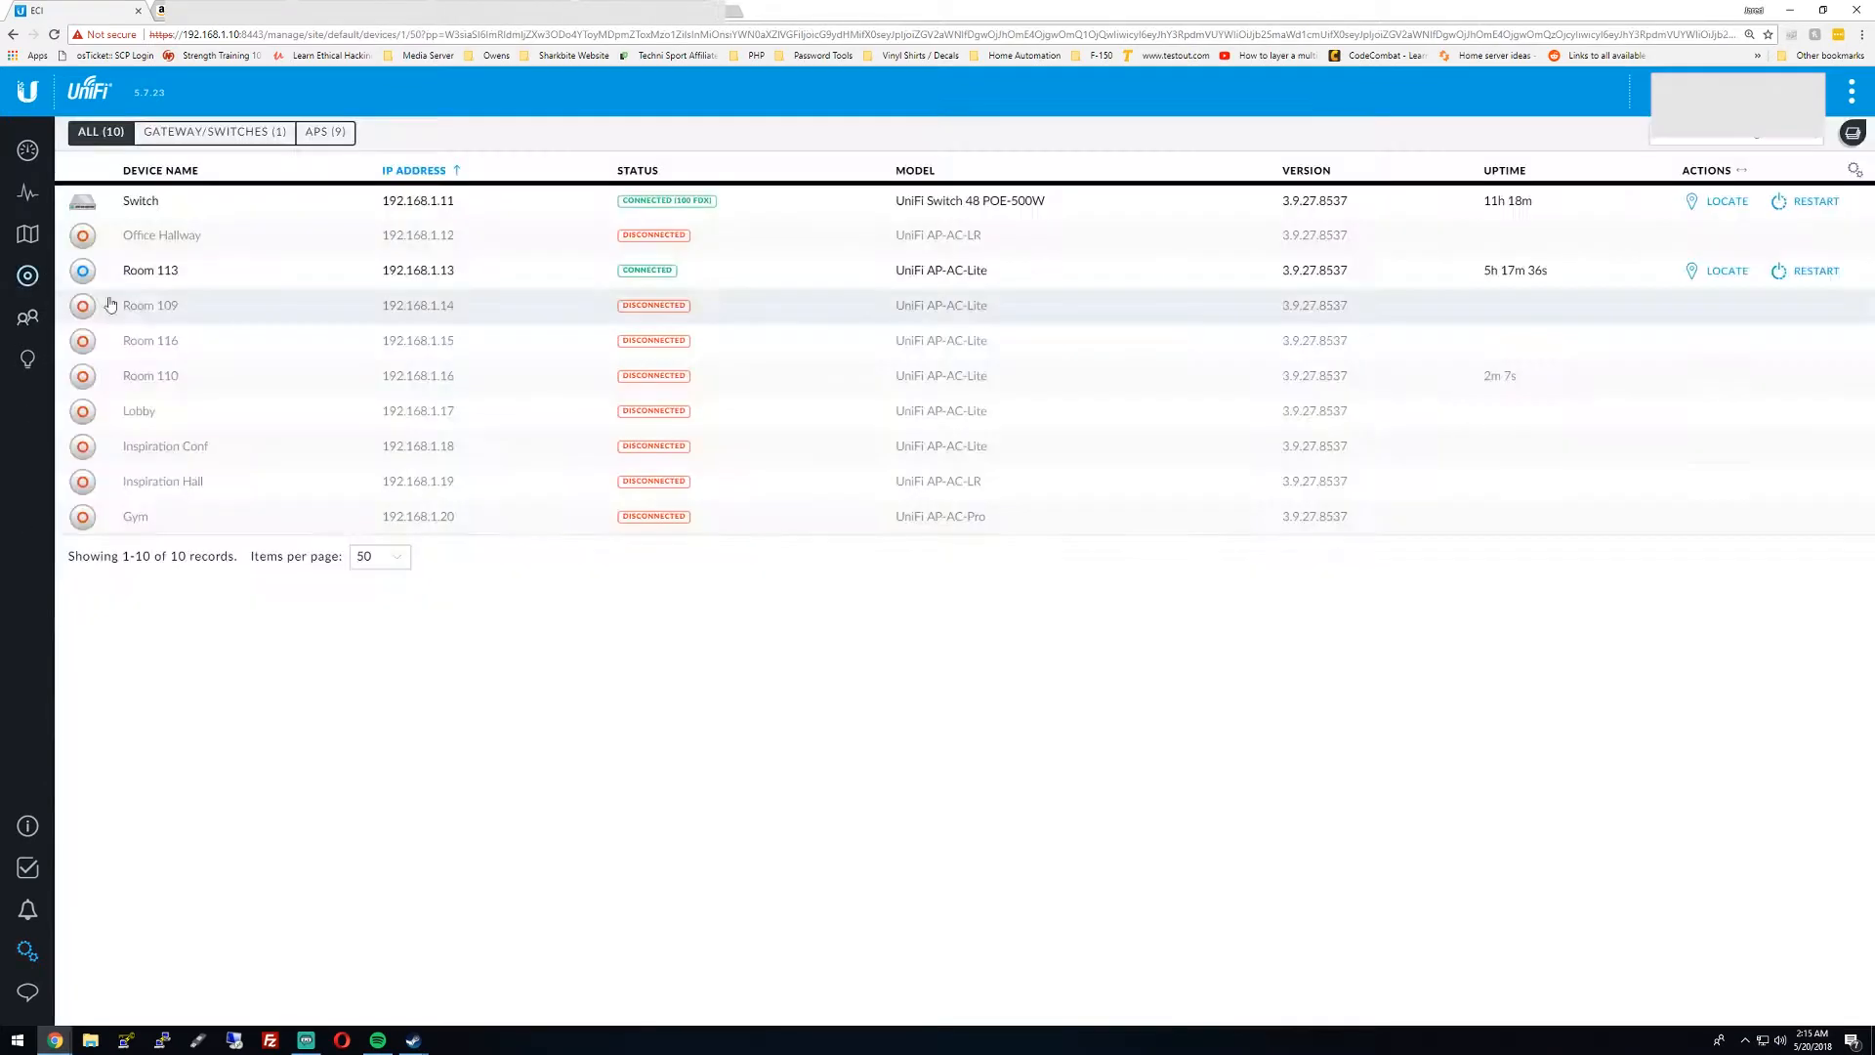
Open Room 113's clients and view details for amazon-f0f78e58a and b4:f7:a1:bd:58:2f
left_click(149, 269)
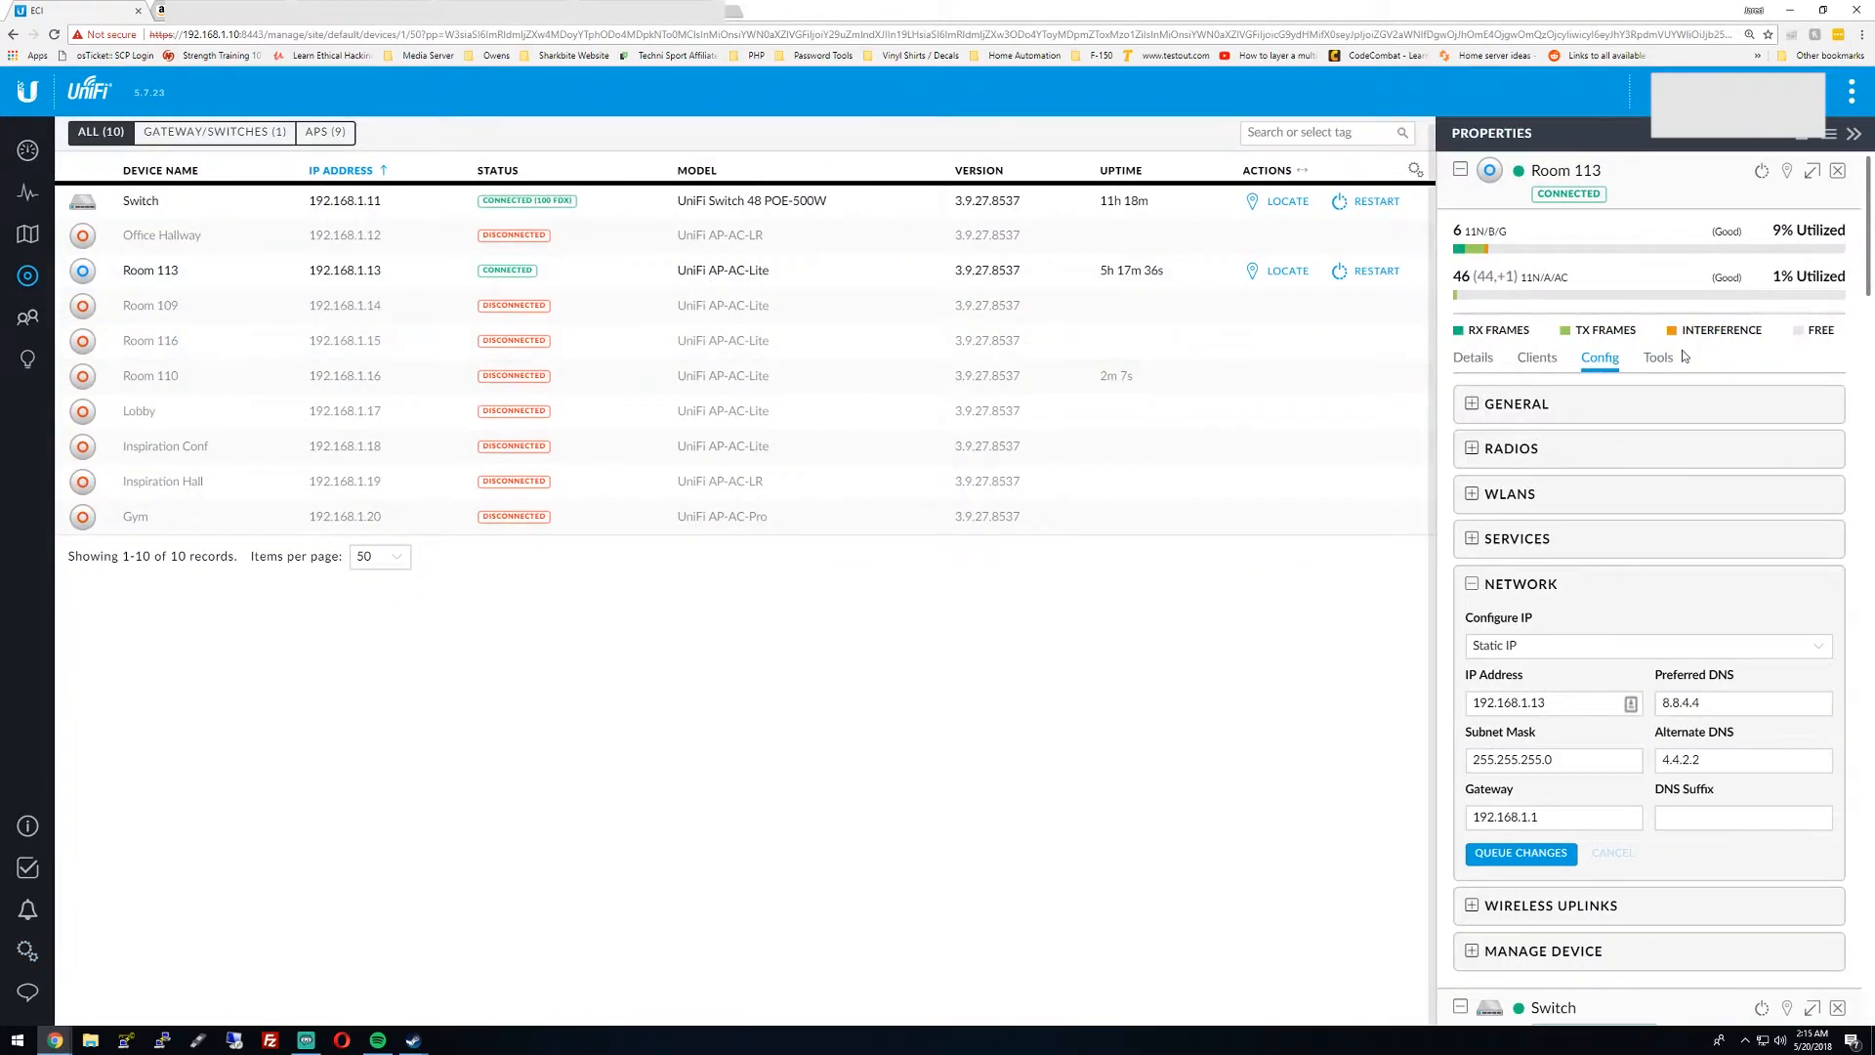
left_click(1536, 356)
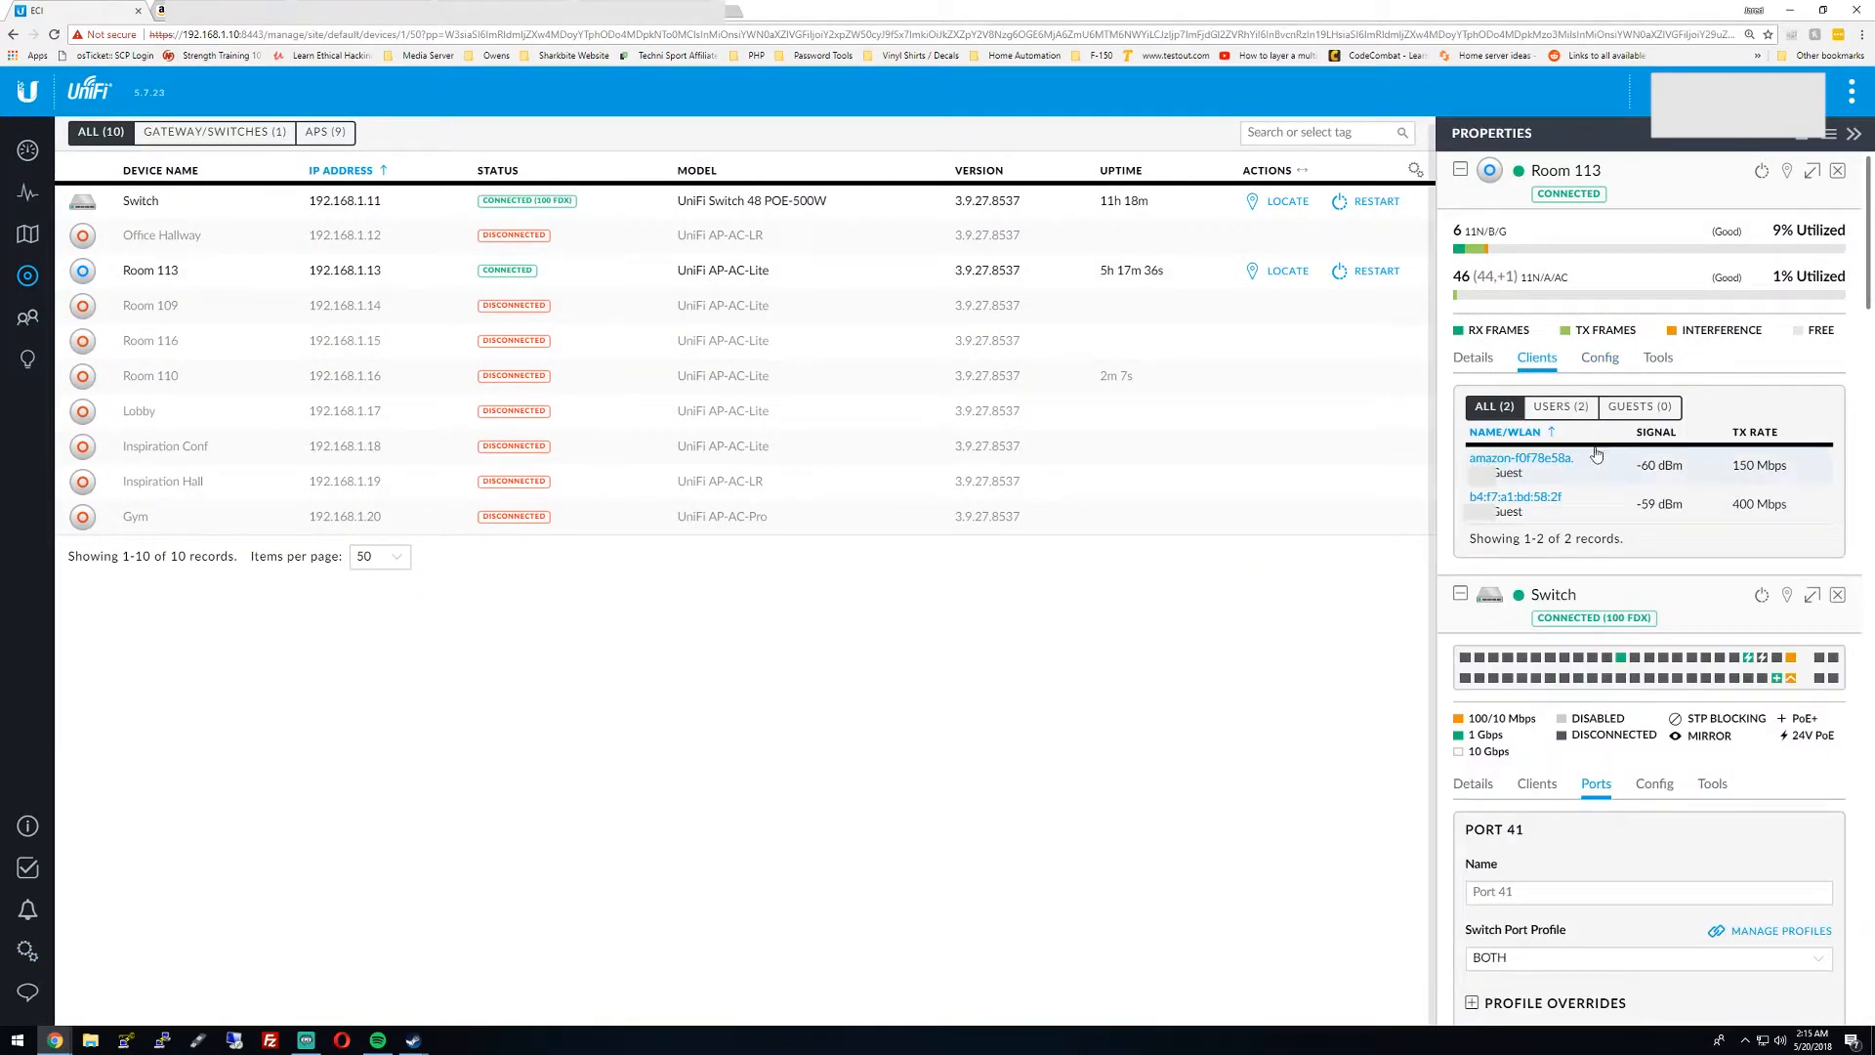
mouse_move(1528, 479)
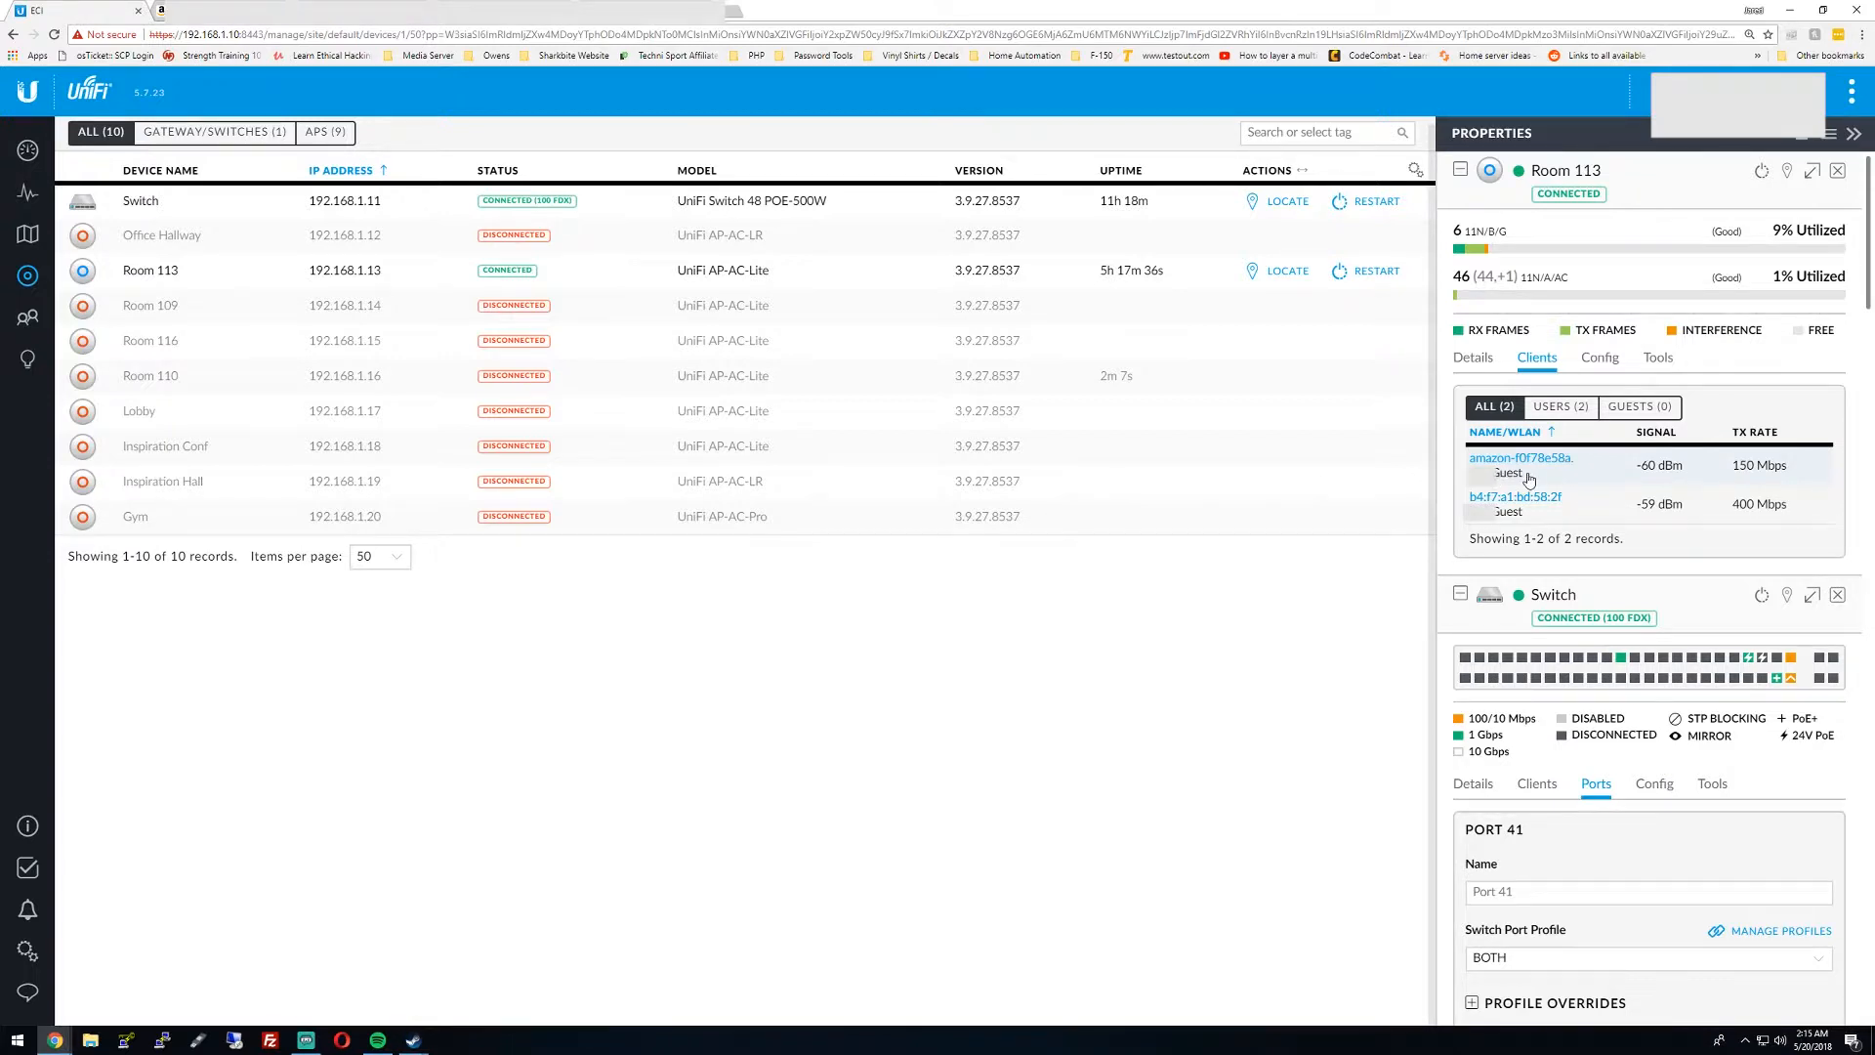
mouse_move(1542, 502)
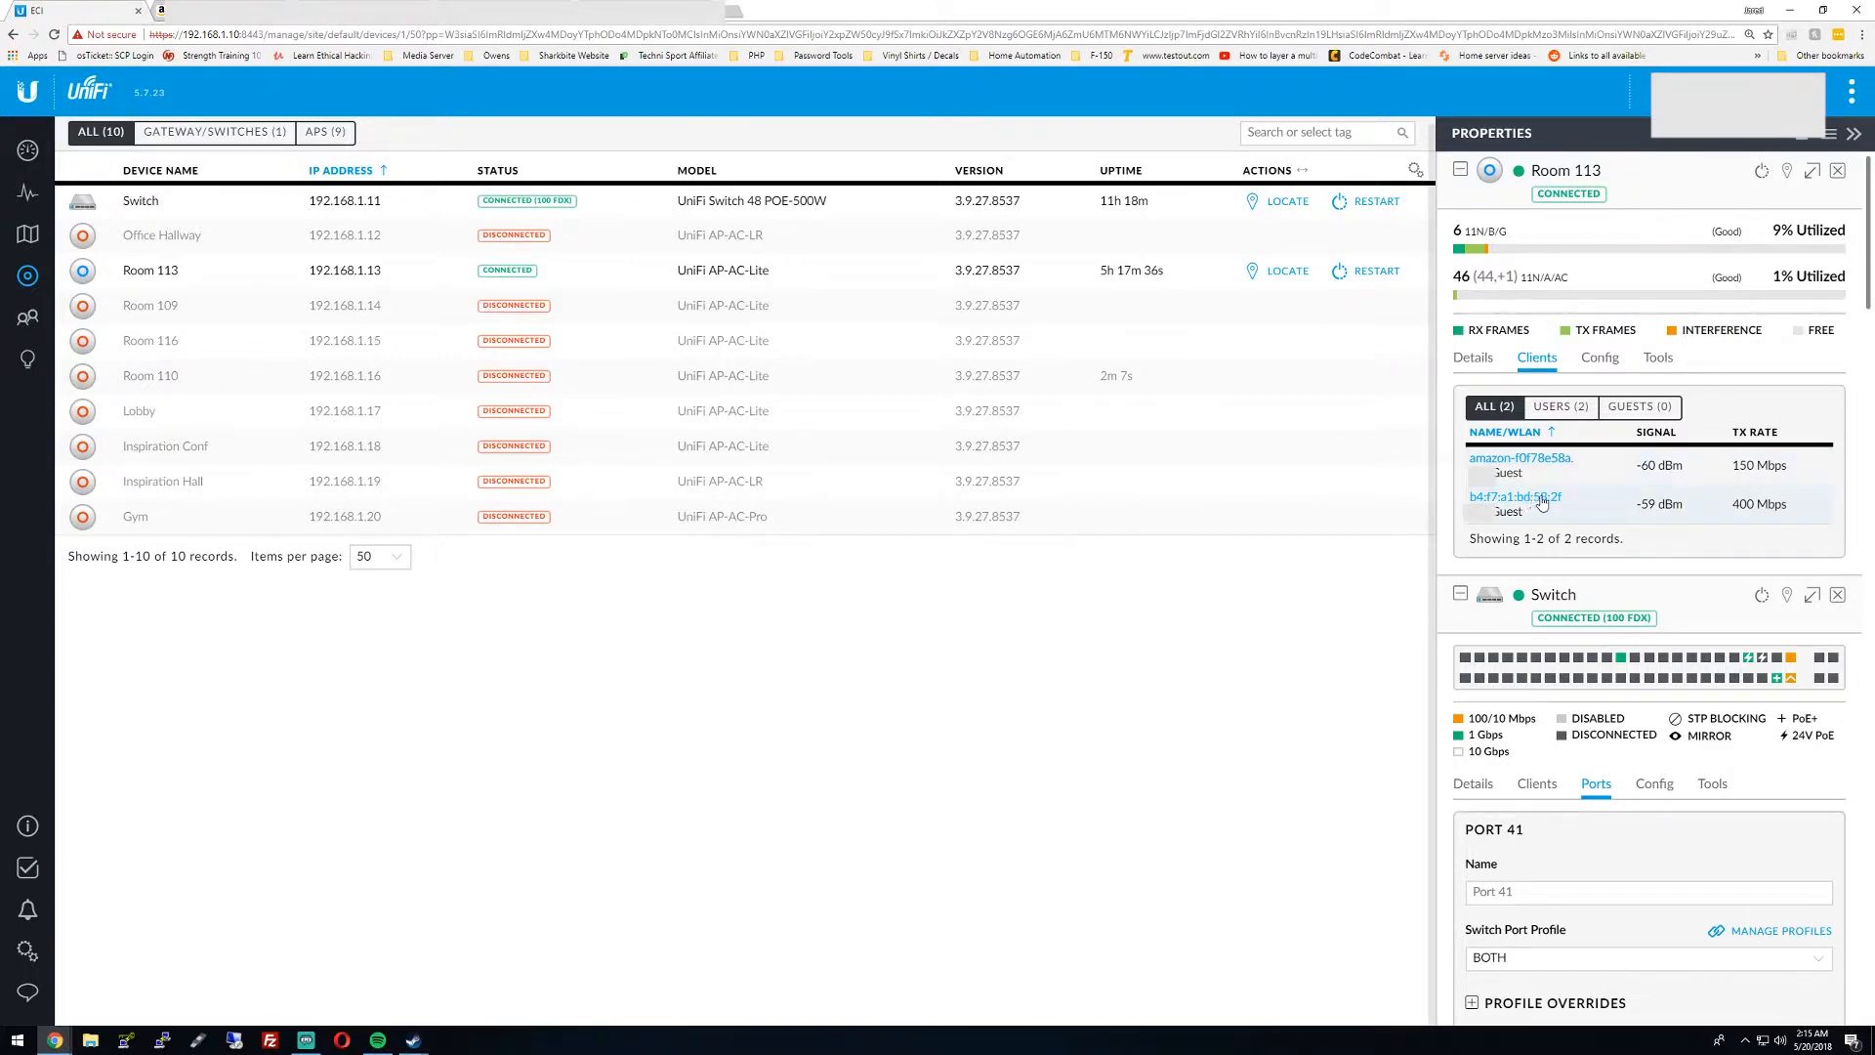
left_click(1520, 458)
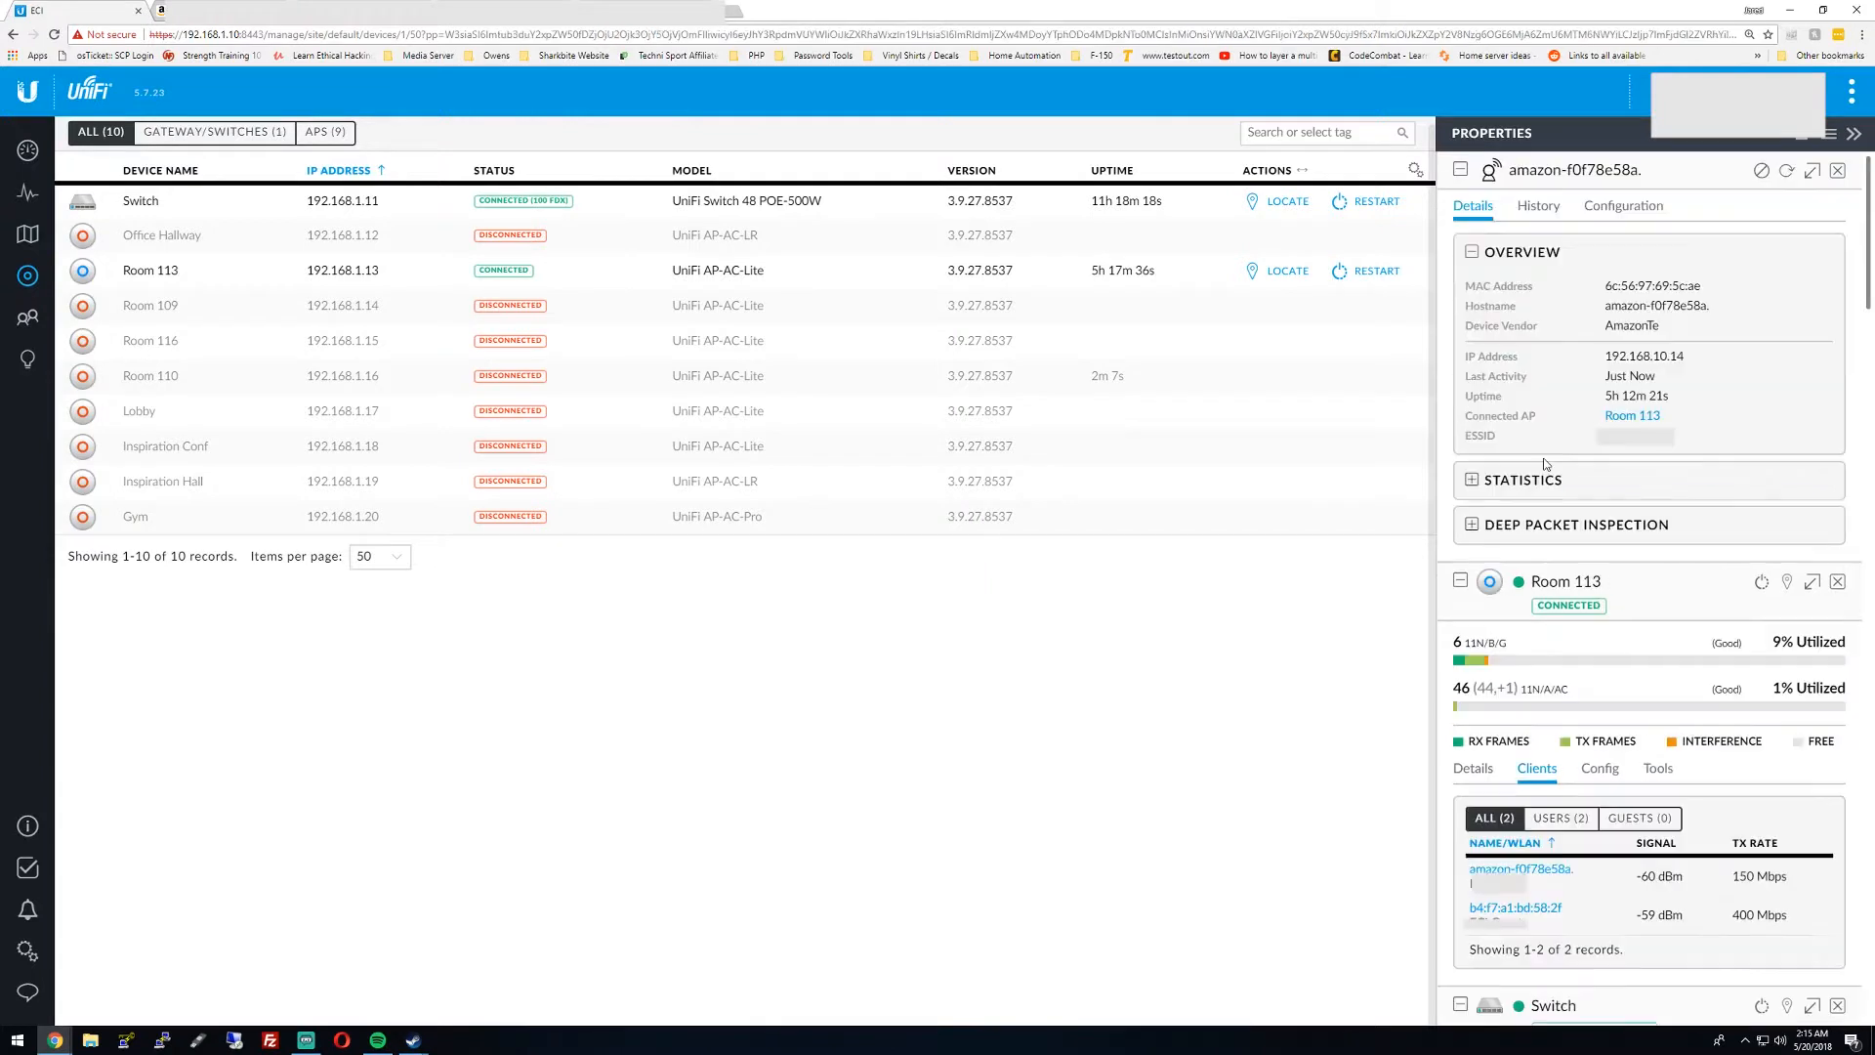
mouse_move(1734, 394)
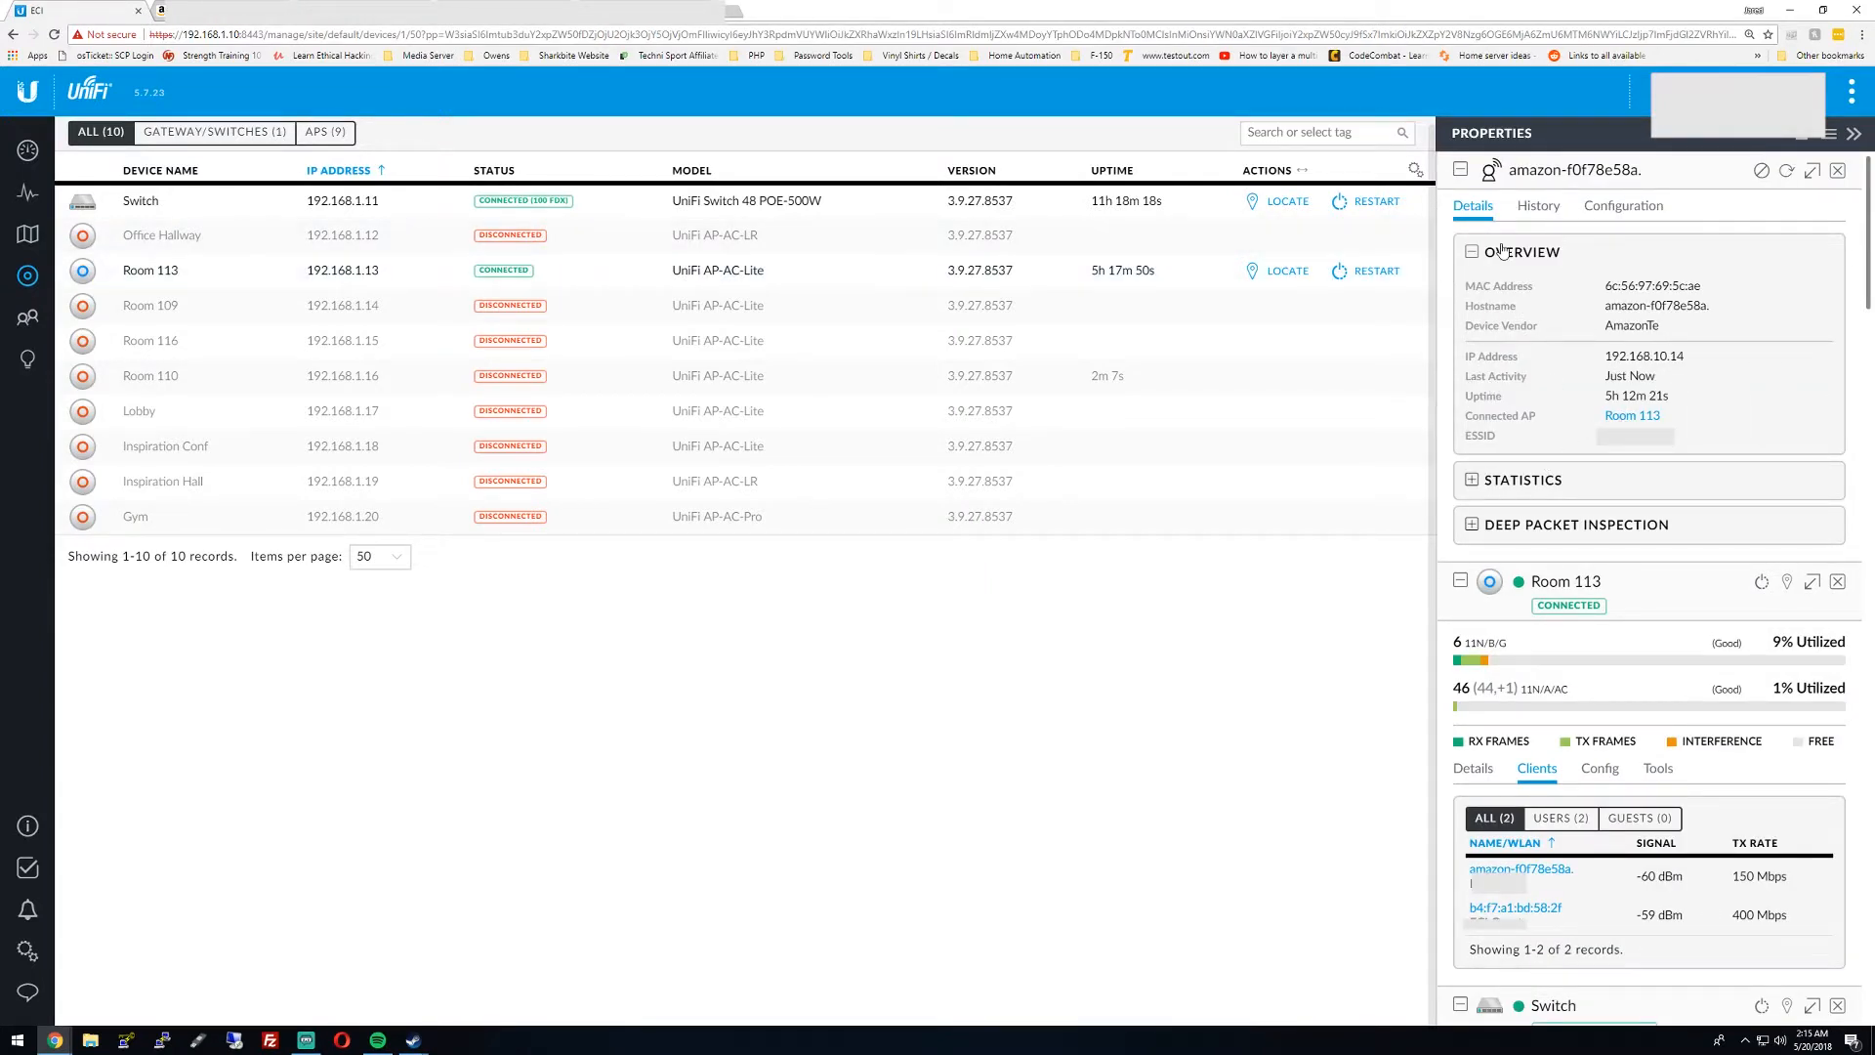
mouse_move(1539, 911)
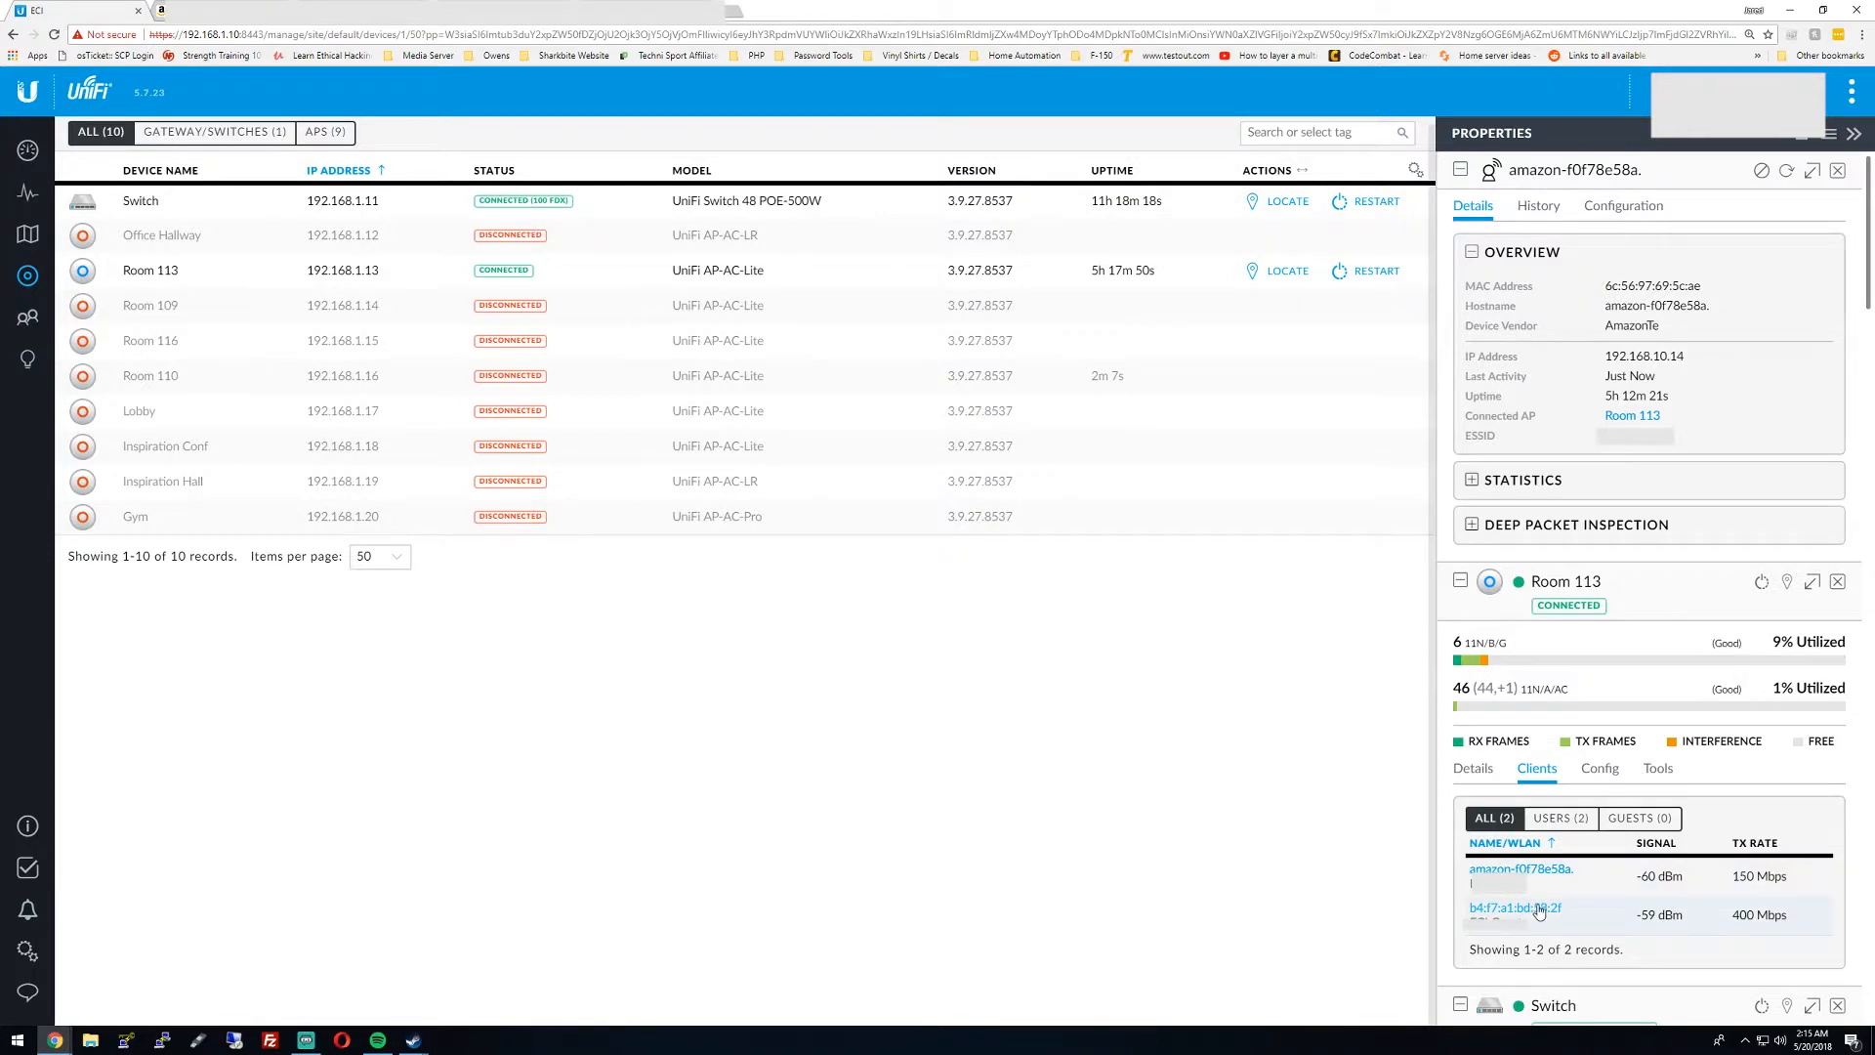
left_click(1515, 915)
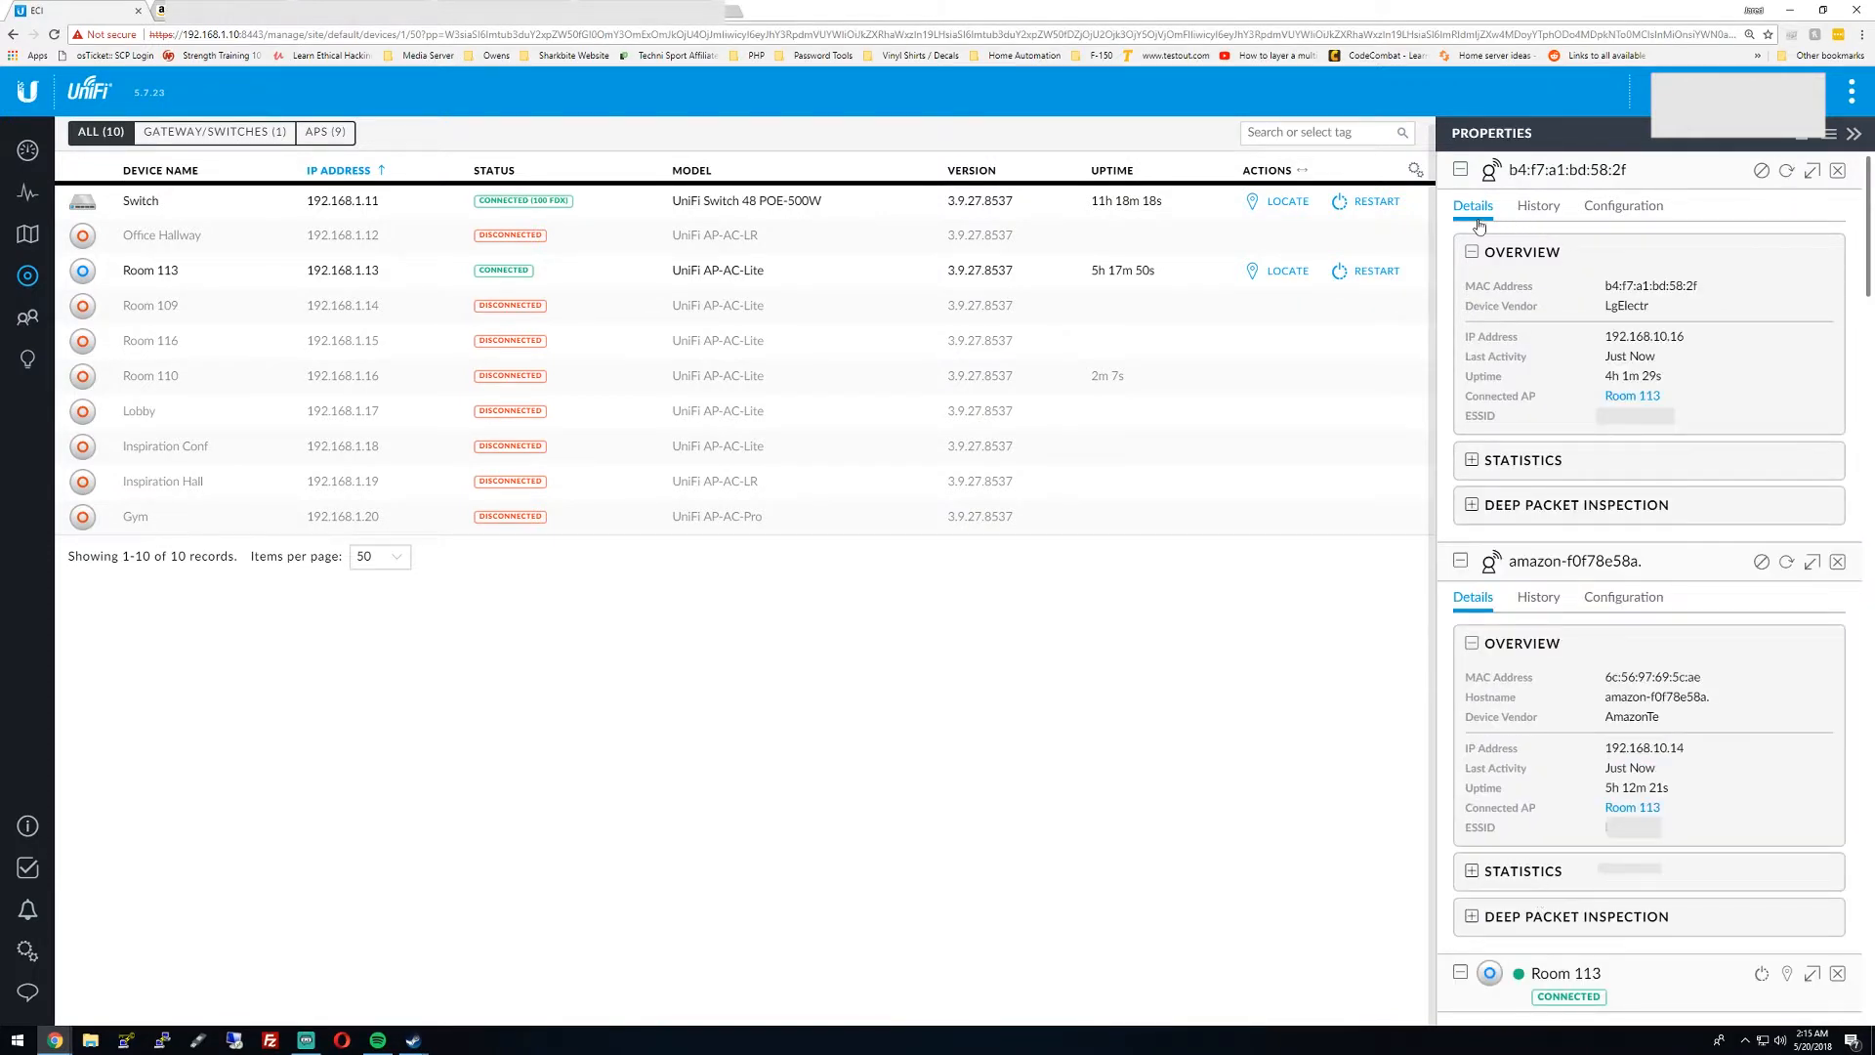
mouse_move(1572, 221)
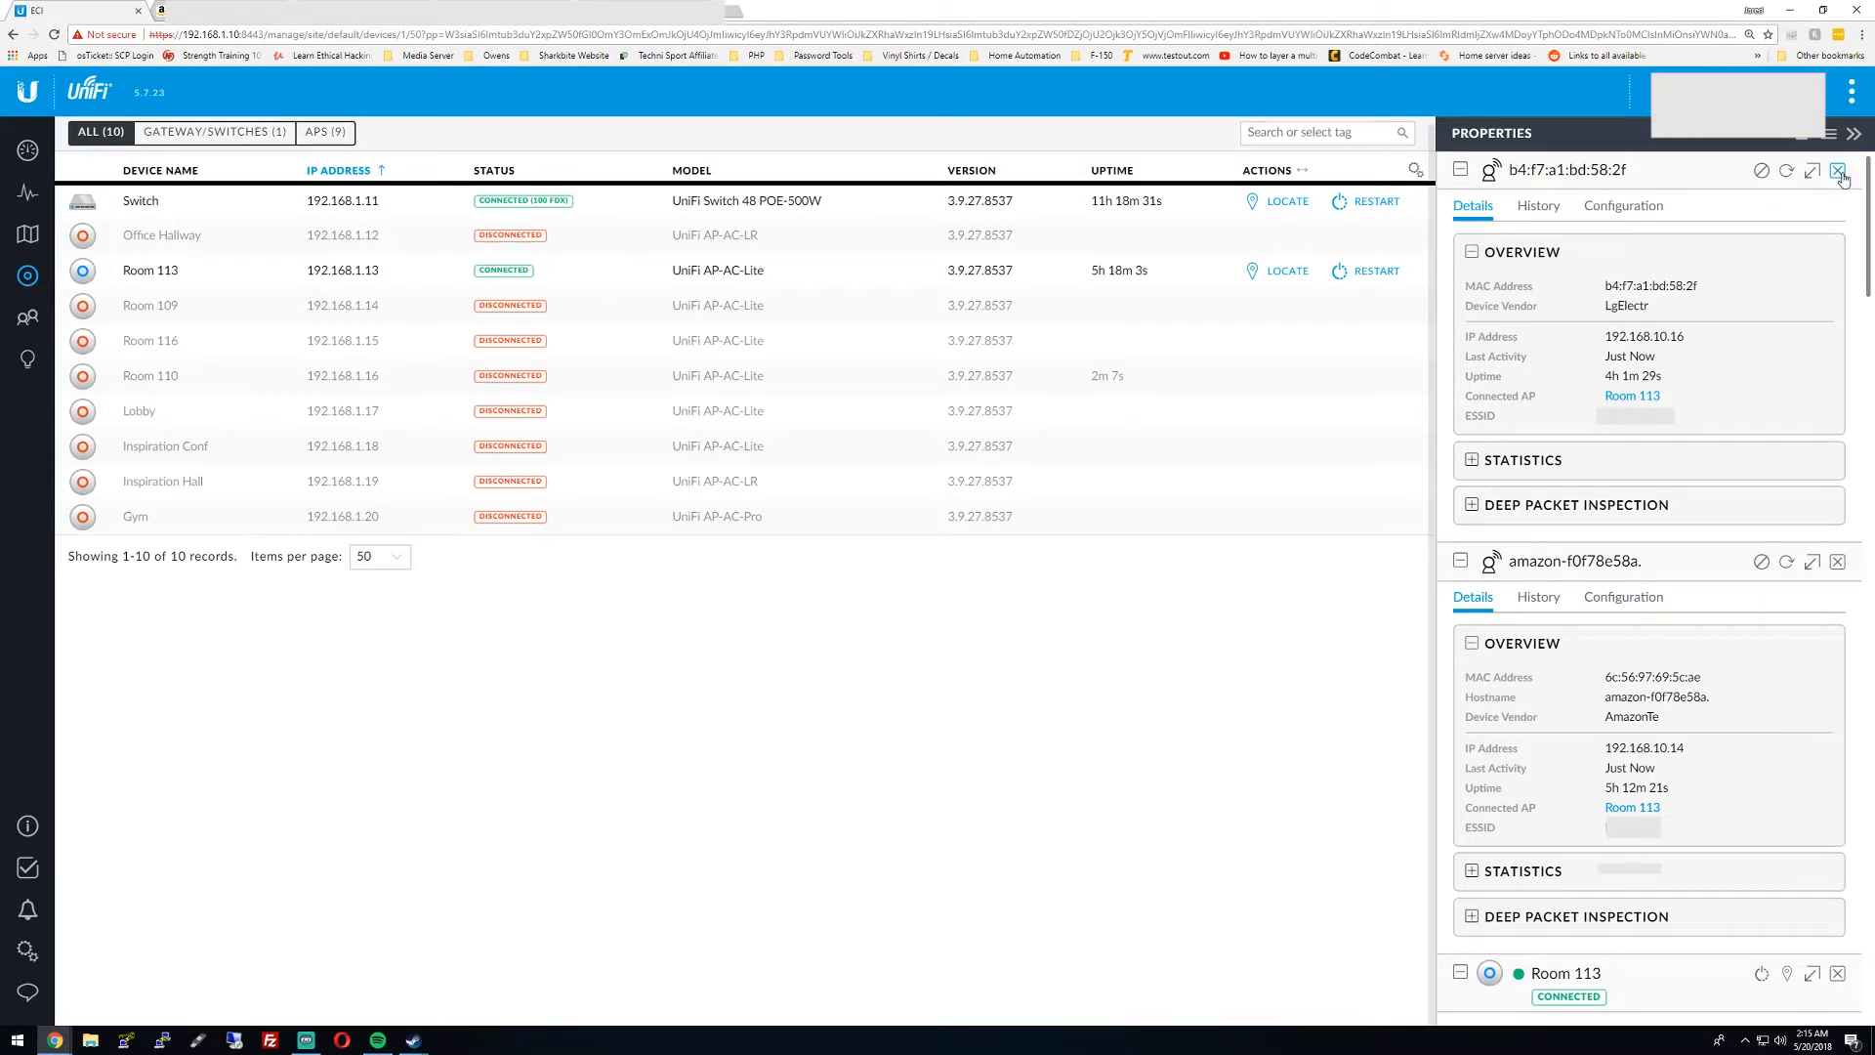
Close both client detail panels and the Properties pane, then reselect Room 113
left_click(1786, 170)
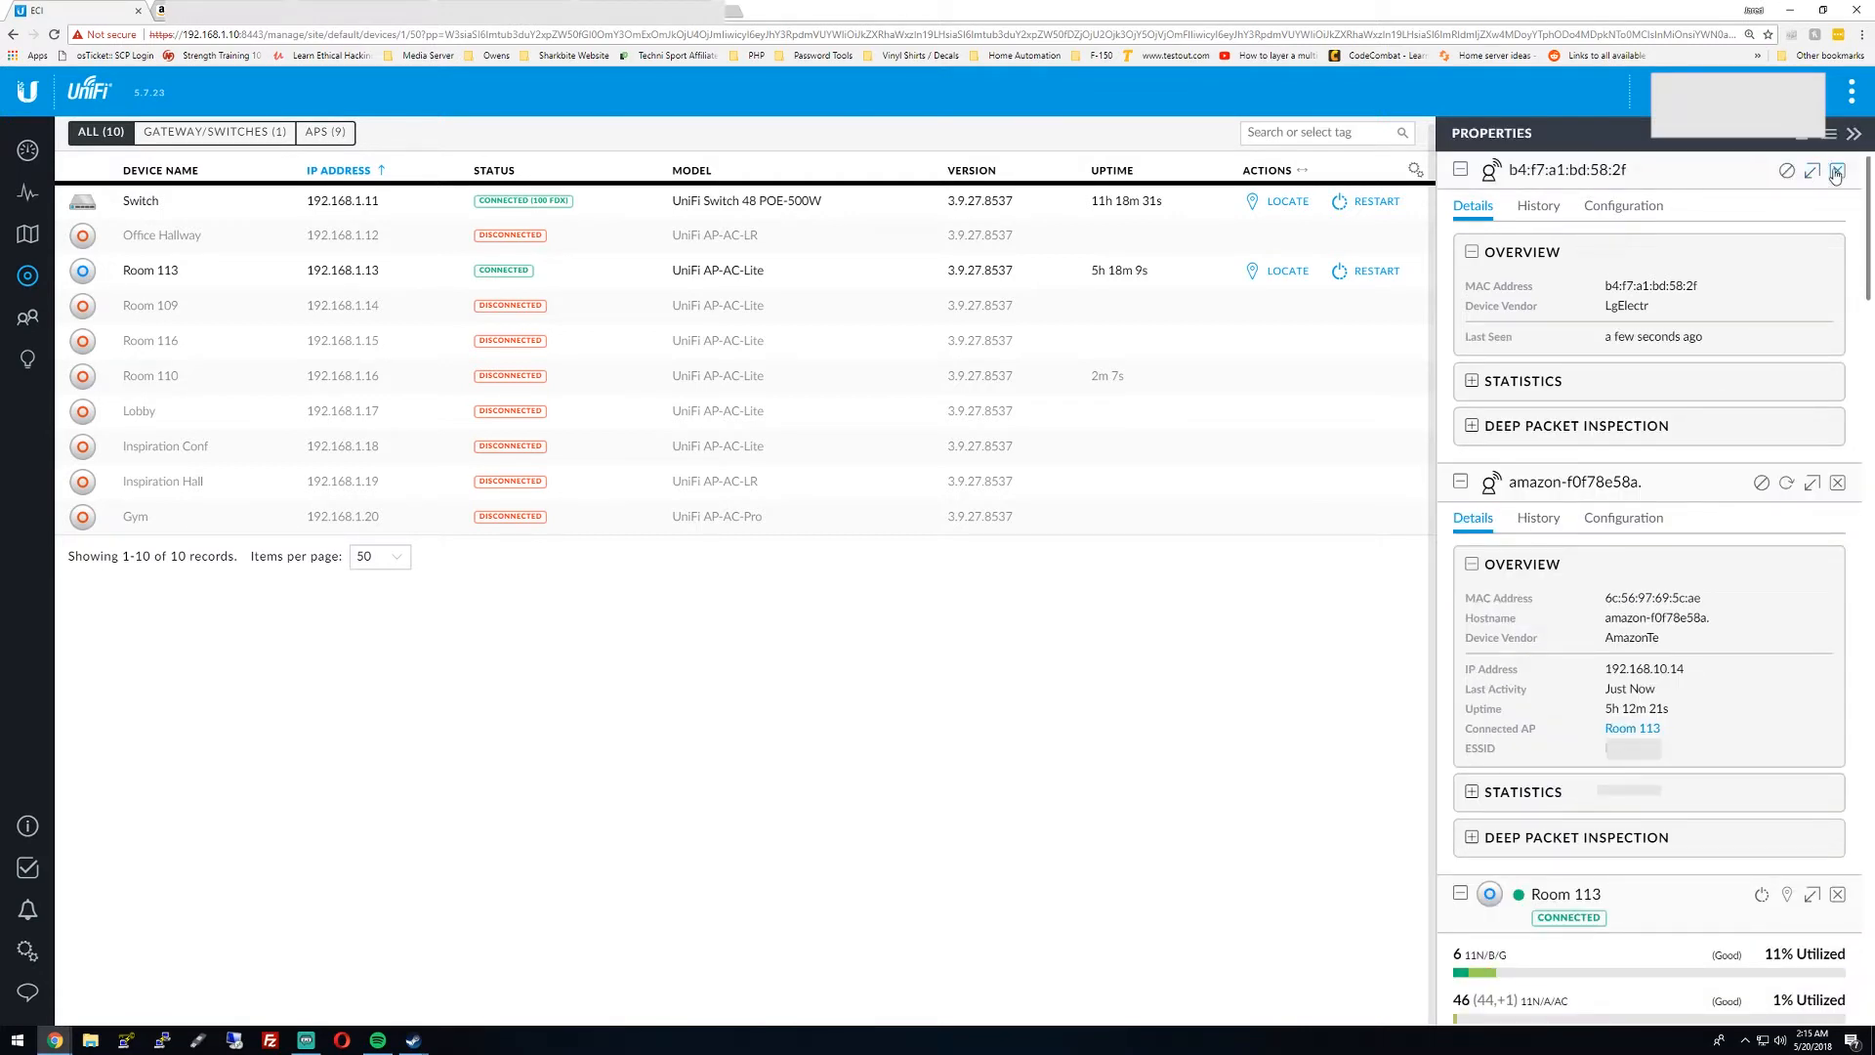
left_click(1837, 170)
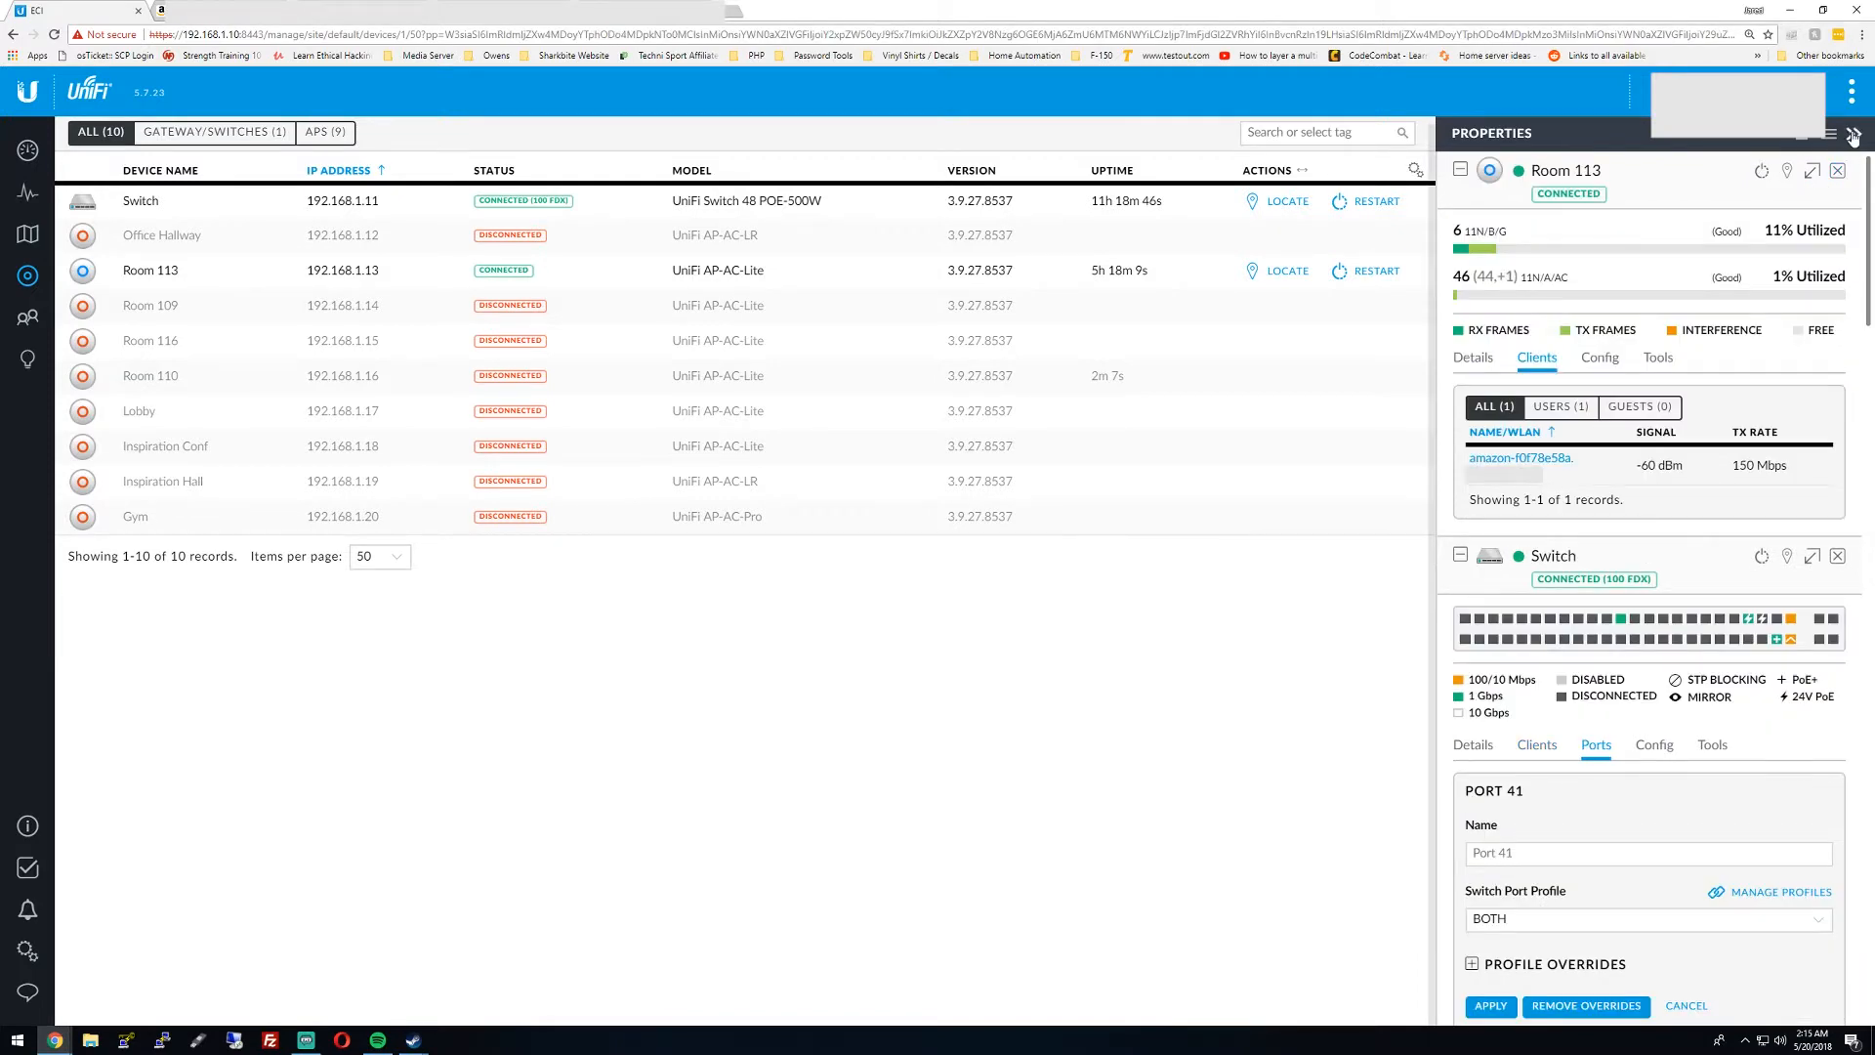
left_click(1853, 135)
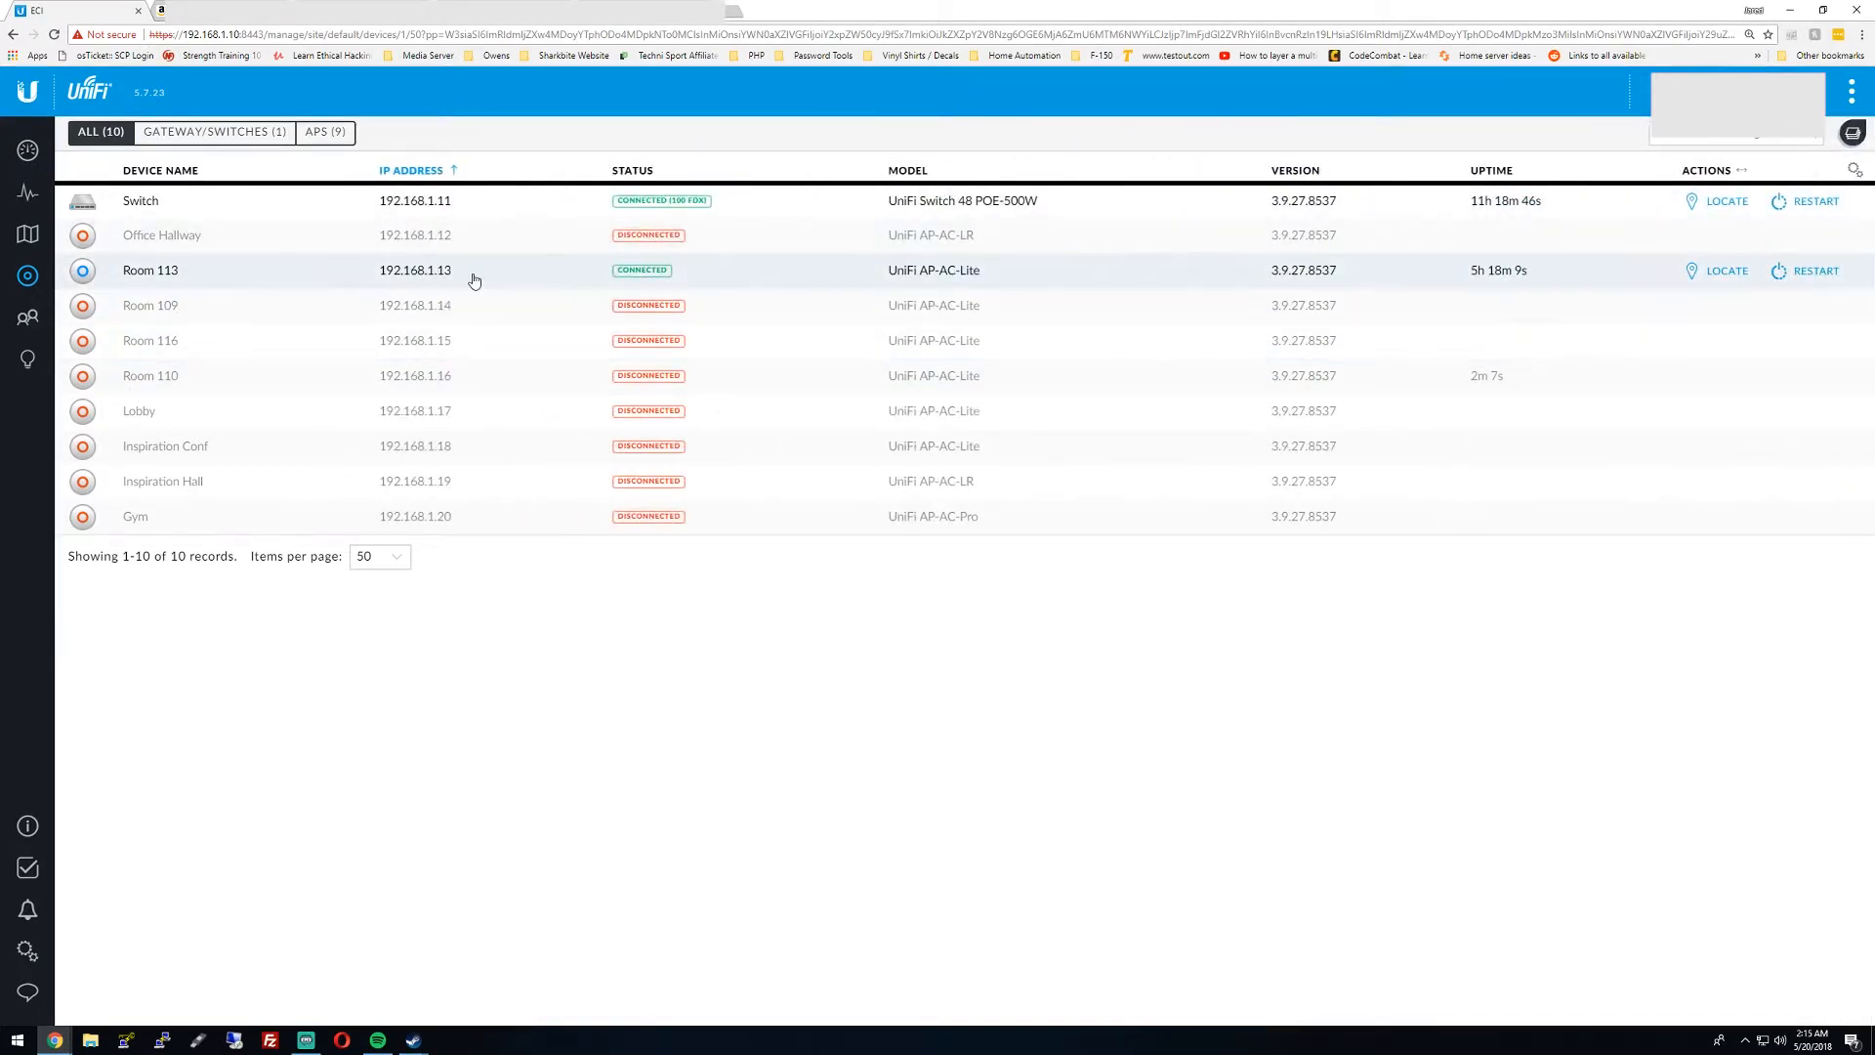
left_click(150, 269)
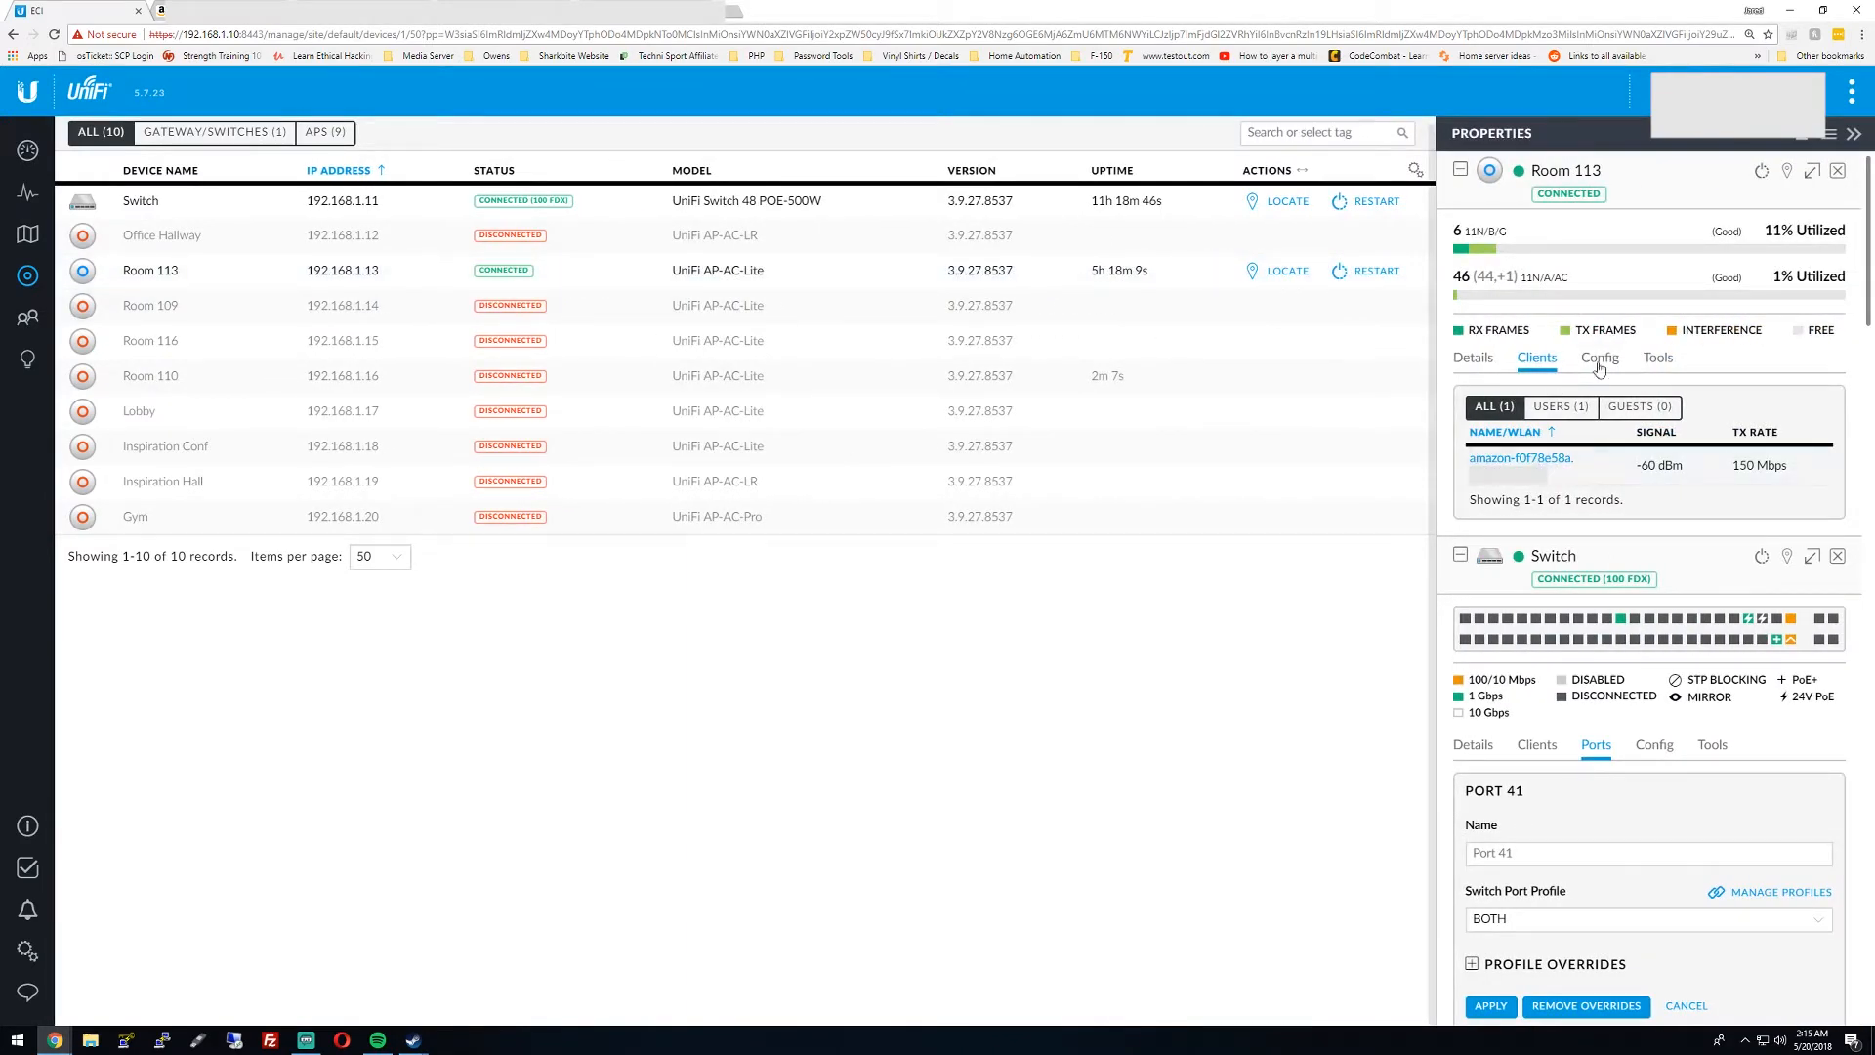
mouse_move(1496, 427)
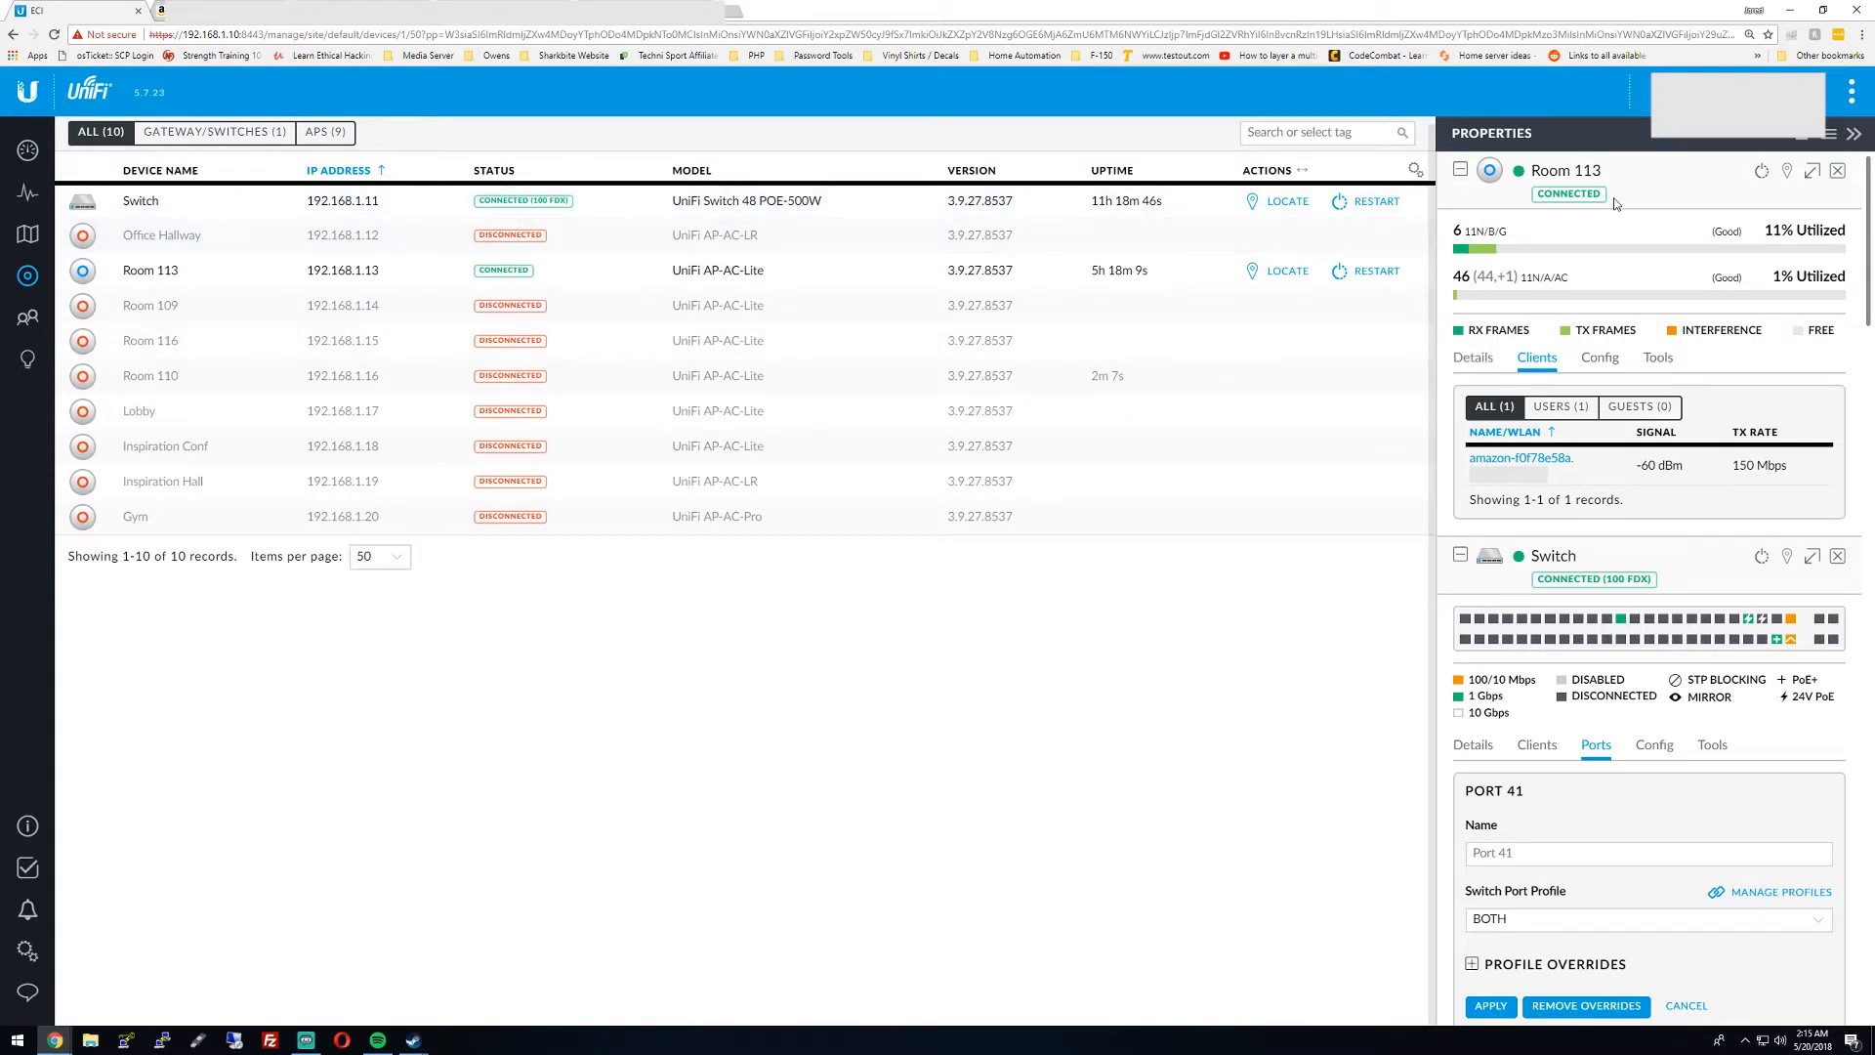
mouse_move(1760, 170)
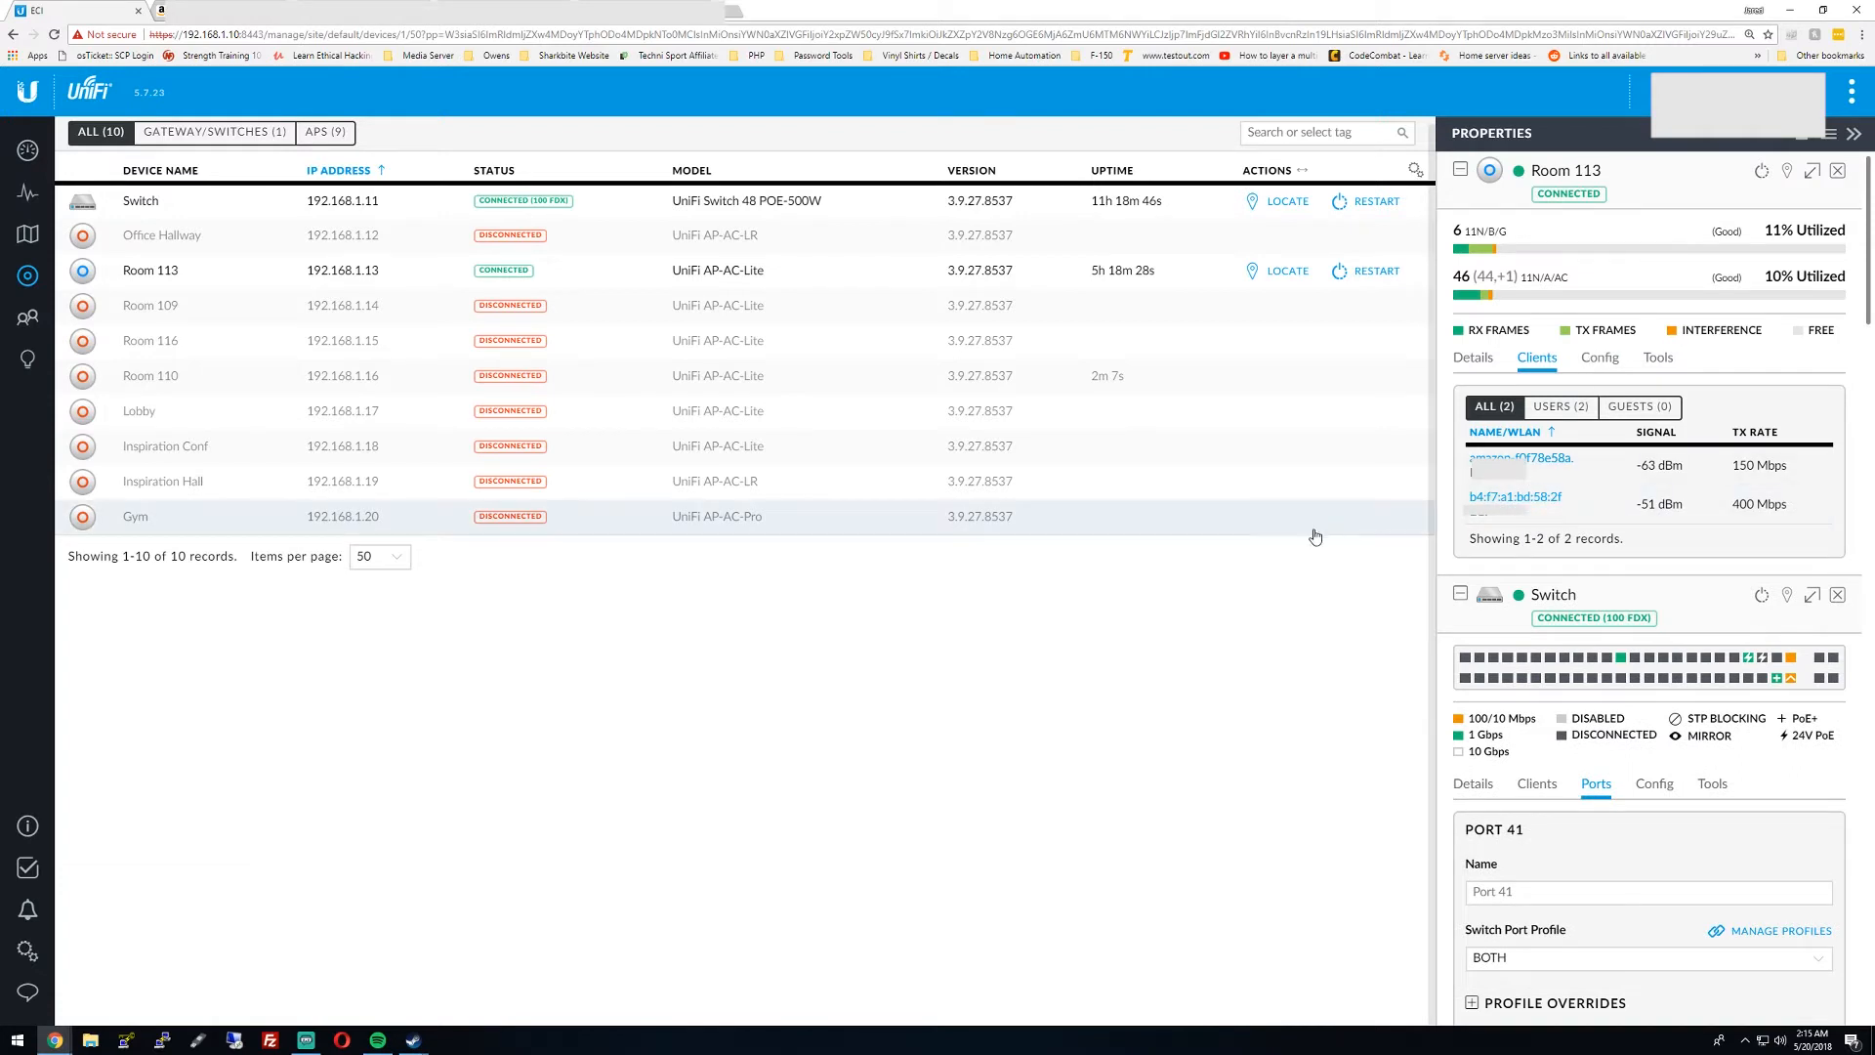
Check that client b4:f7:a1:bd:58:2f has 192.168.1.28, then hide the Properties pane
left_click(1513, 497)
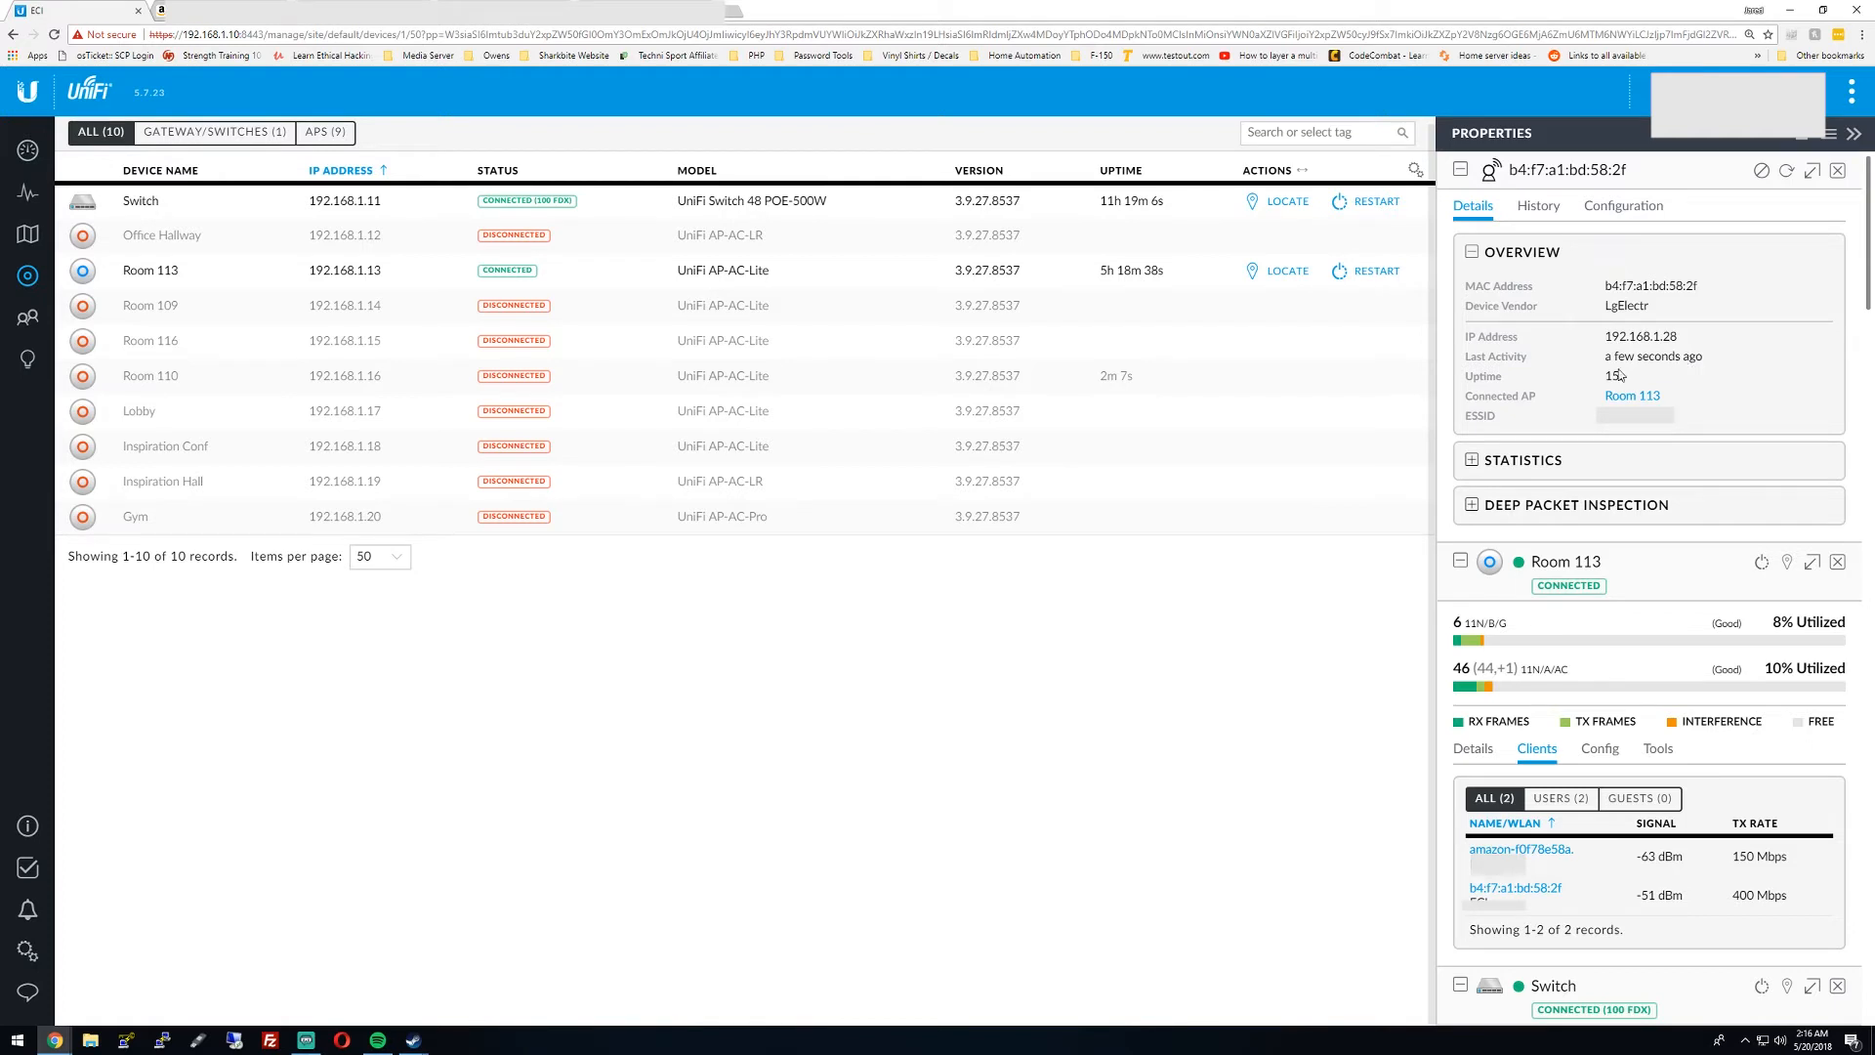
mouse_move(1858, 132)
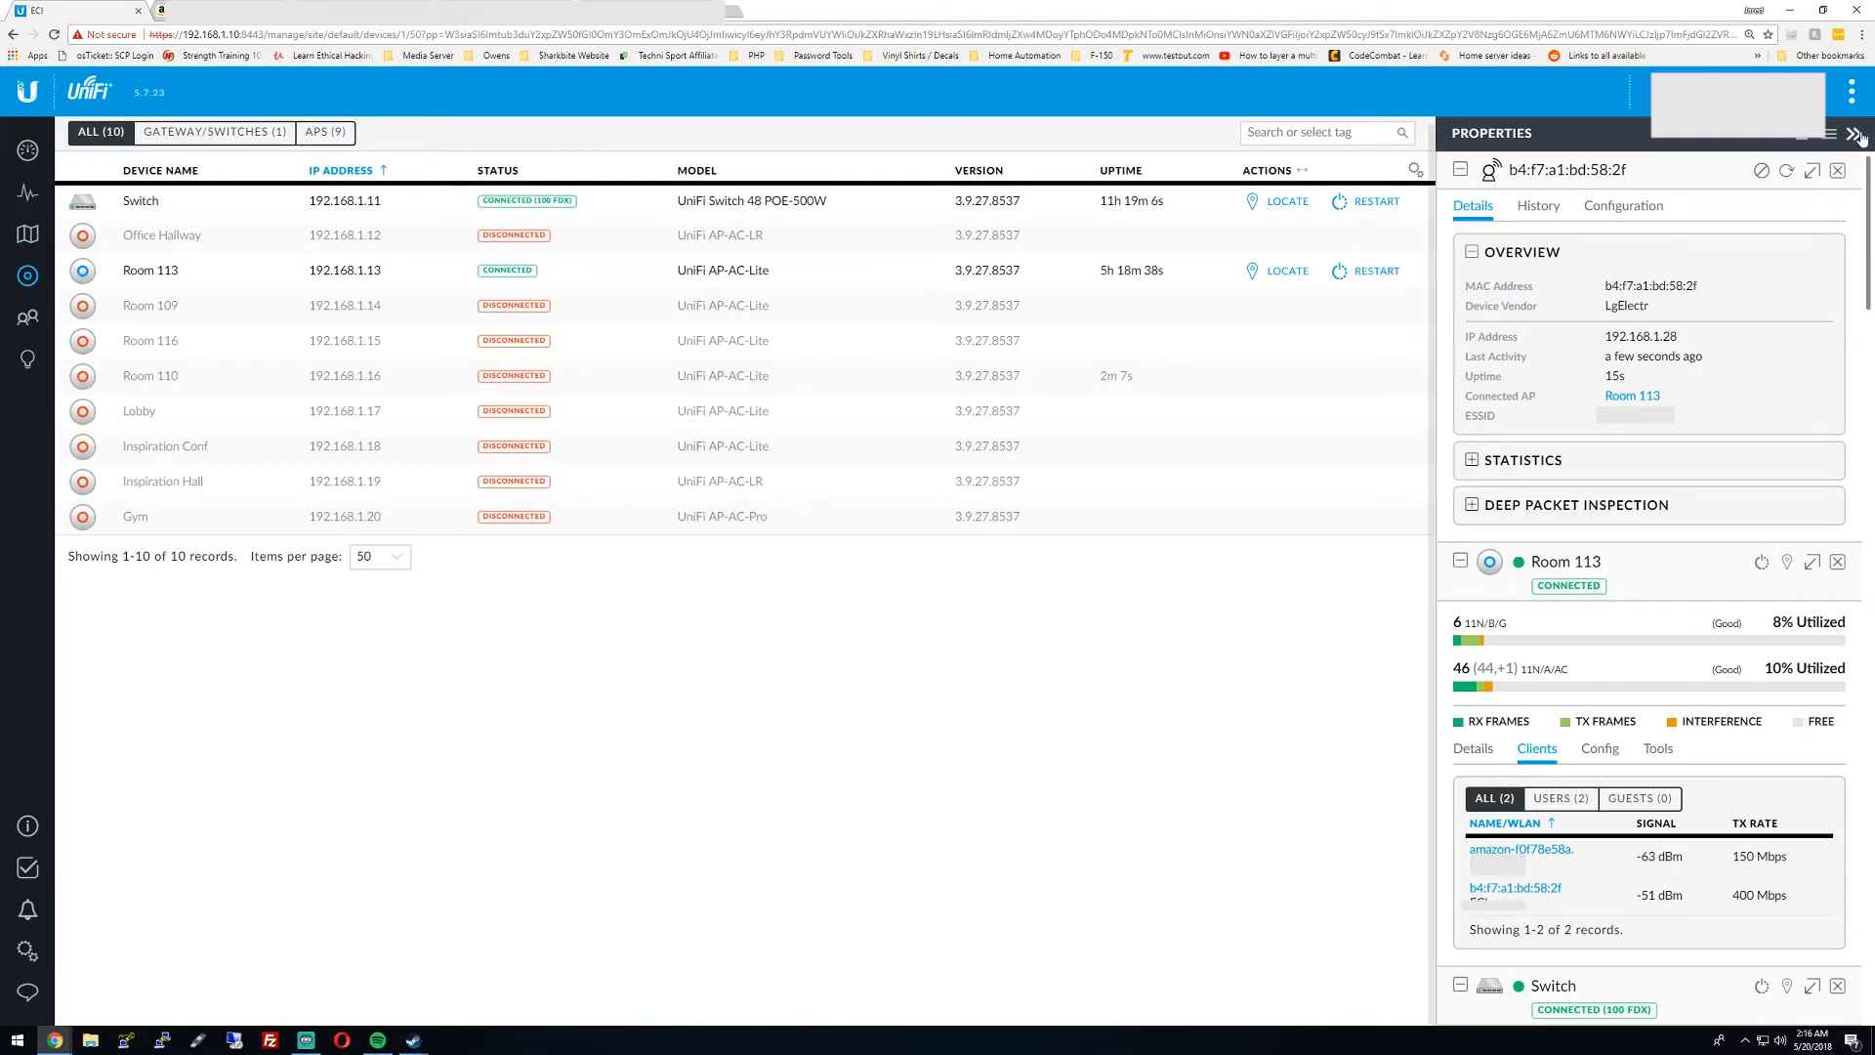
left_click(1860, 133)
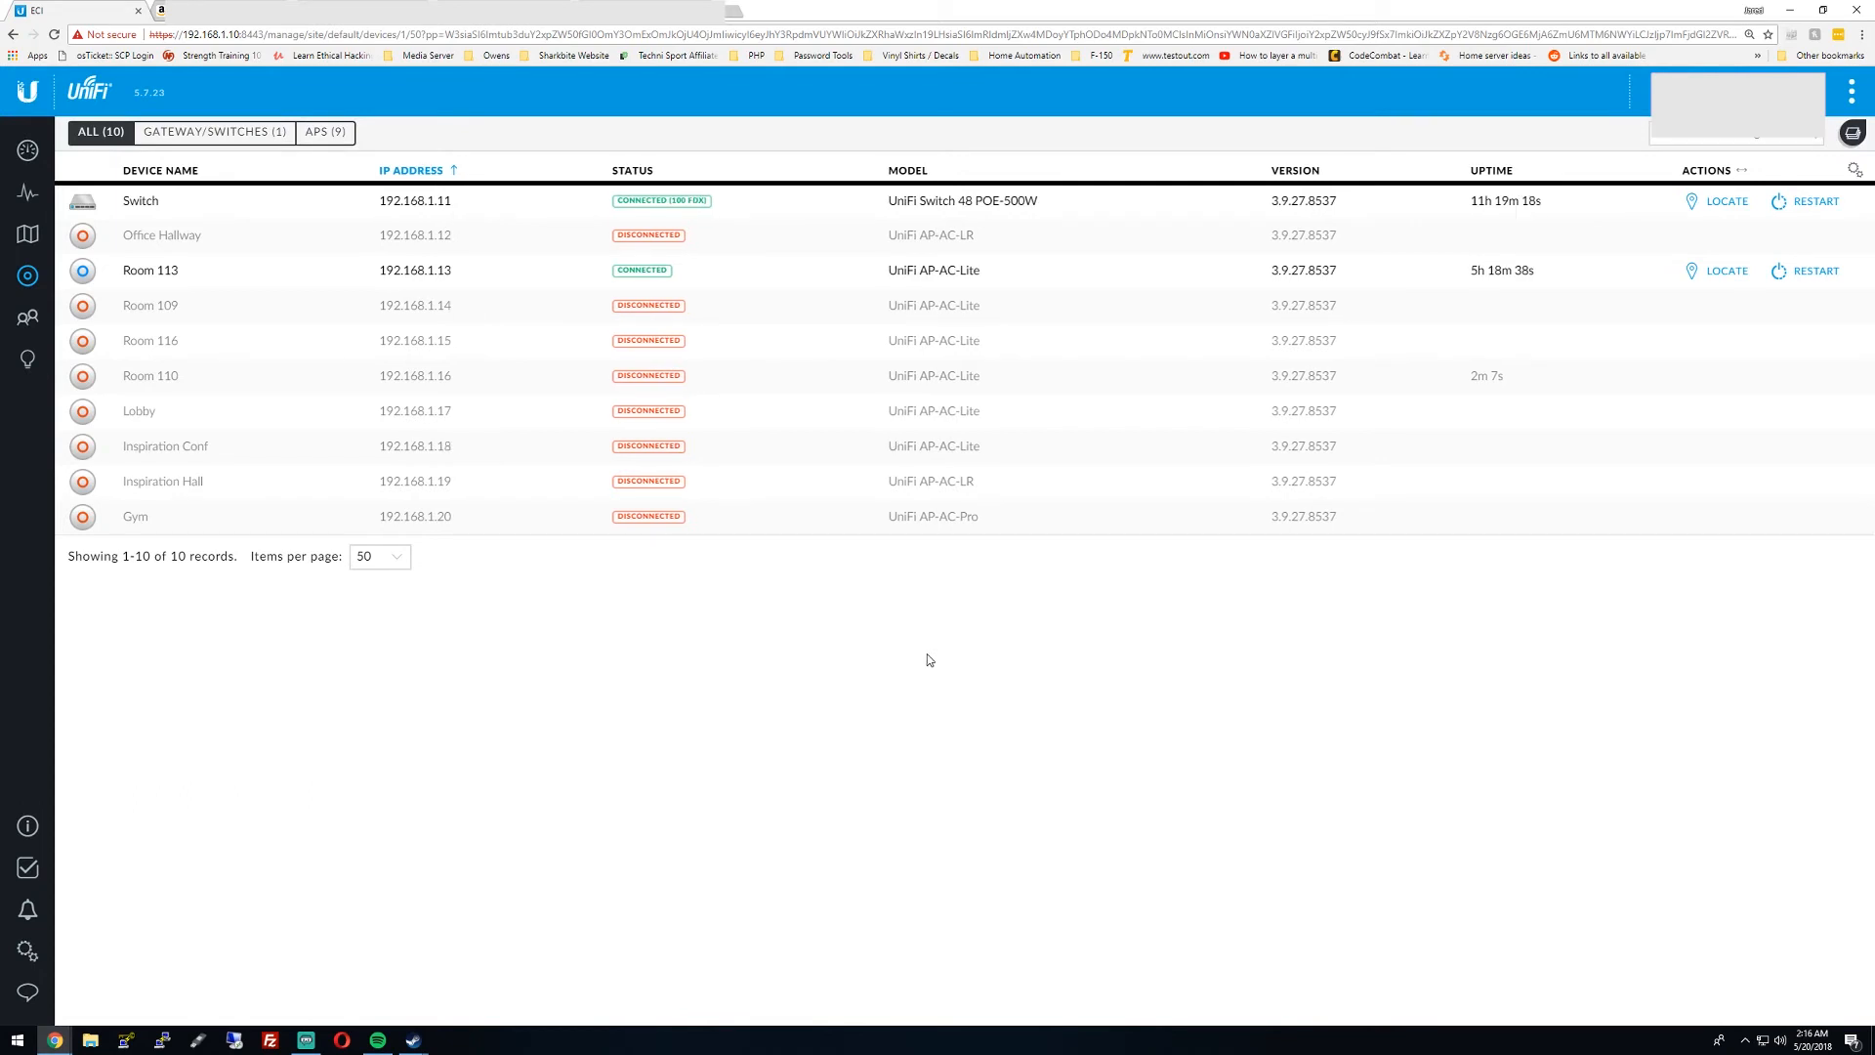
mouse_move(630, 664)
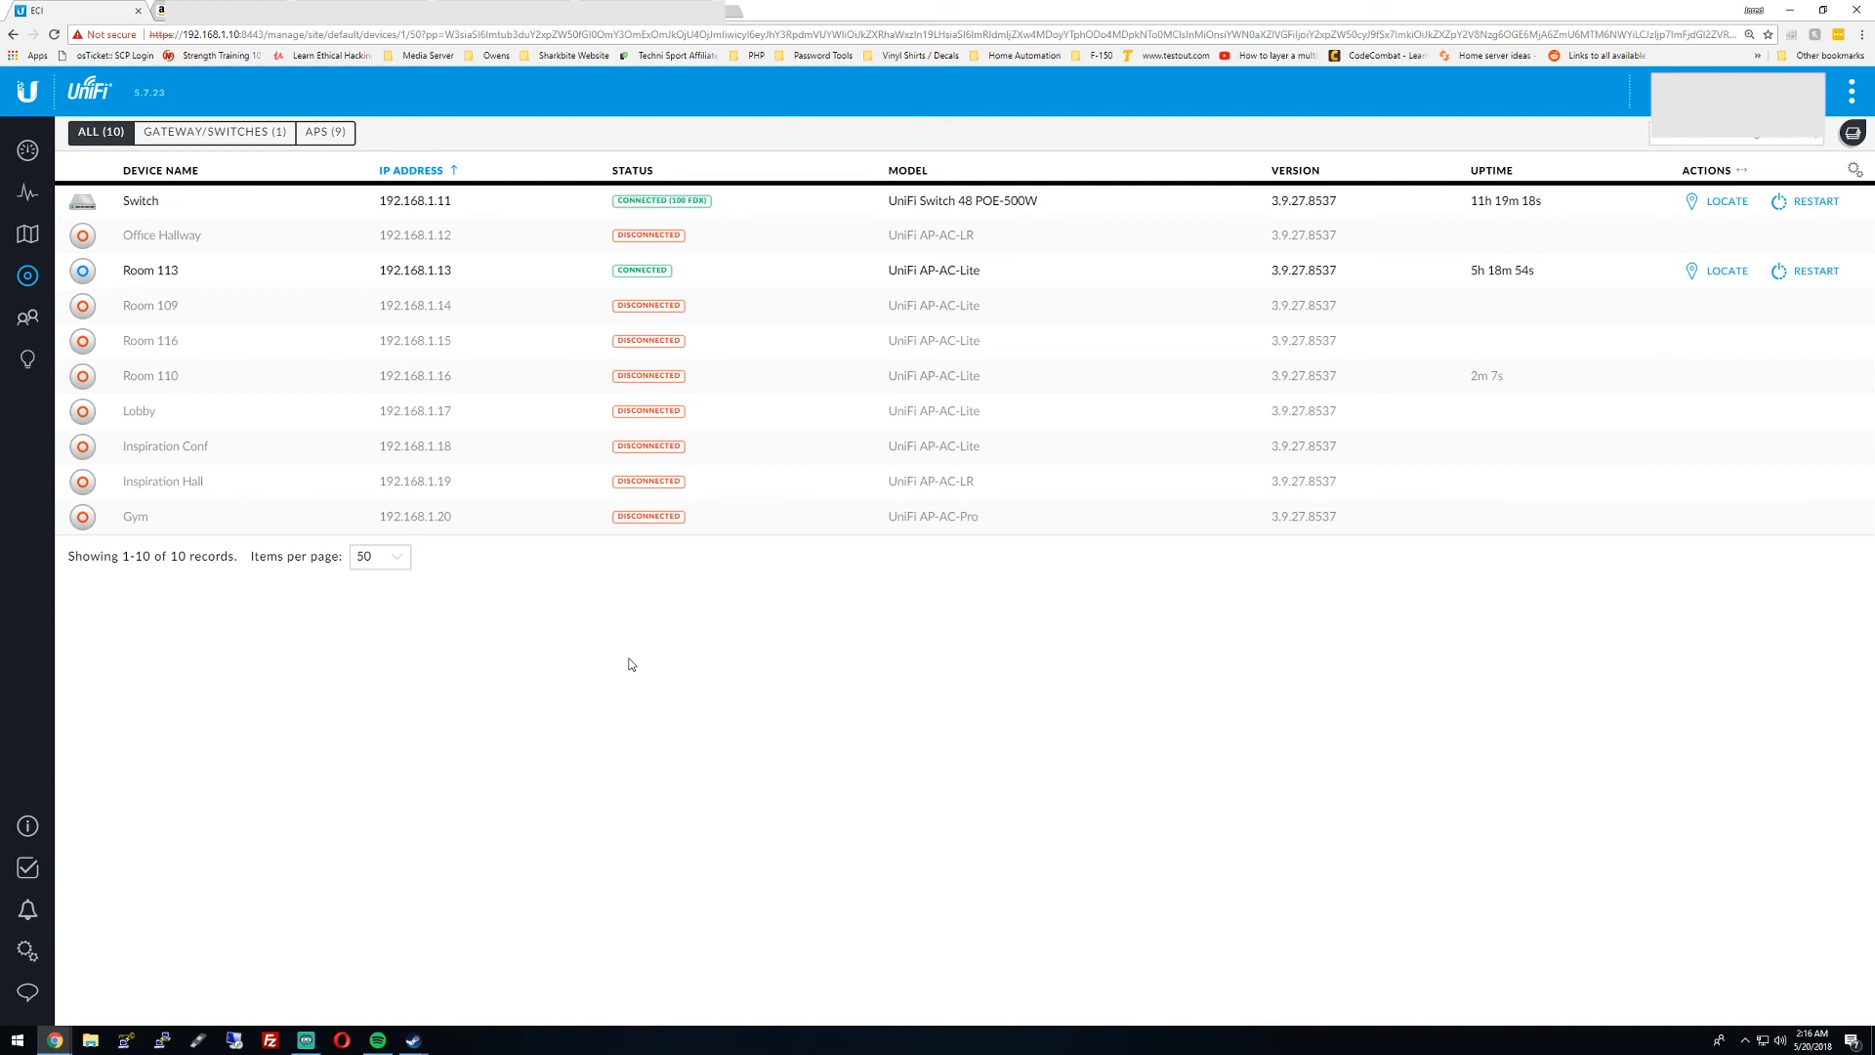
mouse_move(430, 973)
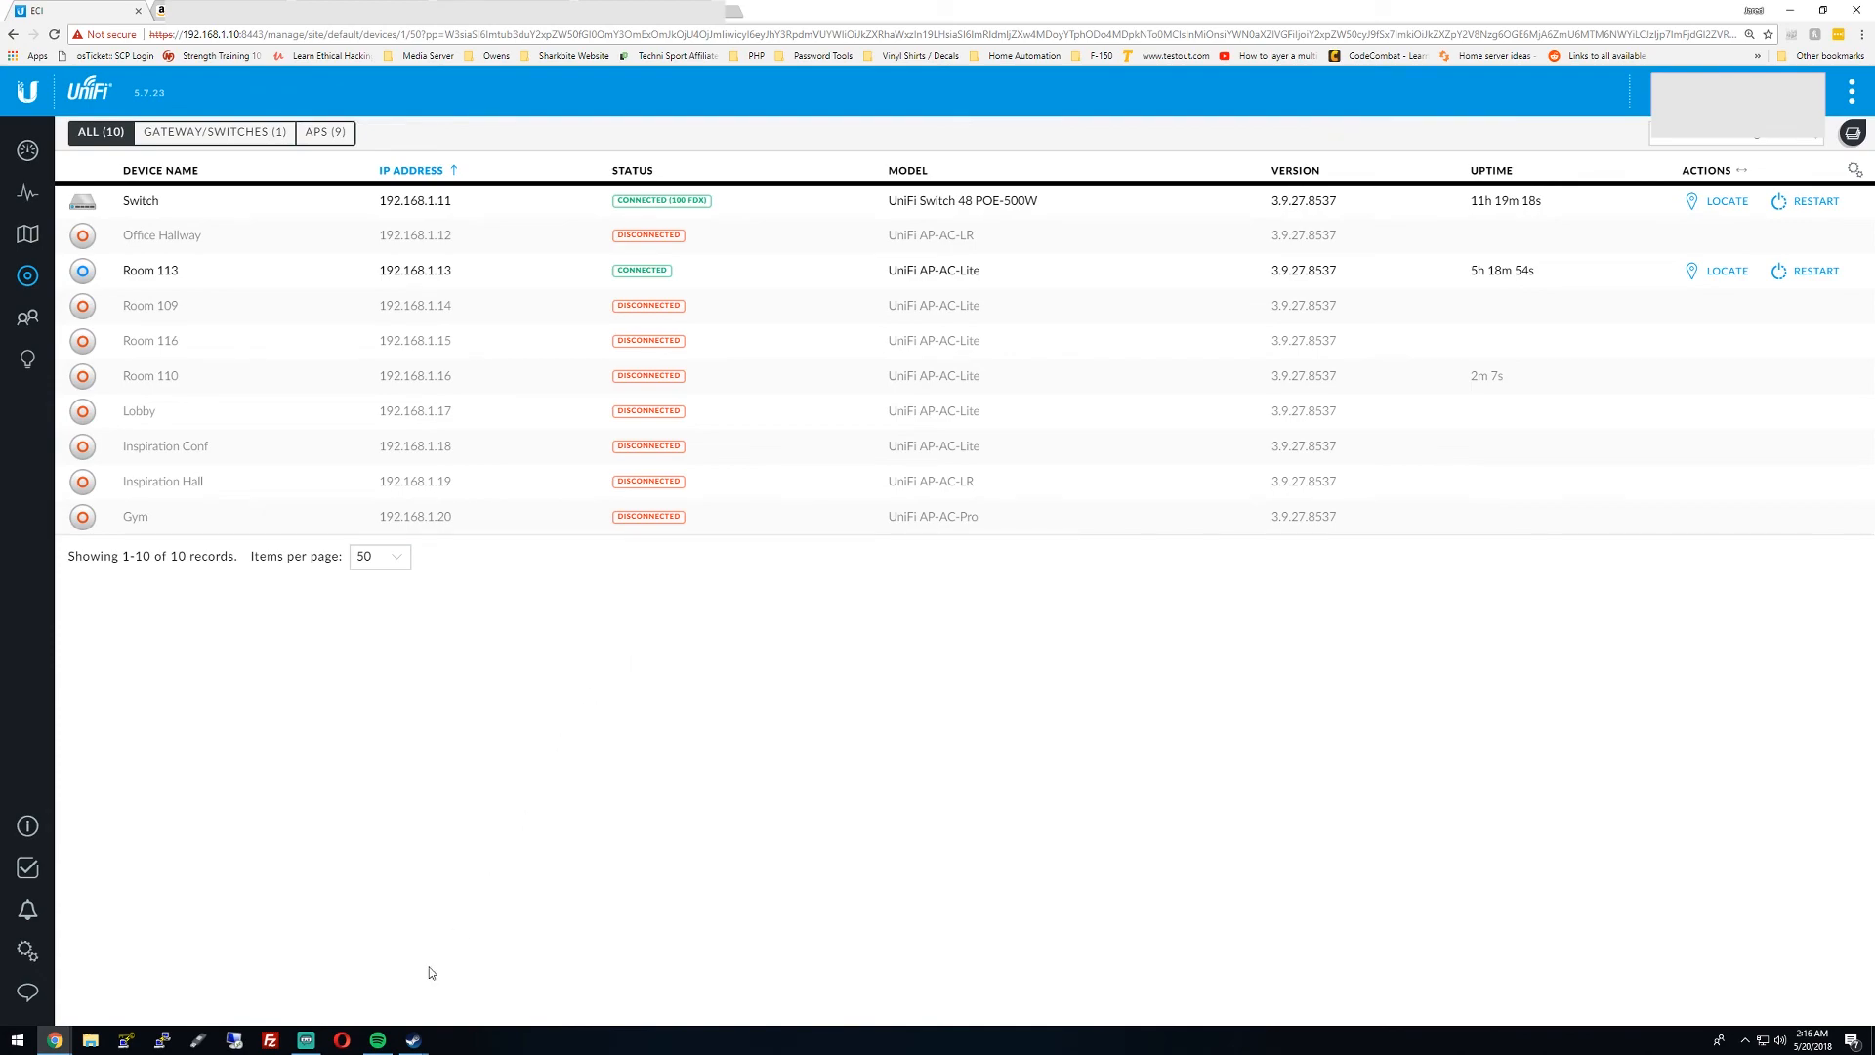